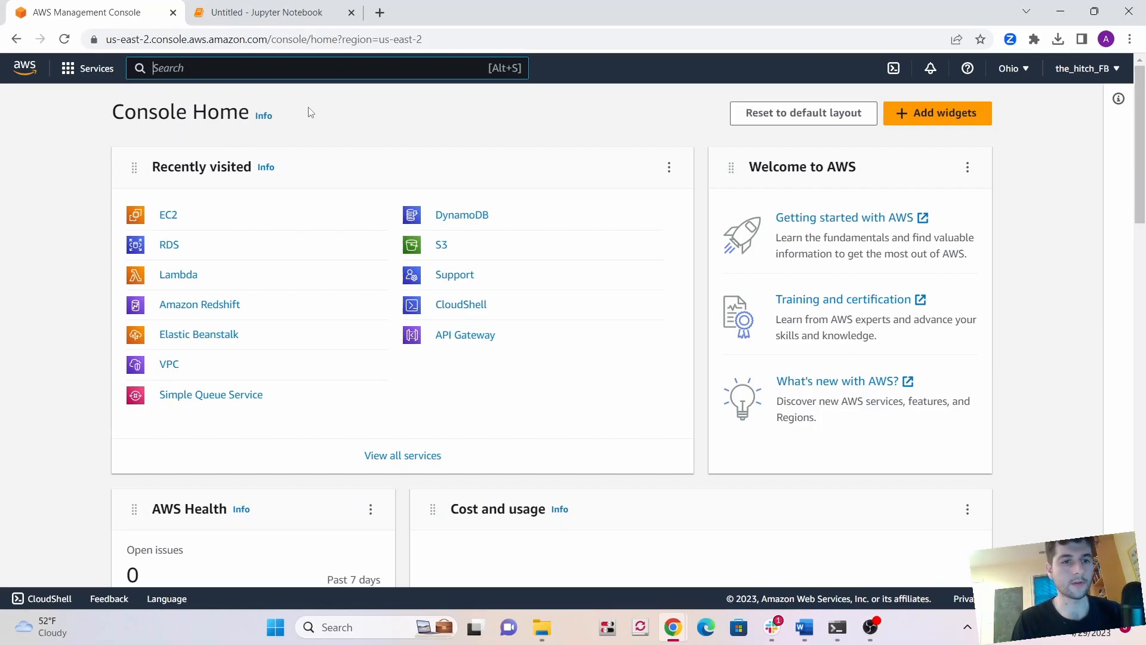
{"action": "mouse_move", "coordinate": [241, 30]}
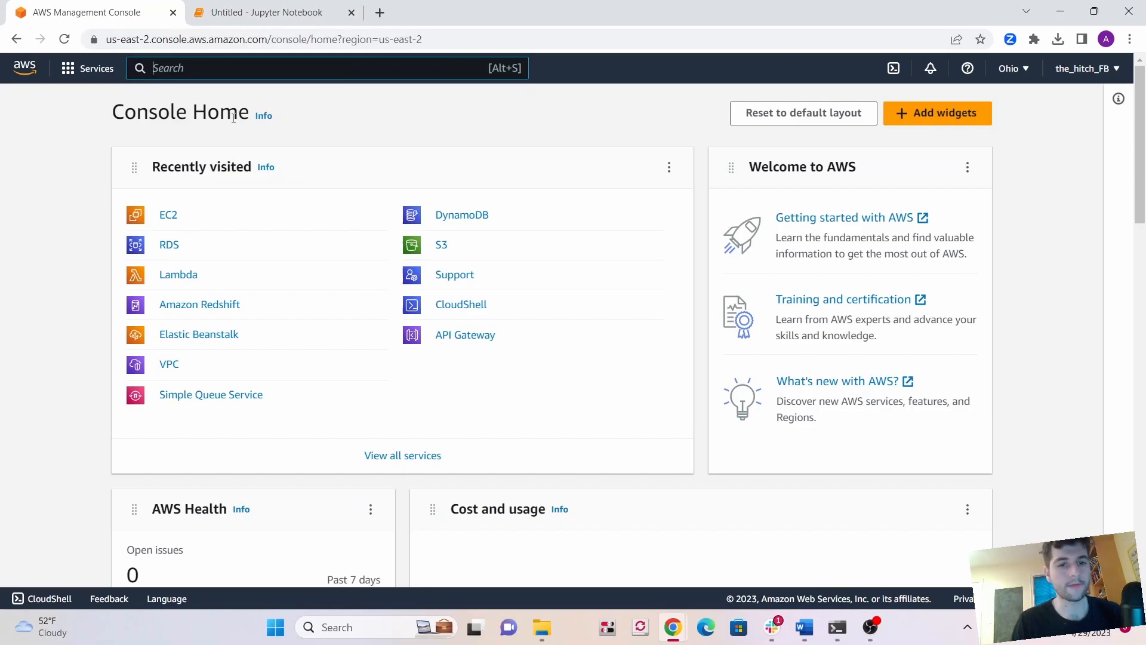
{"action": "mouse_move", "coordinate": [234, 151]}
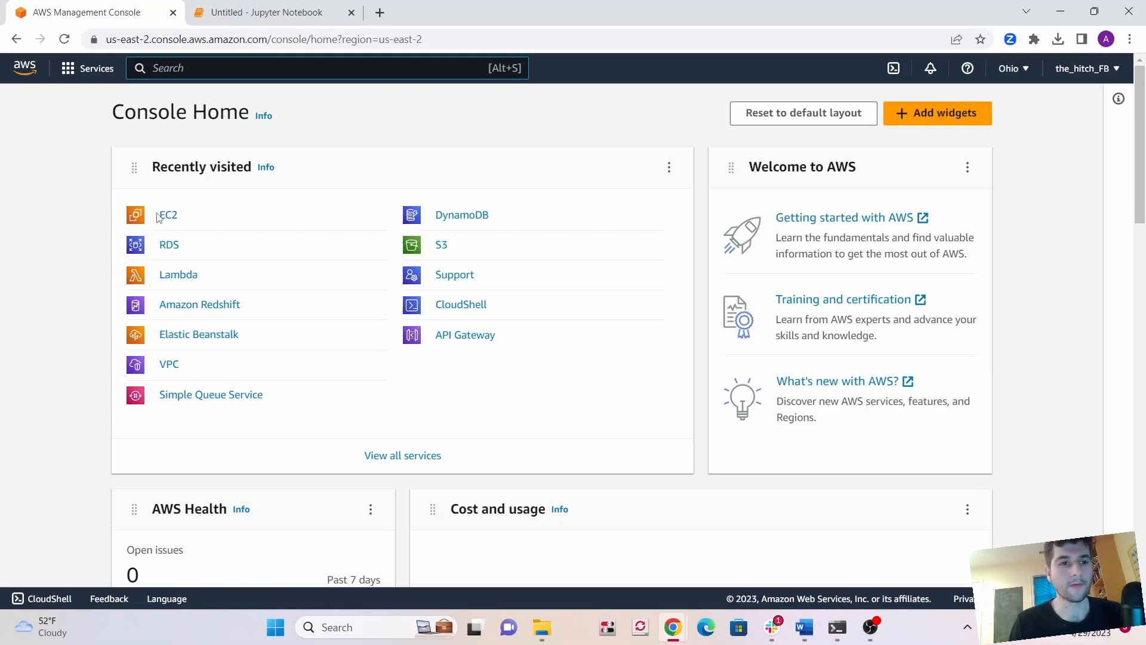
Leave the scraper notebook and show bitcoin_prices.txt in the testccas folder in File Explorer.
{"action": "left_click", "coordinate": [267, 13]}
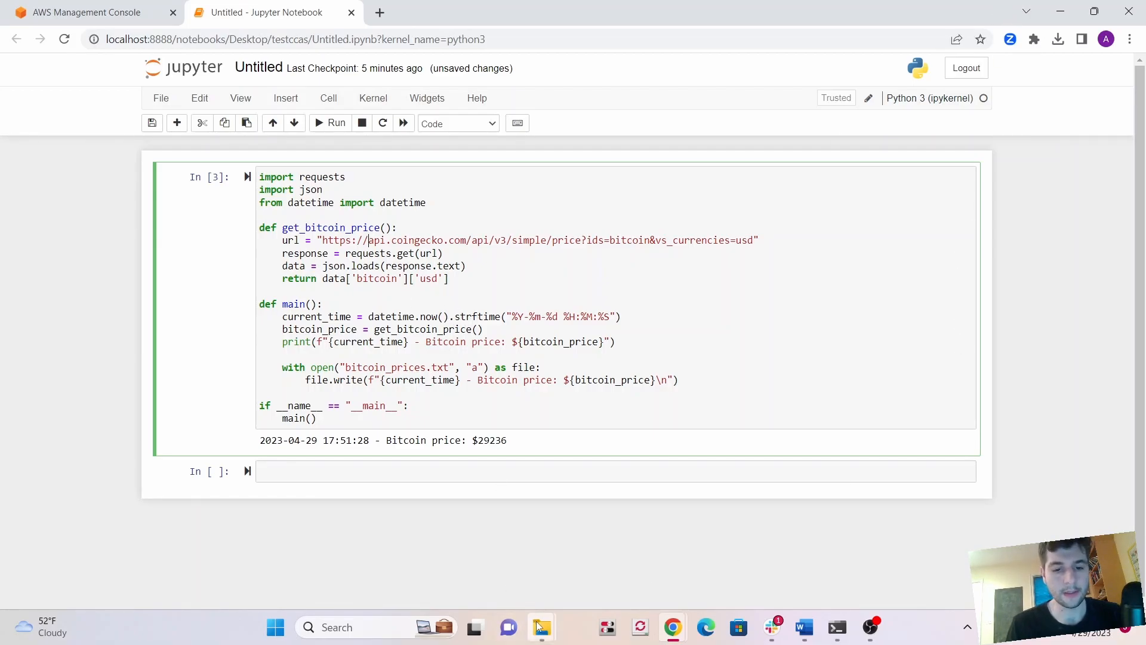
{"action": "left_click", "coordinate": [541, 628]}
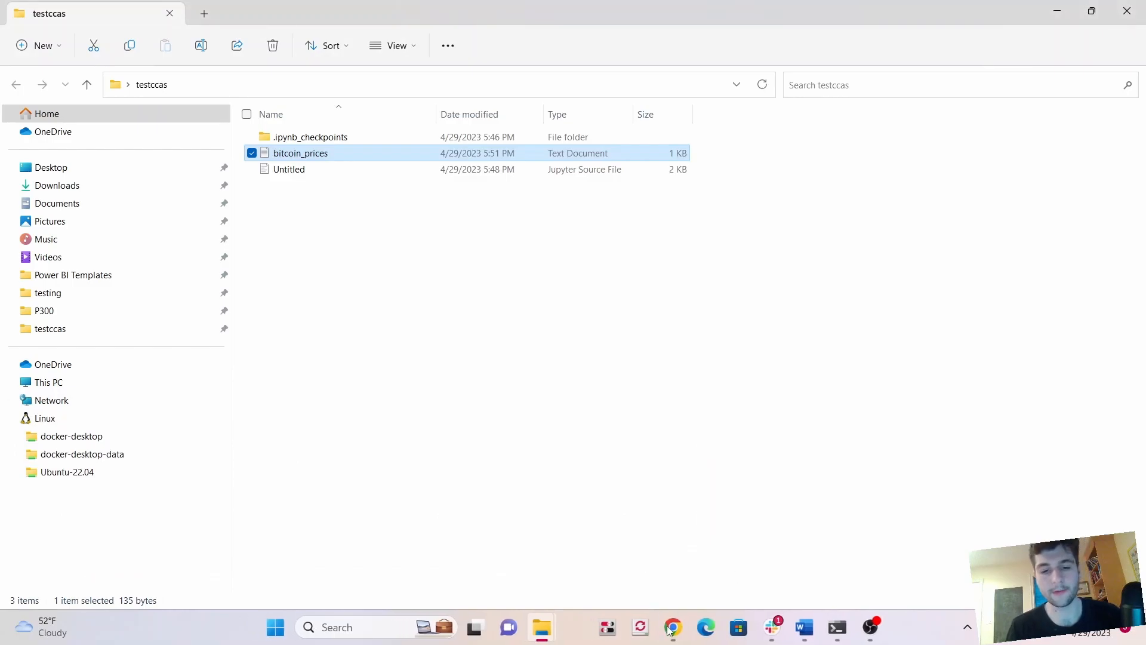
Return to the AWS console, open EC2 and begin launching a new instance.
{"action": "left_click", "coordinate": [672, 626]}
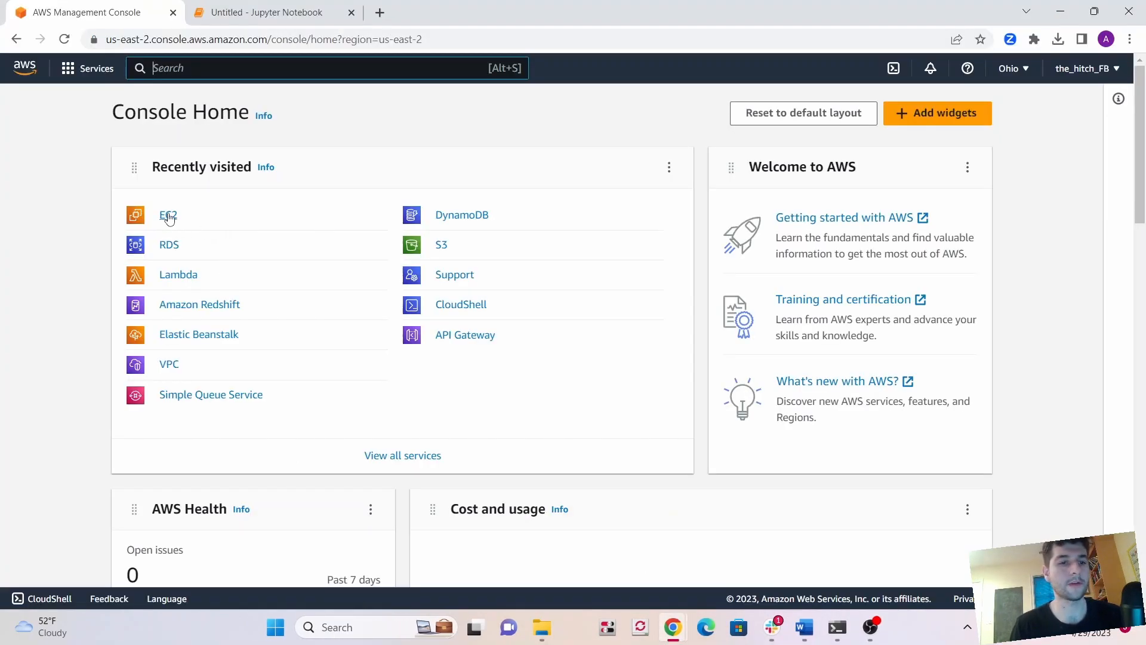
{"action": "left_click", "coordinate": [168, 215]}
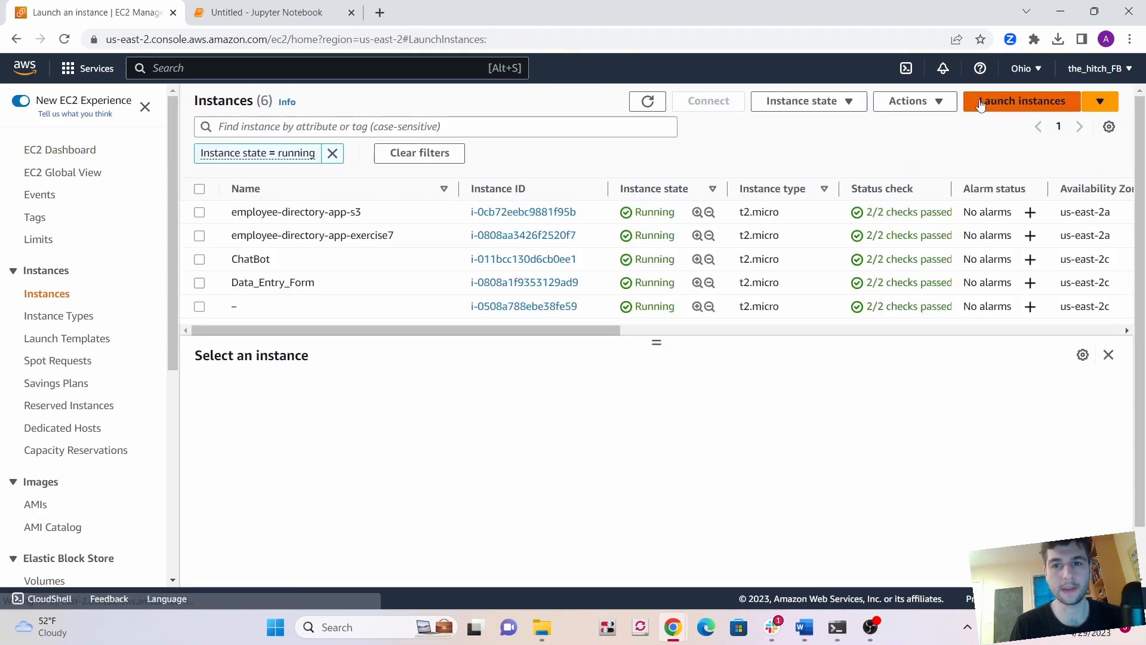
{"action": "left_click", "coordinate": [1022, 101]}
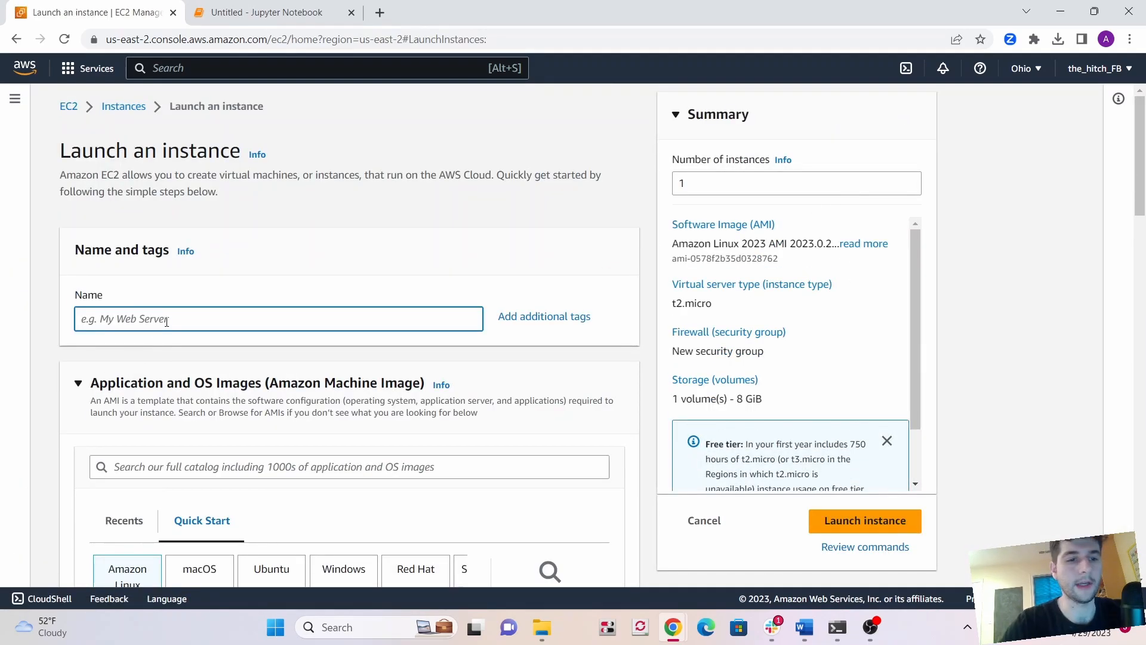
Name the instance Python_bitcoin_scraper_demo and review the Amazon Linux 2023 AMI and t2.micro type.
{"action": "type", "text": "P"}
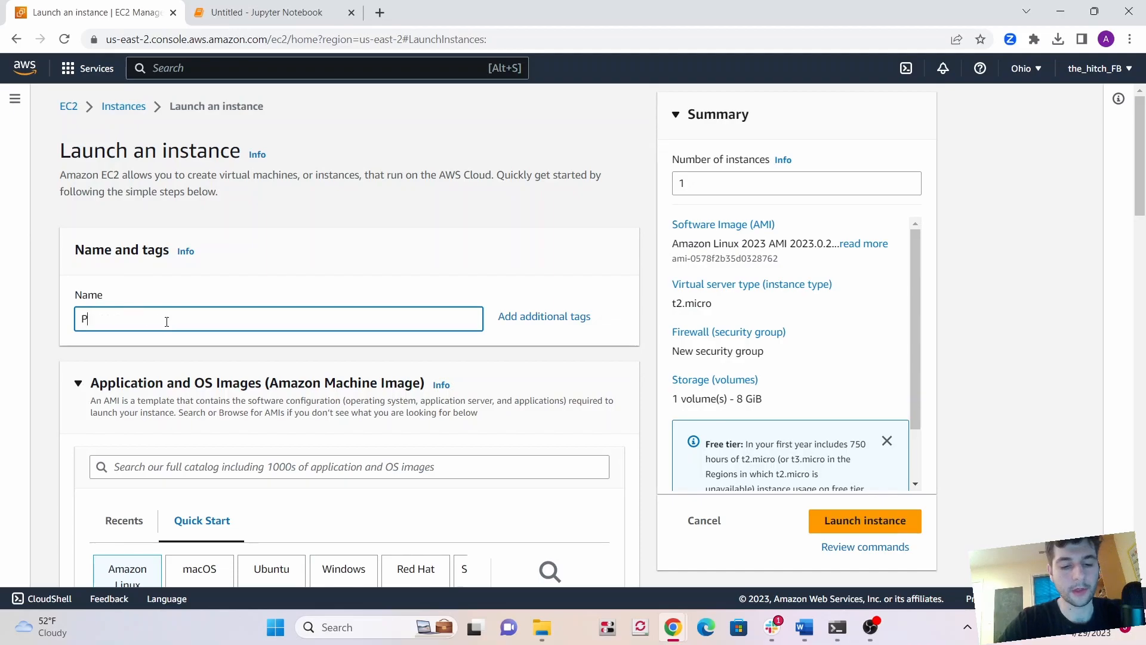
{"action": "type", "text": "ython_"}
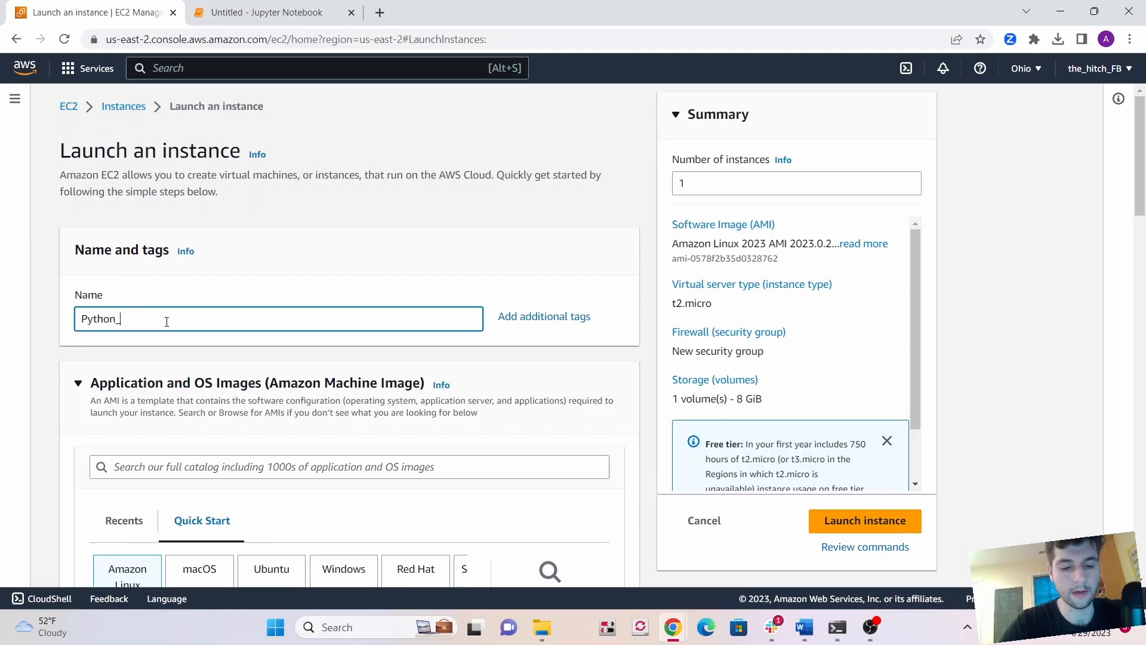
{"action": "type", "text": "bitcoin_sc"}
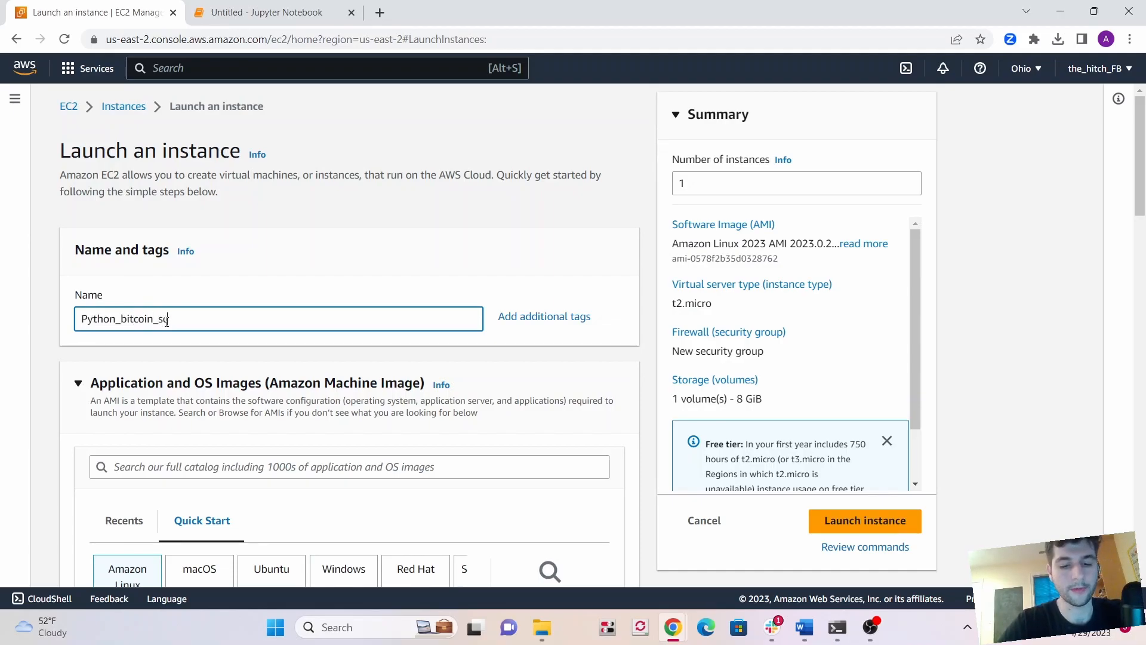
{"action": "scroll", "scroll_direction": "down", "scroll_amount": 3}
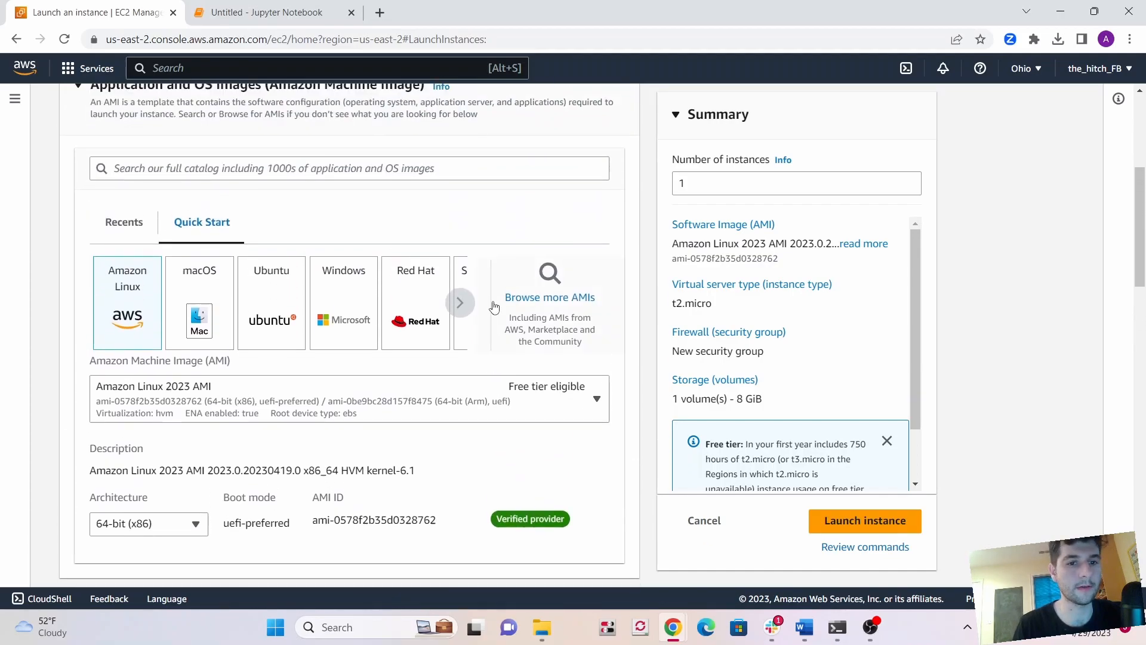
{"action": "scroll", "scroll_direction": "down", "scroll_amount": 3}
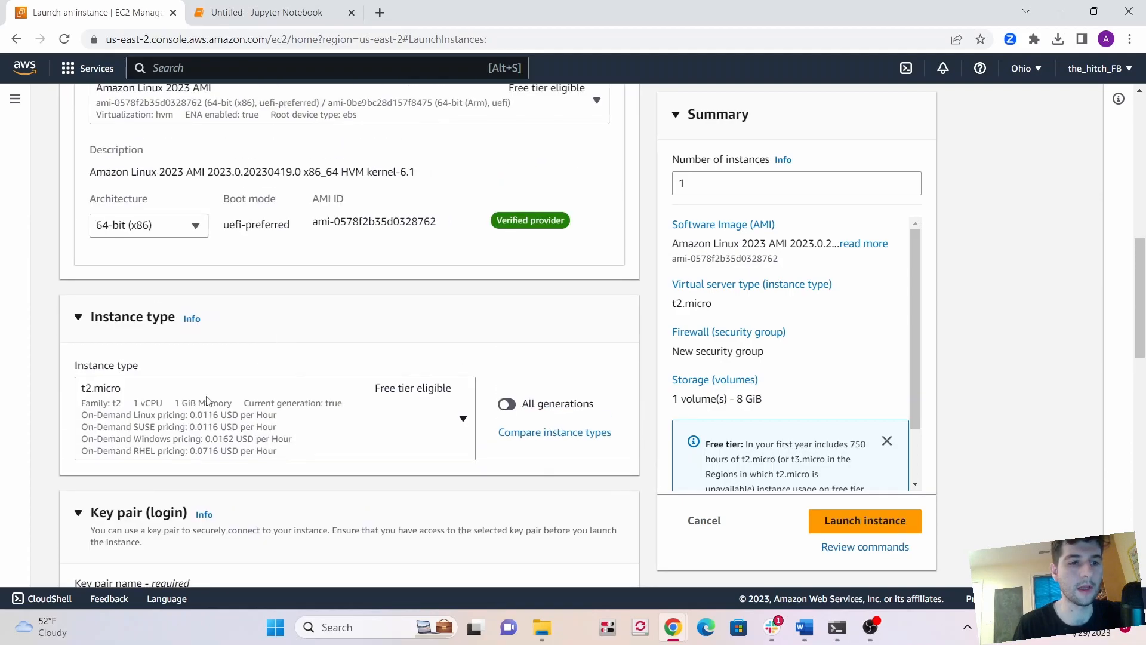
{"action": "scroll", "scroll_direction": "down", "scroll_amount": 3}
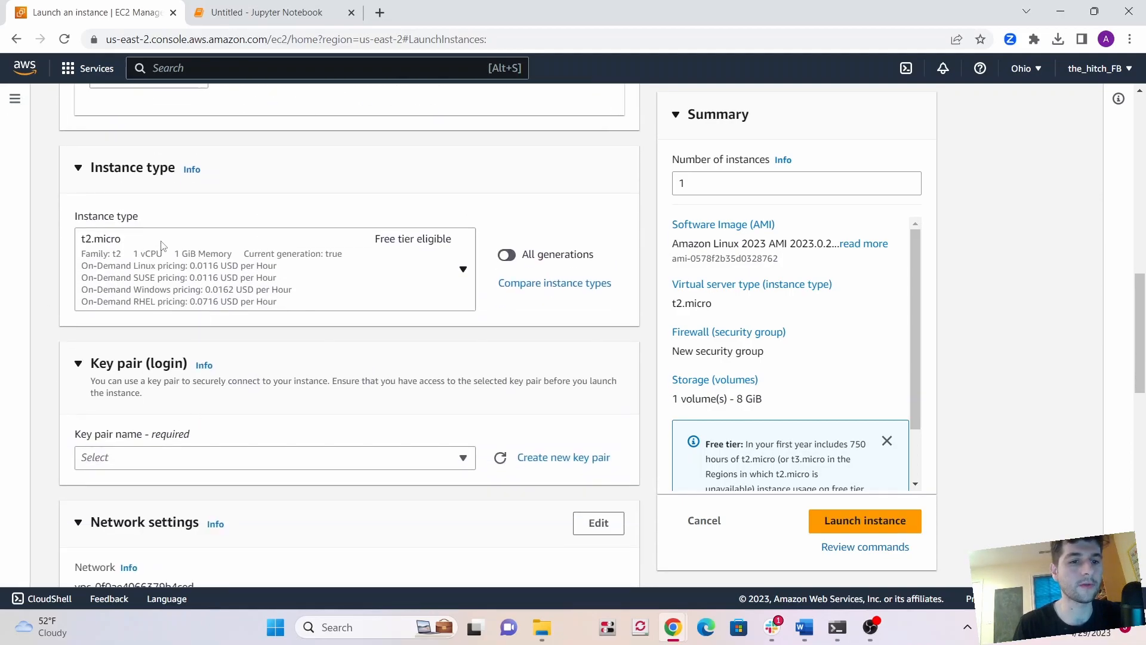
Create and download a new key pair named test22 for the instance.
{"action": "left_click", "coordinate": [562, 457]}
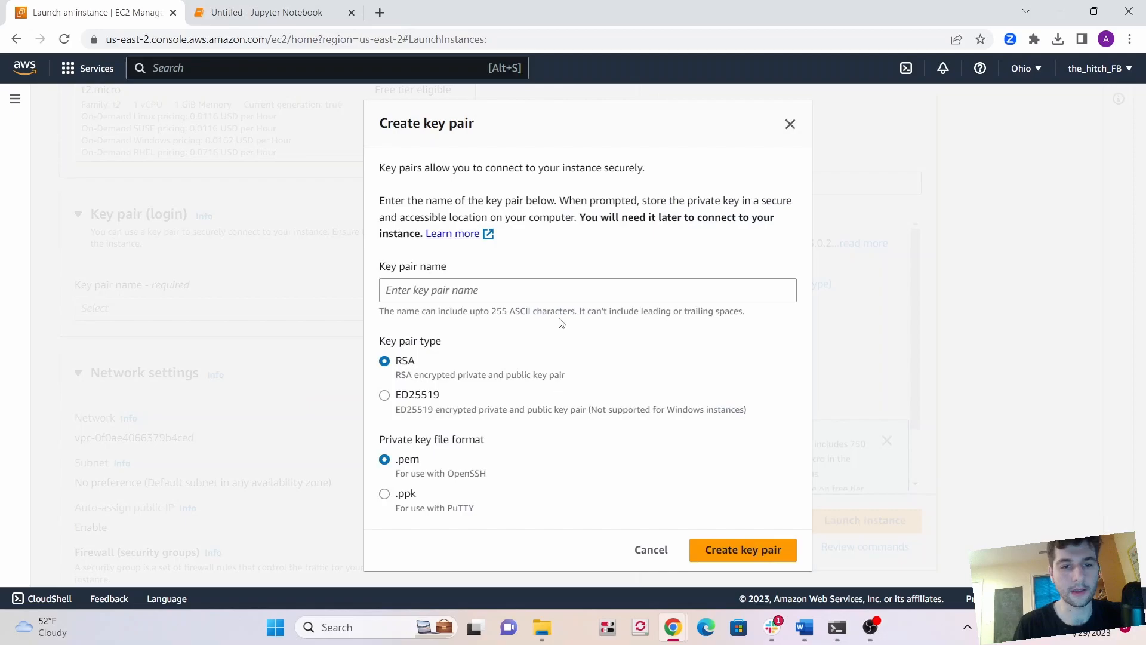
{"action": "type", "text": "test"}
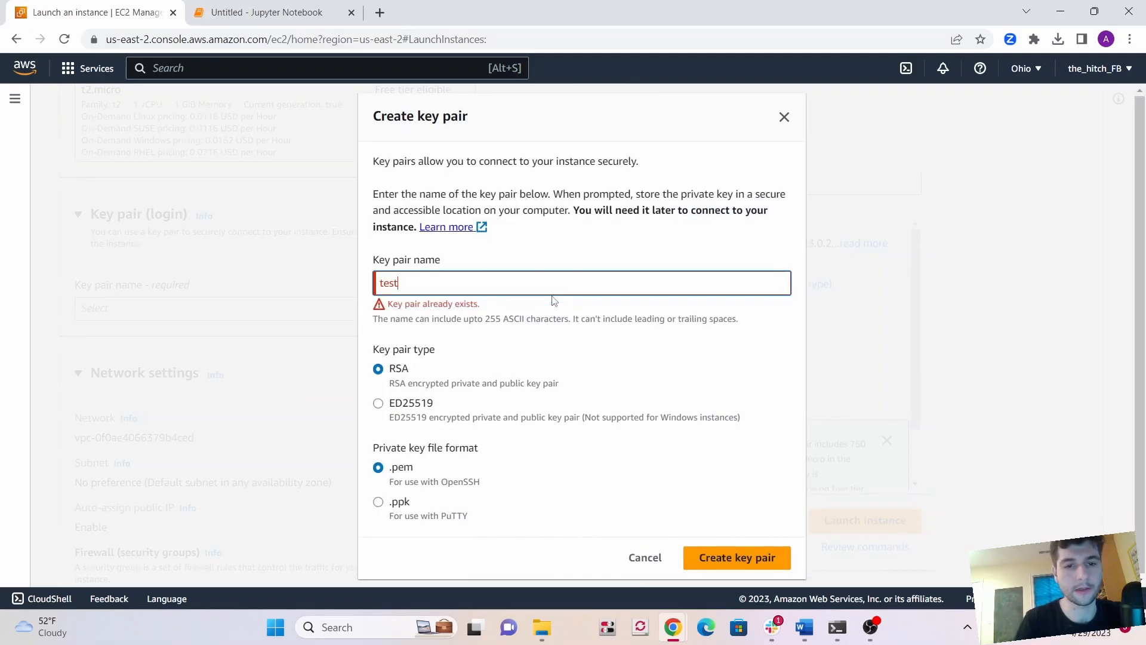
{"action": "left_click", "coordinate": [736, 557]}
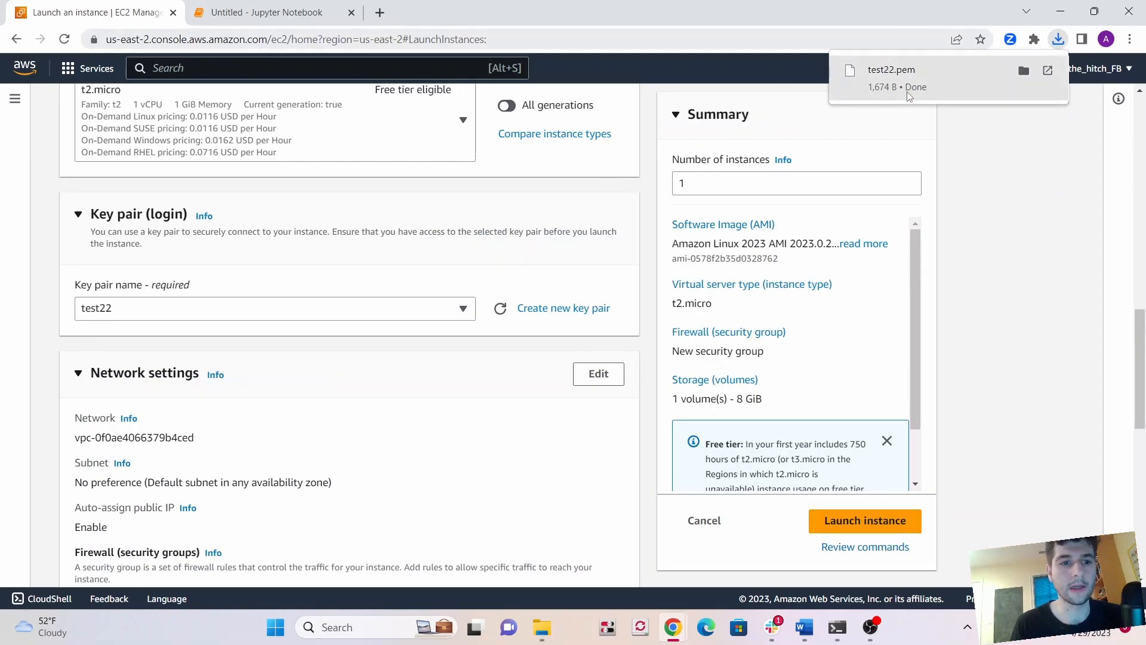
{"action": "scroll", "scroll_direction": "up", "scroll_amount": 3}
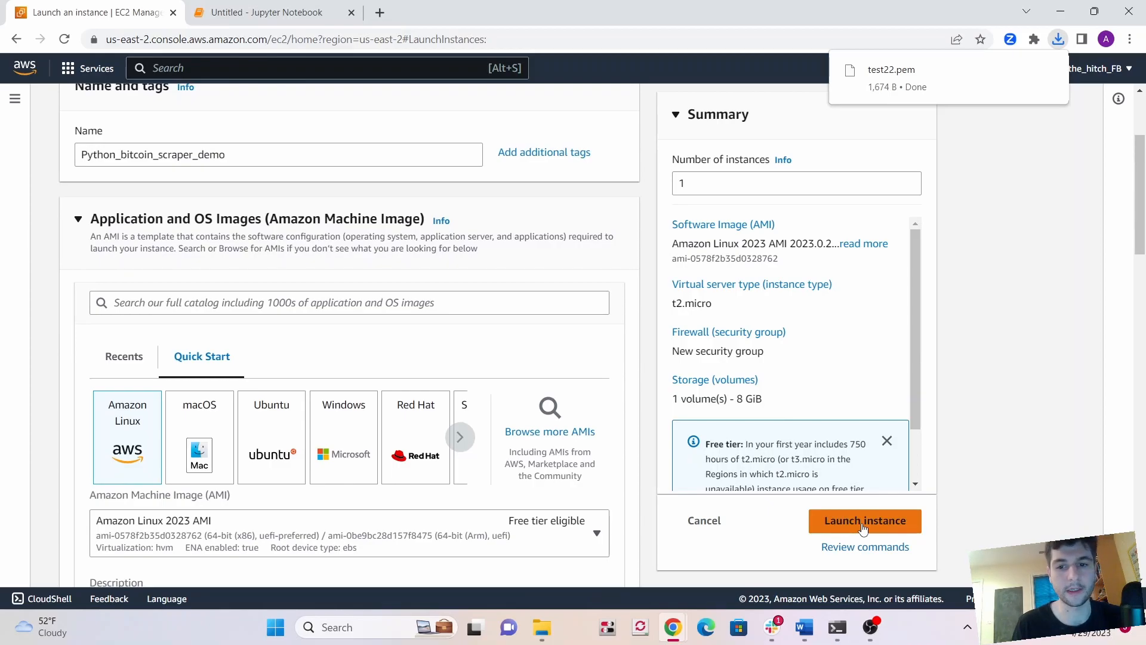
Launch the instance and connect to it through EC2 Instance Connect as ec2-user.
{"action": "left_click", "coordinate": [864, 520]}
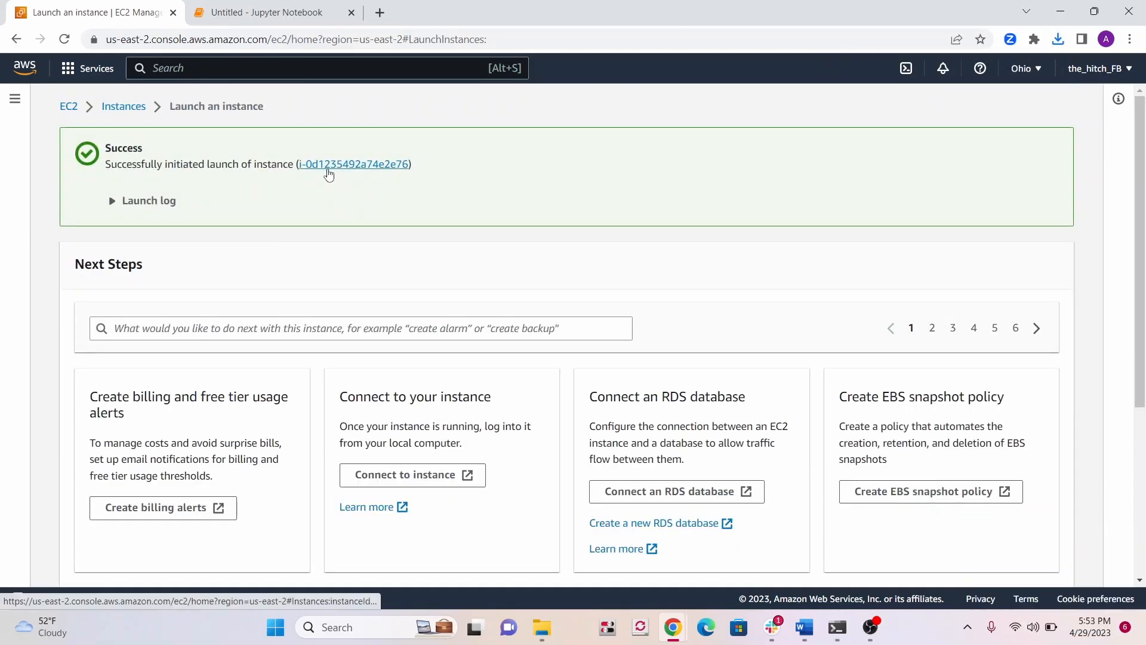
{"action": "left_click", "coordinate": [353, 164]}
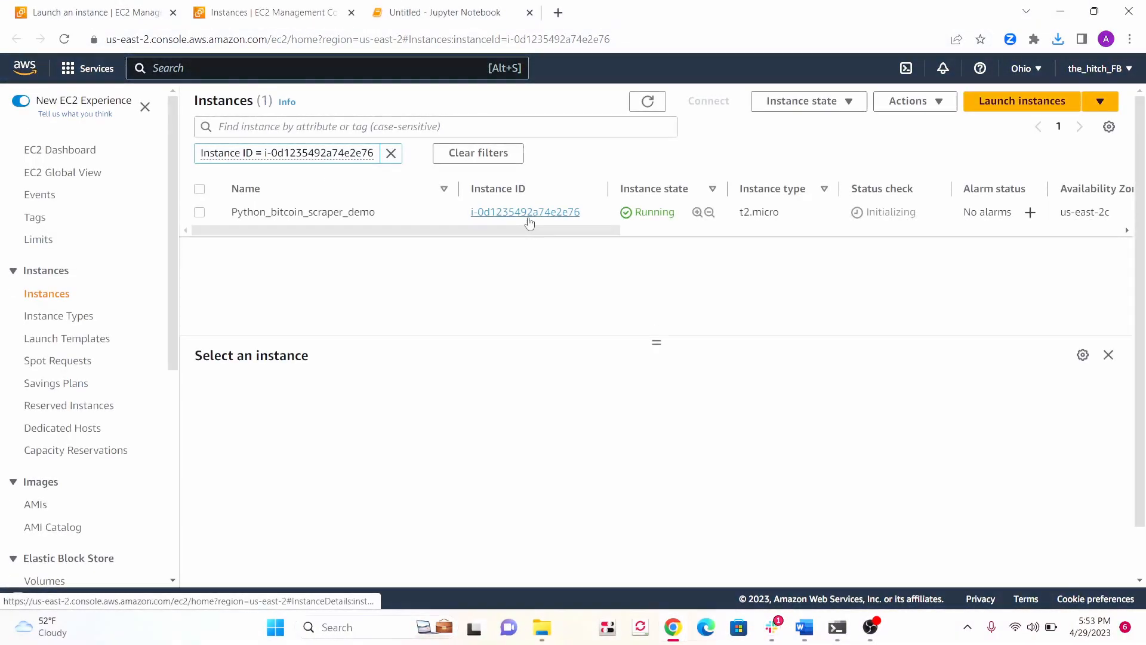
{"action": "left_click", "coordinate": [525, 212]}
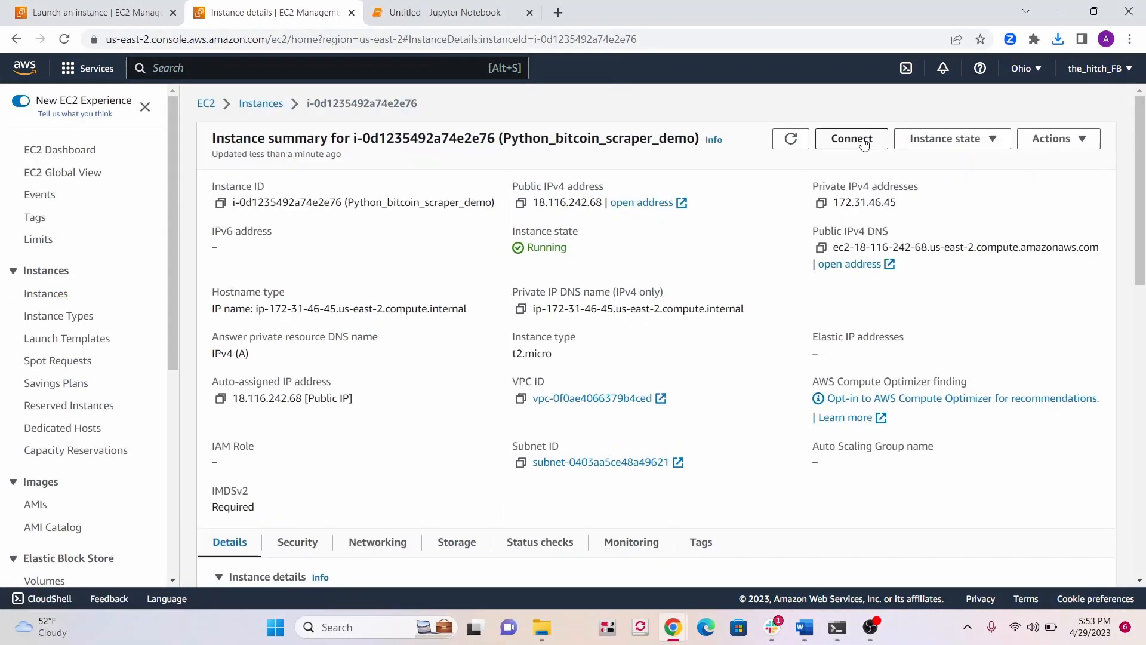
{"action": "left_click", "coordinate": [850, 138]}
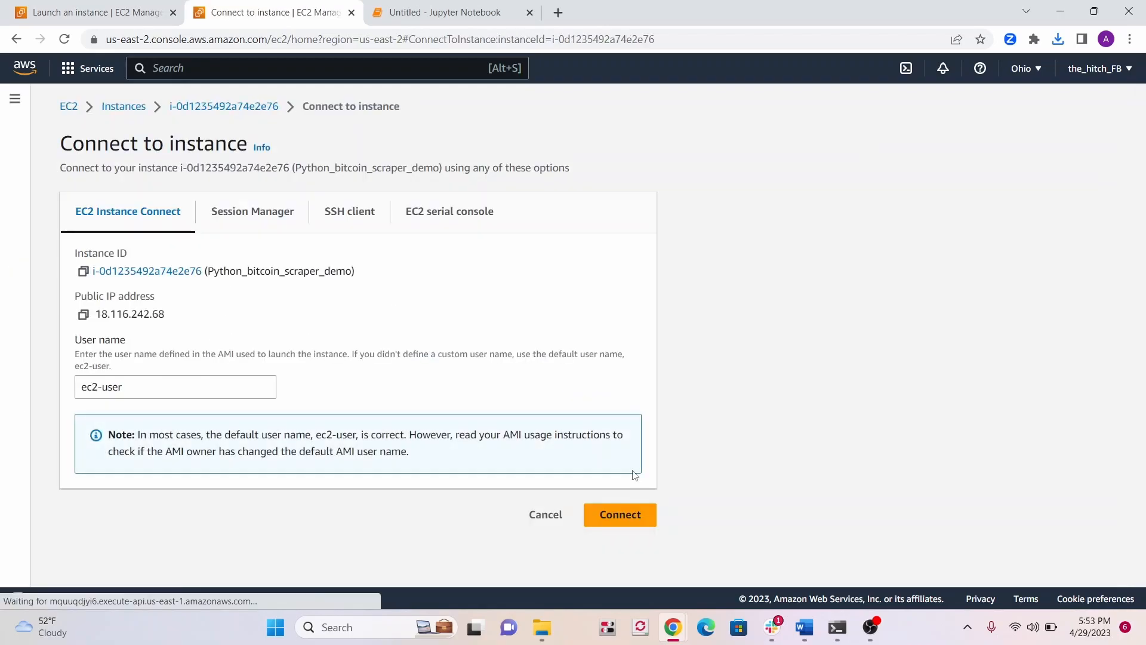
{"action": "mouse_move", "coordinate": [620, 514]}
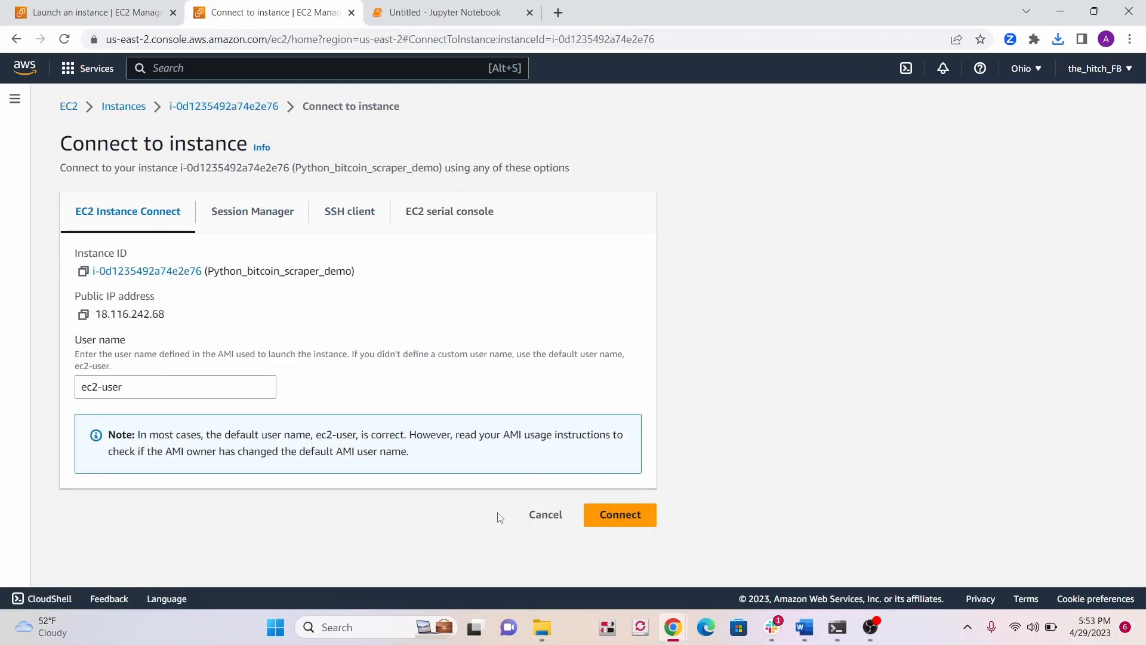
{"action": "left_click", "coordinate": [619, 514]}
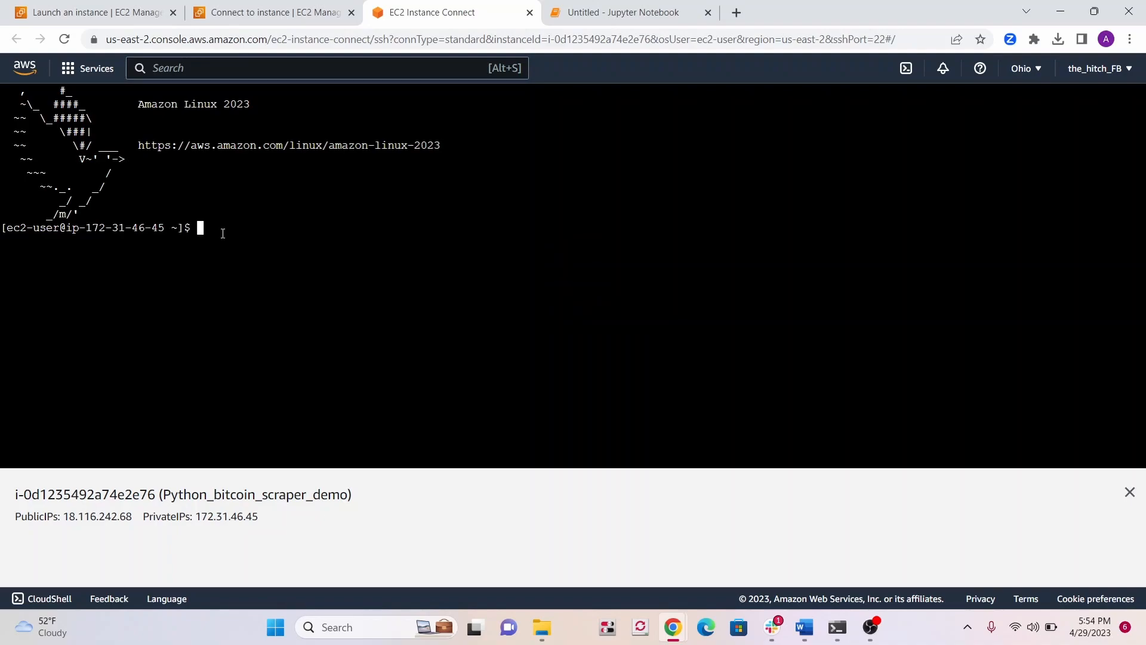
Become root with sudo su and start Python to confirm version 3.9.16.
{"action": "type", "text": "sudo"}
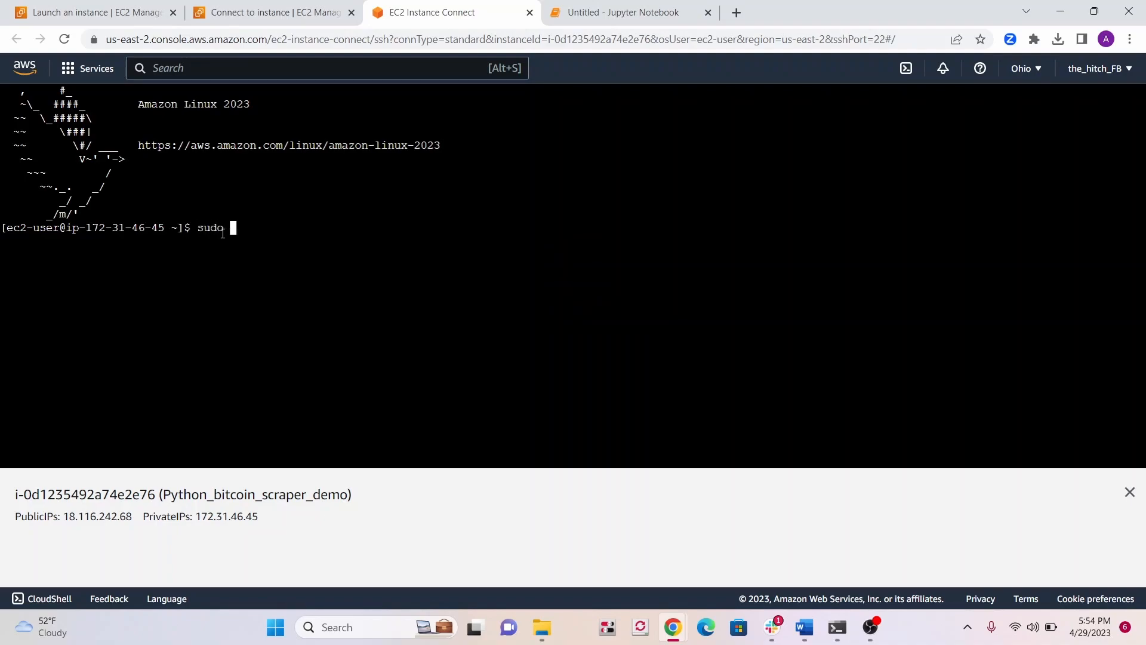
{"action": "type", "text": "su"}
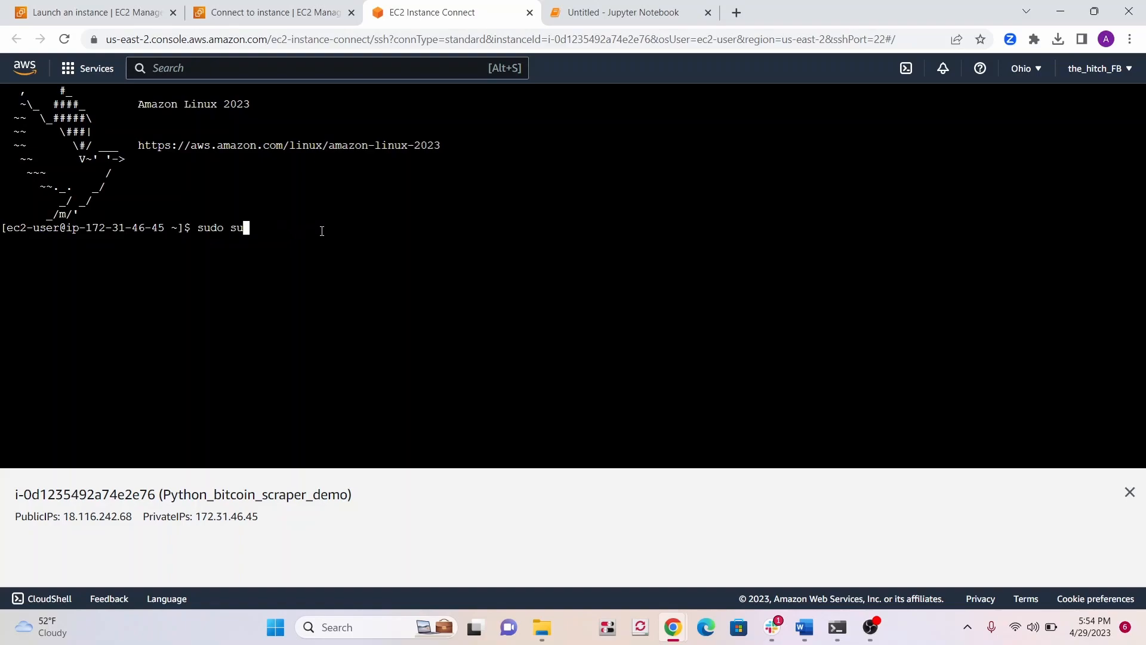
{"action": "type", "text": "python3"}
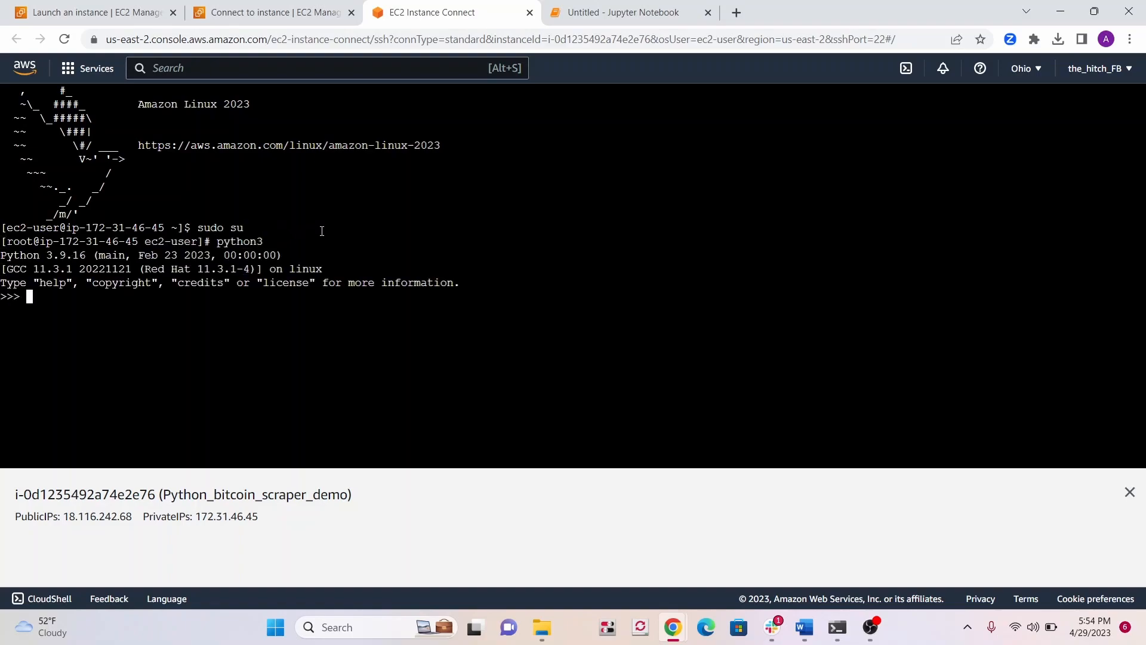
Exit Python, find pip install requests fails, and enter sudo yum install python3-pip.
{"action": "type", "text": "exit("}
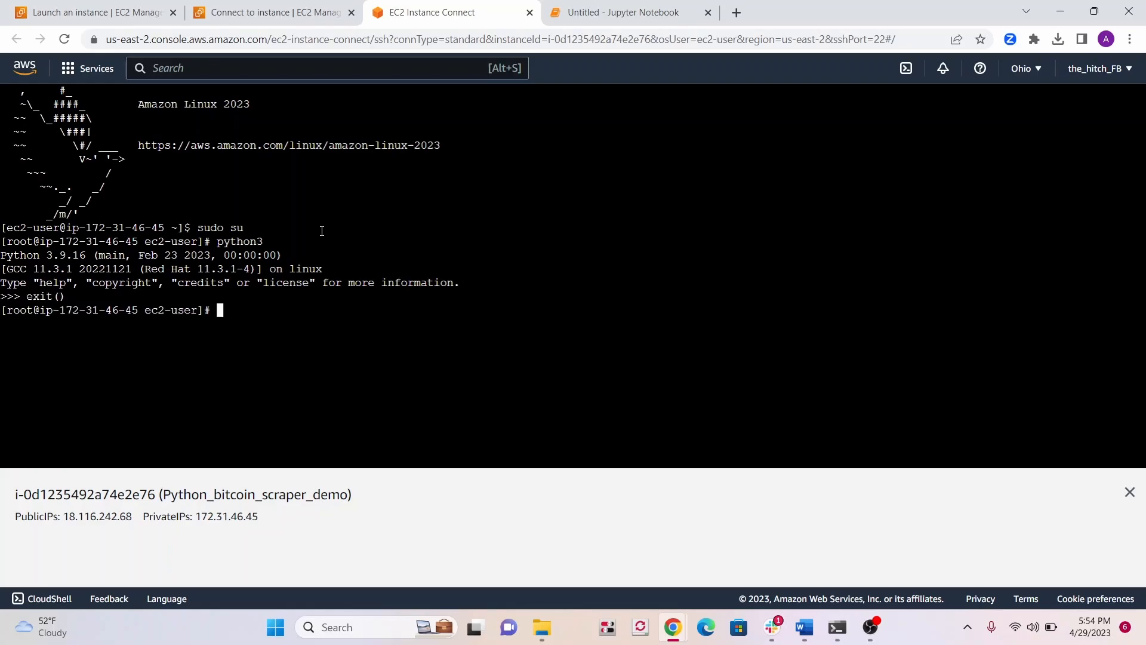
{"action": "type", "text": "pip ins"}
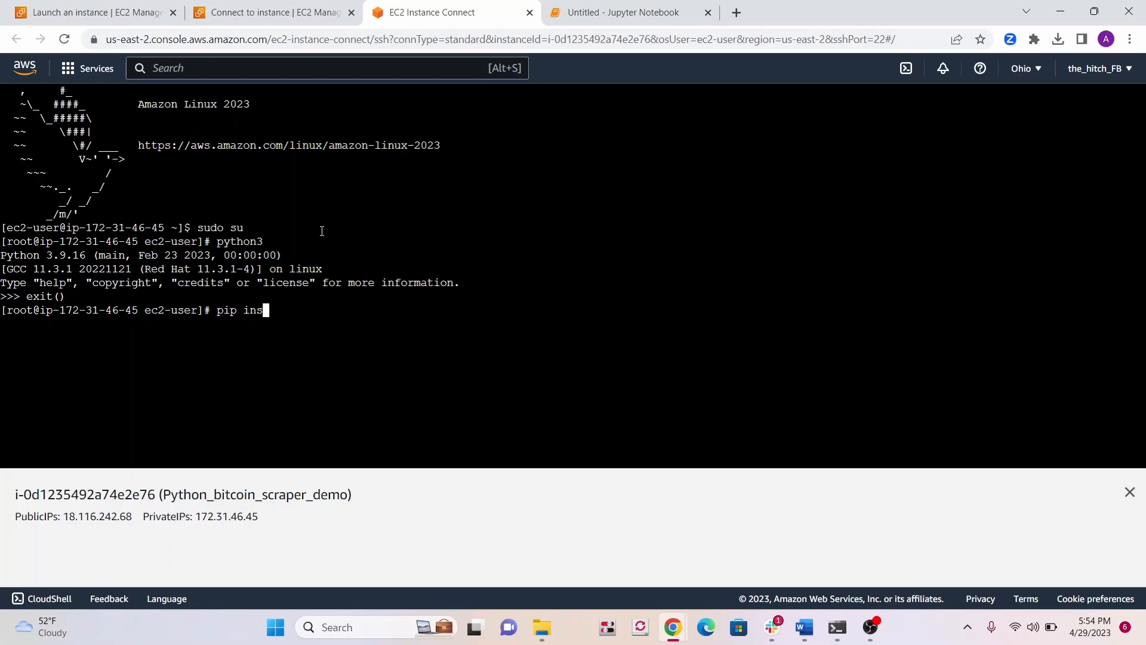
{"action": "left_click", "coordinate": [623, 12]}
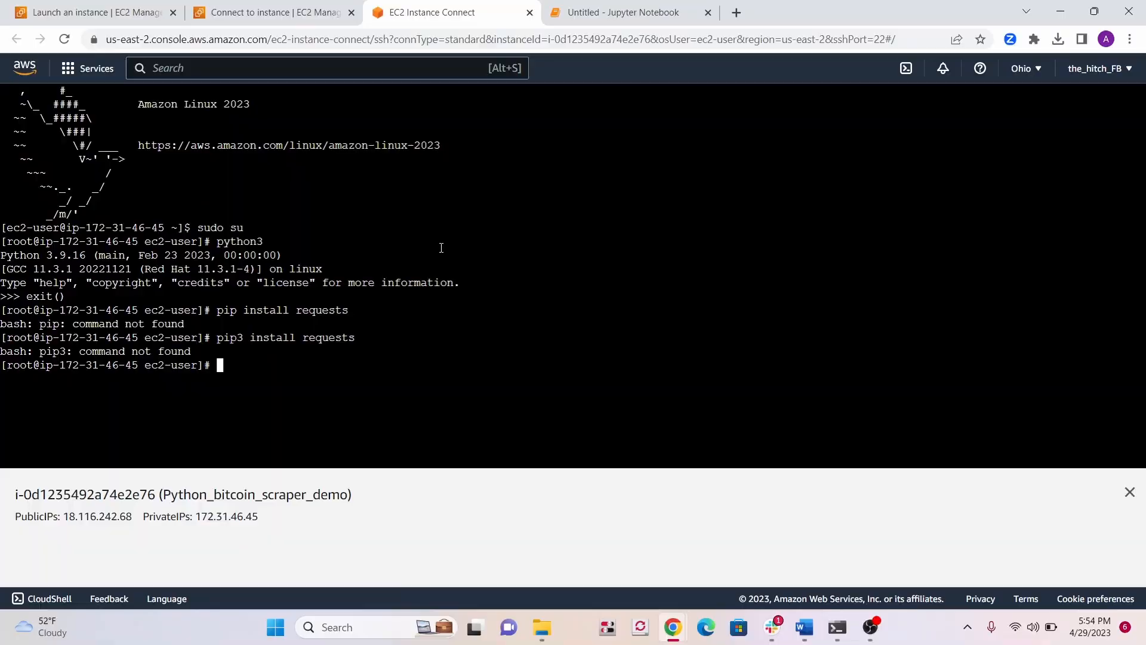
{"action": "type", "text": "sudo yum install python3-pip"}
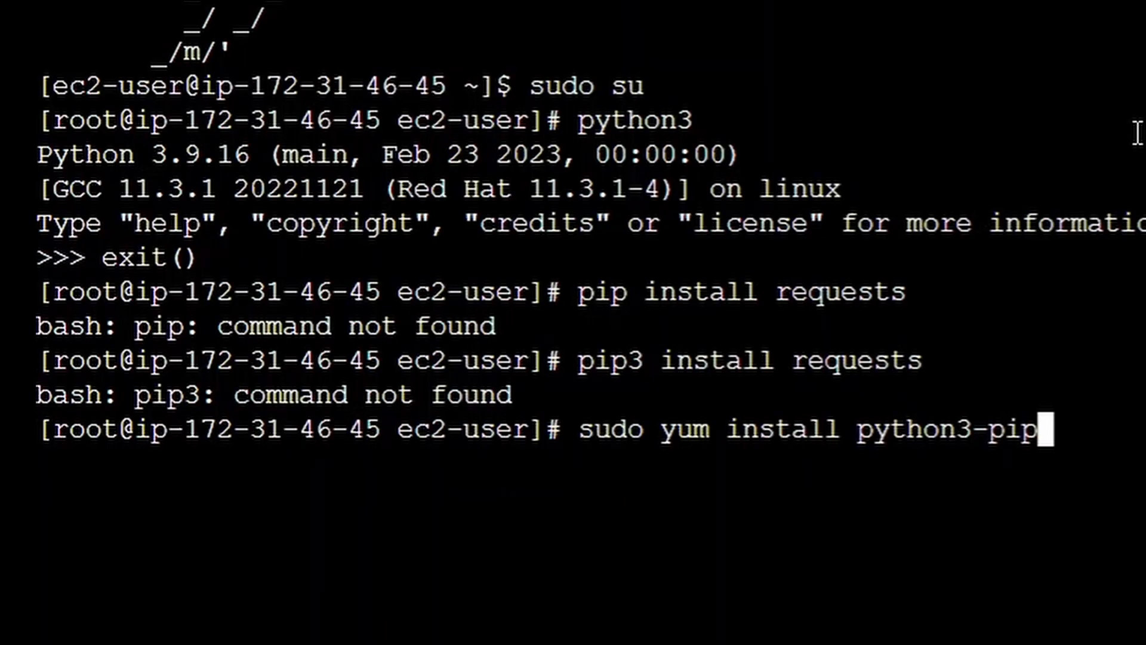
Install python3-pip with yum, then run pip install requests, which is already satisfied.
{"action": "key", "text": "Return"}
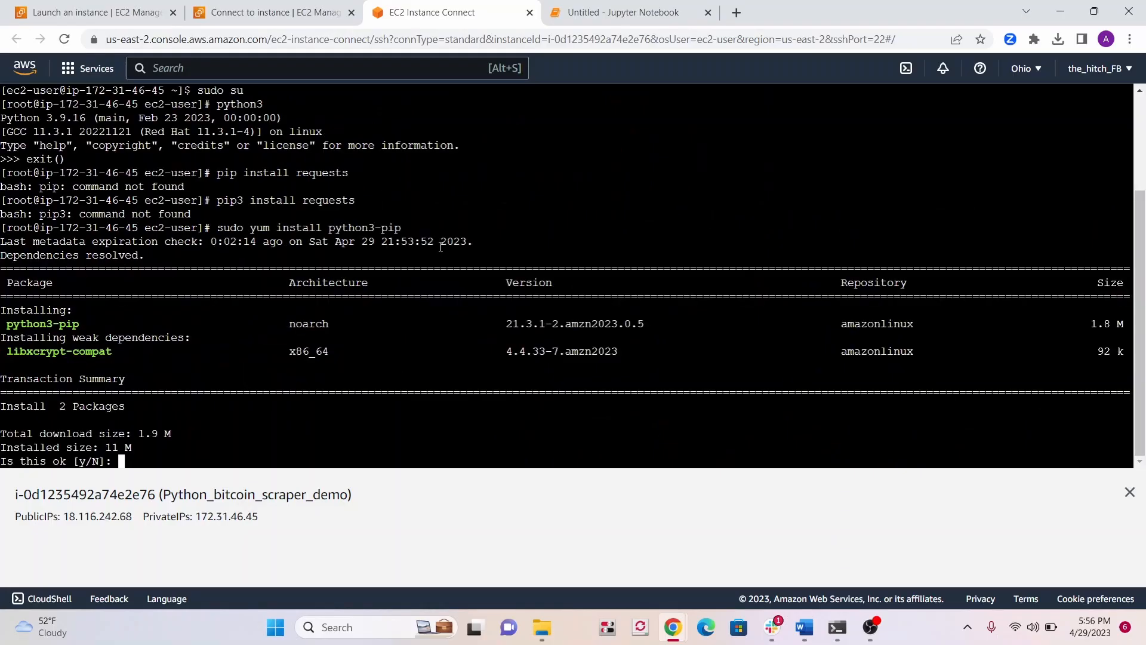
{"action": "type", "text": "y"}
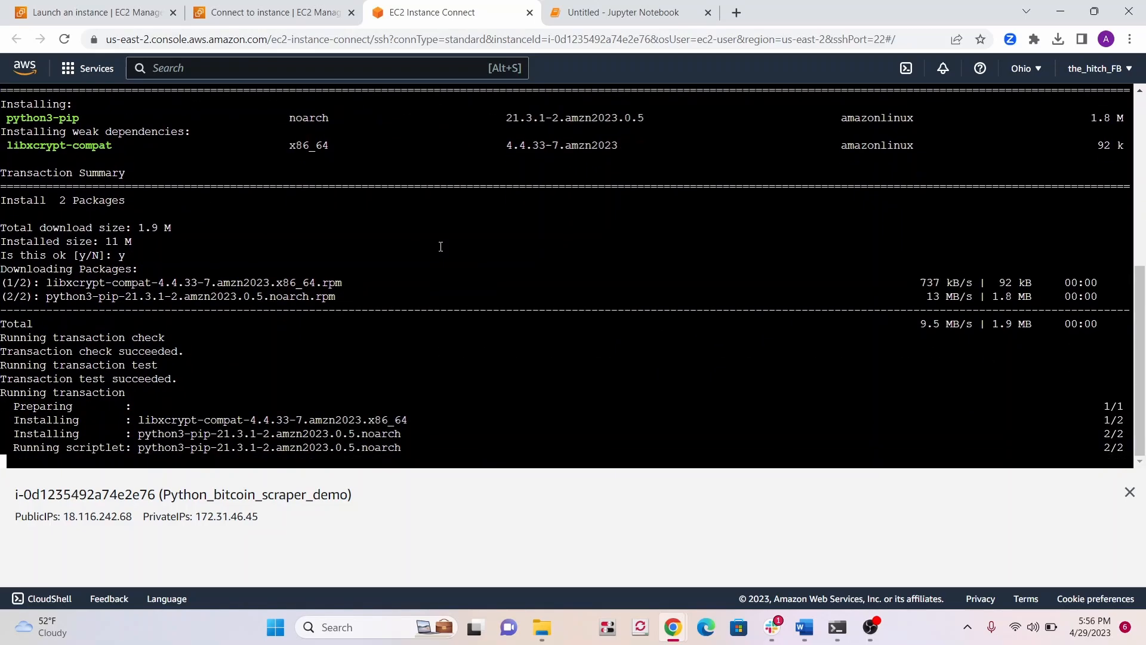
{"action": "type", "text": "pip i"}
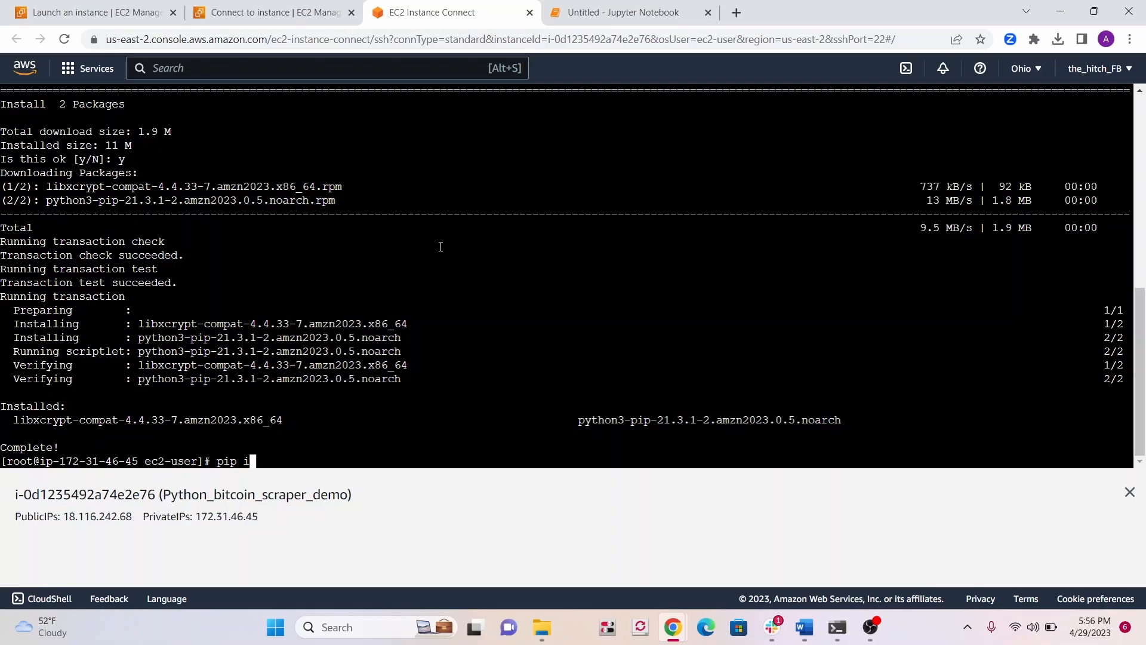
{"action": "type", "text": "nstall"}
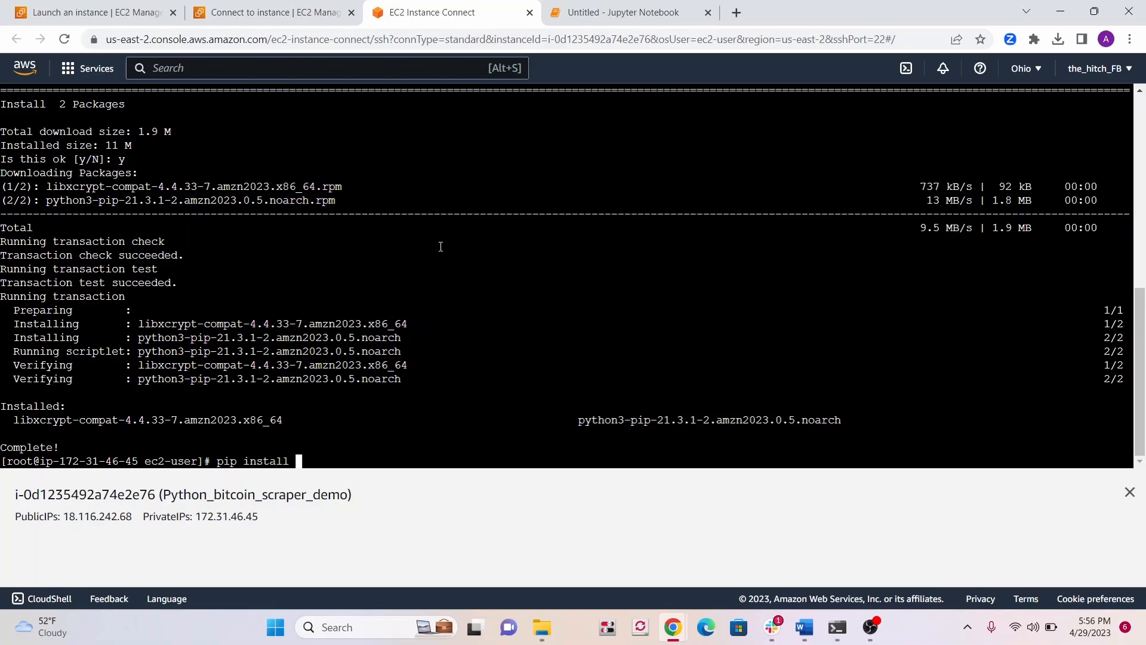
{"action": "type", "text": "requests"}
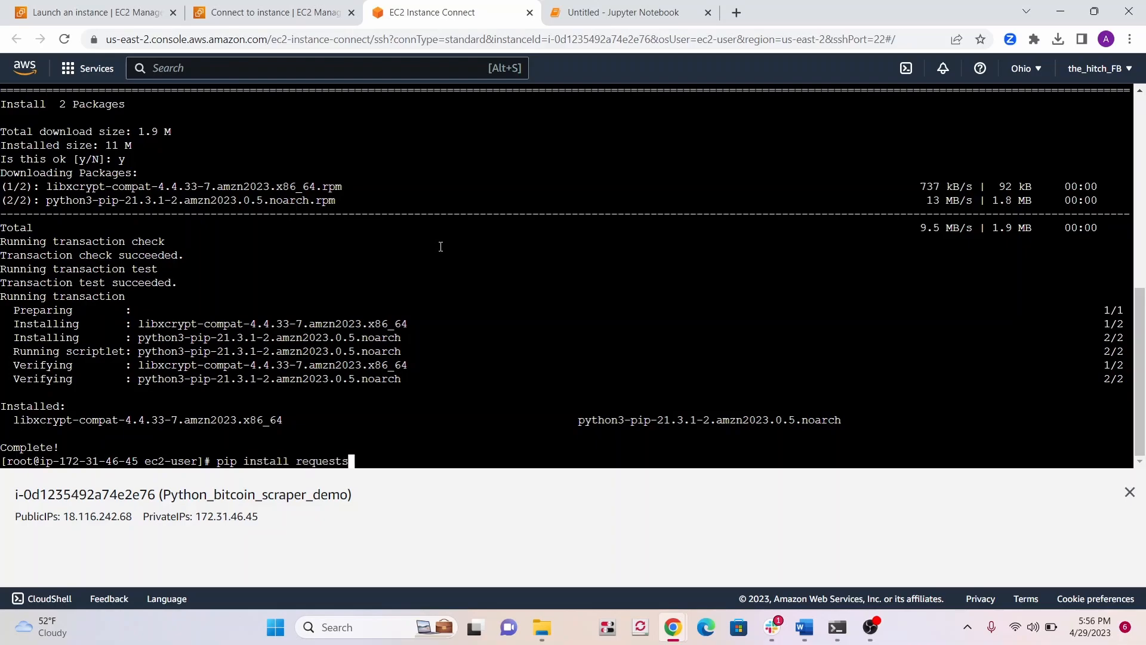
{"action": "key", "text": "enter"}
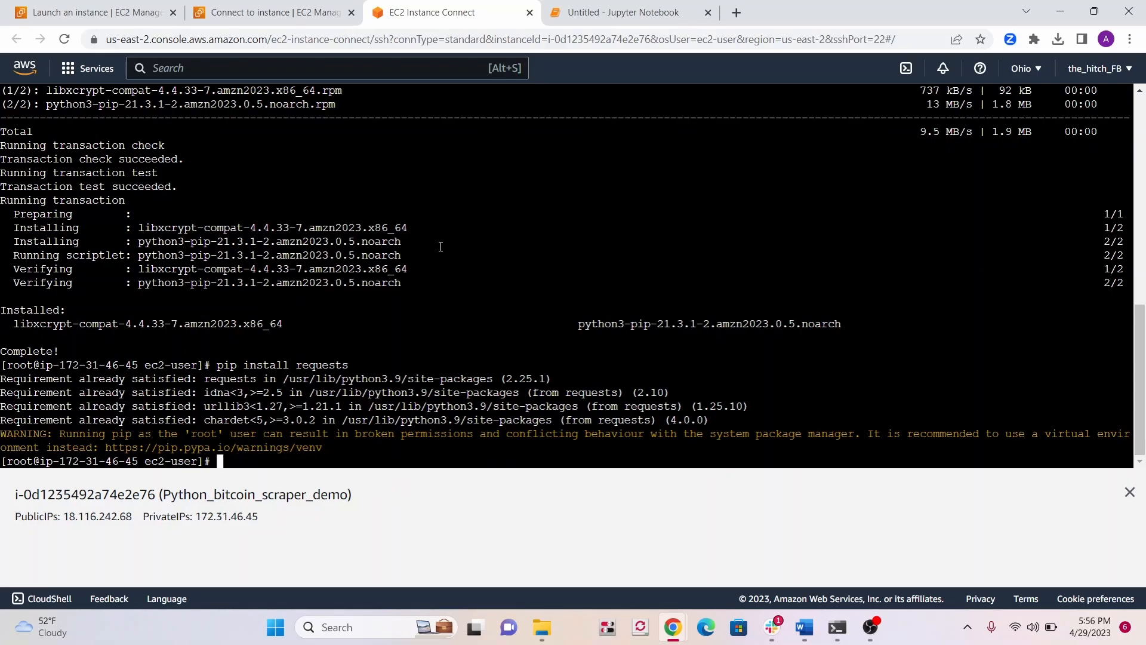
Install pandas 2.0.1 with pip.
{"action": "type", "text": "pip"}
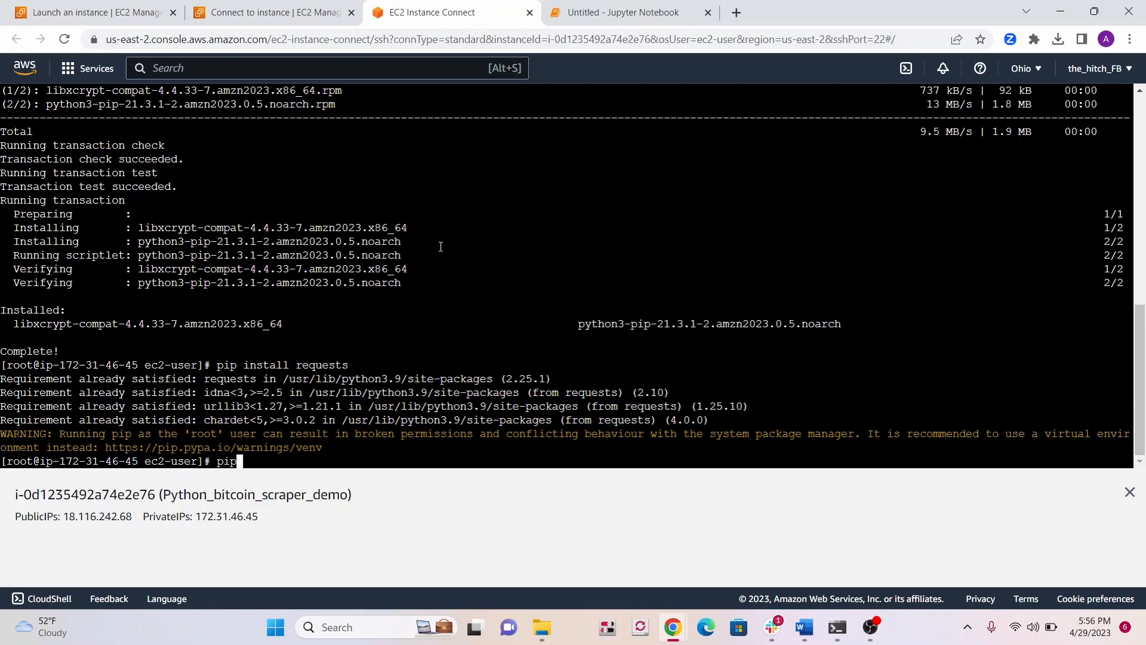
{"action": "type", "text": "install"}
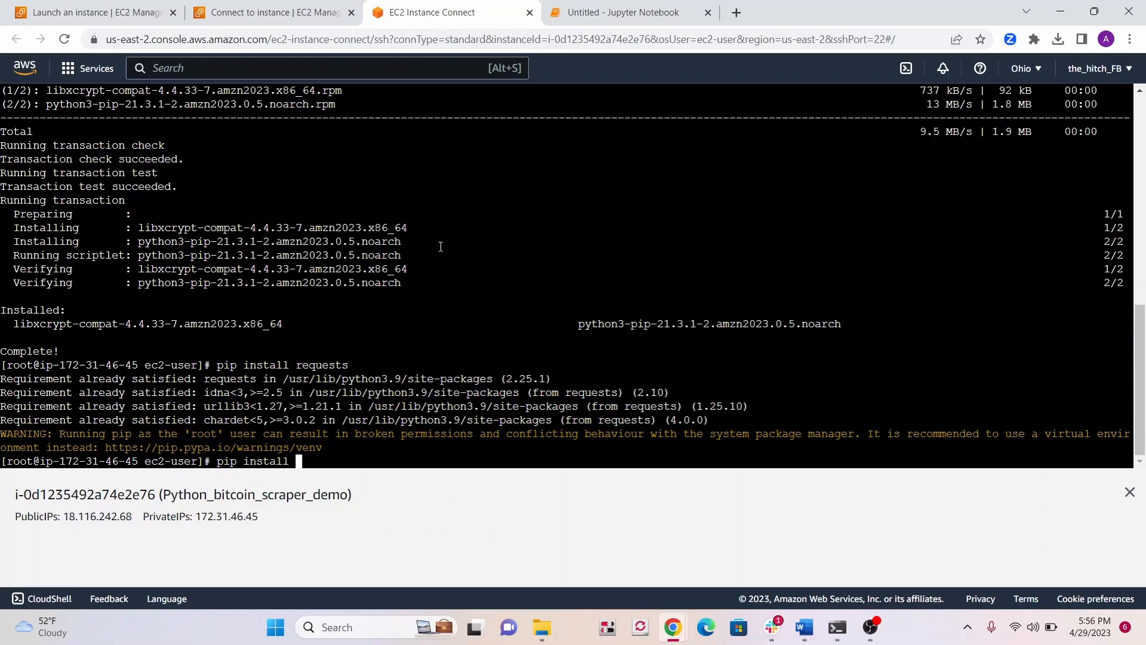
{"action": "type", "text": "pandas"}
{"action": "type", "text": "mkdir"}
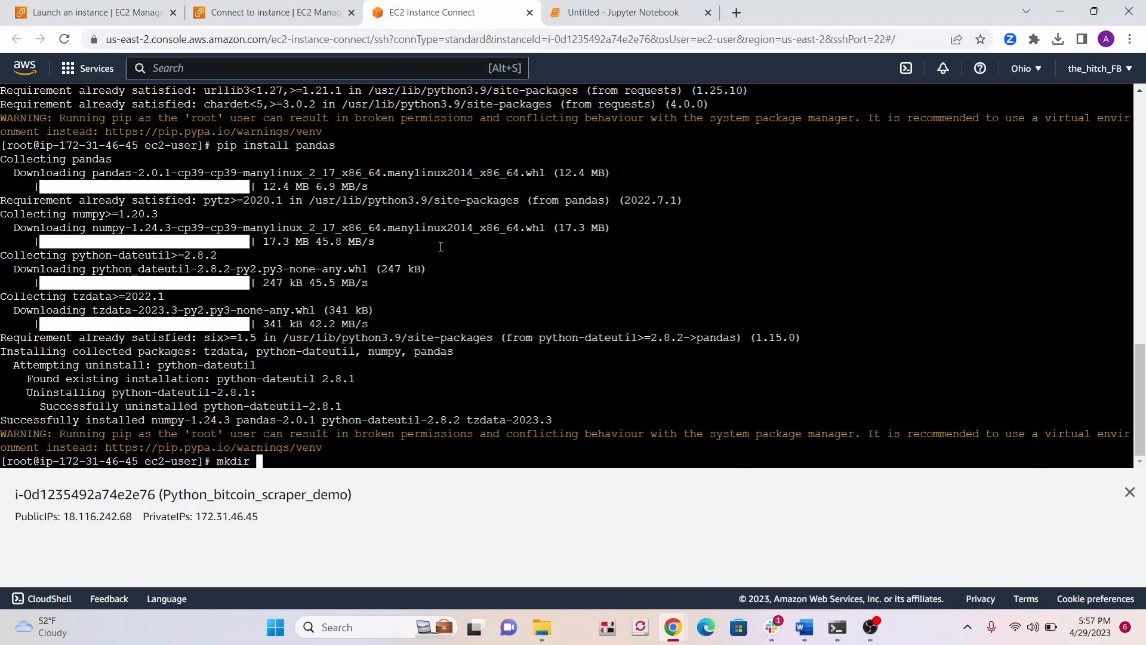
Make and enter a crypto directory, then start nano bitcoin_scraper.py.
{"action": "type", "text": "crypto"}
{"action": "type", "text": "ls"}
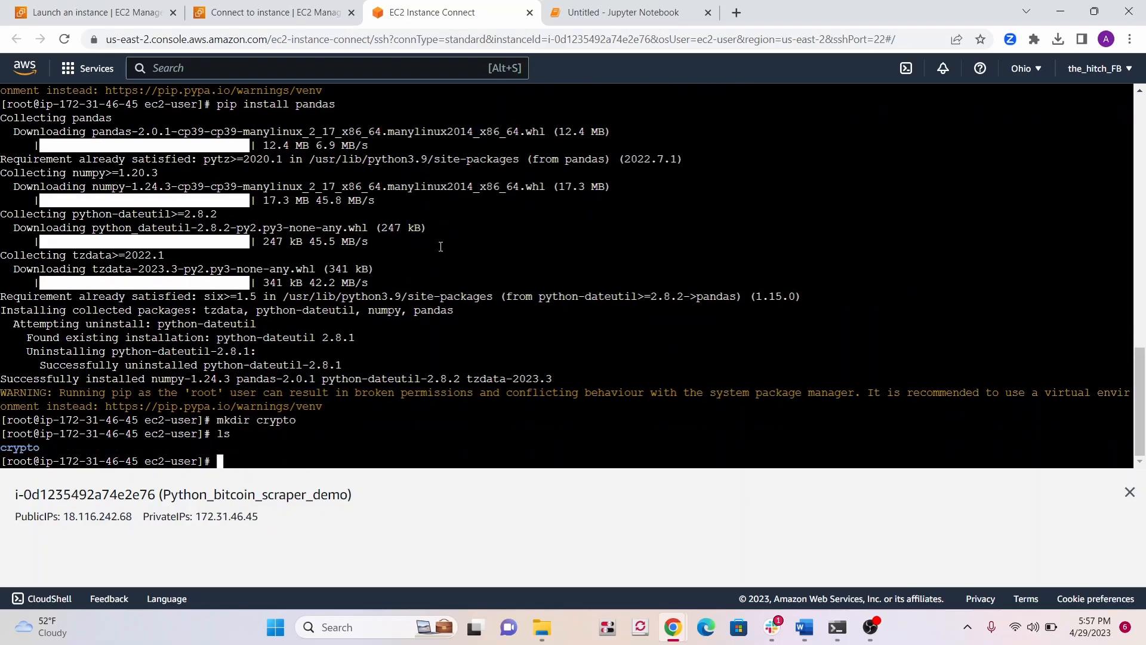
{"action": "type", "text": "cd crypto"}
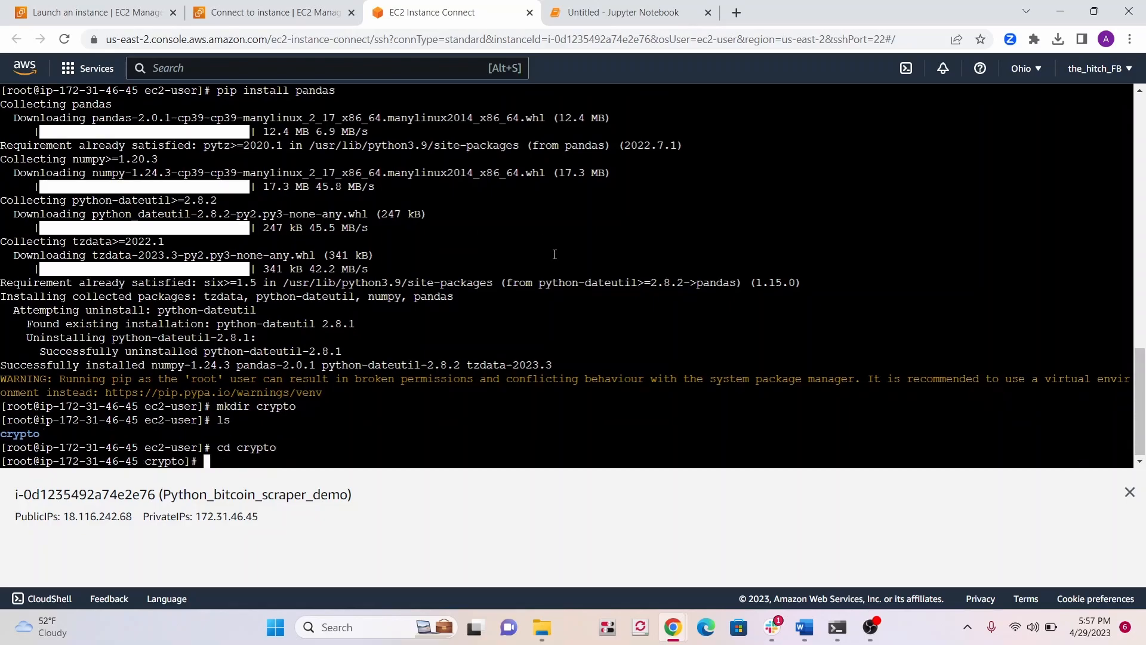
{"action": "type", "text": "nano"}
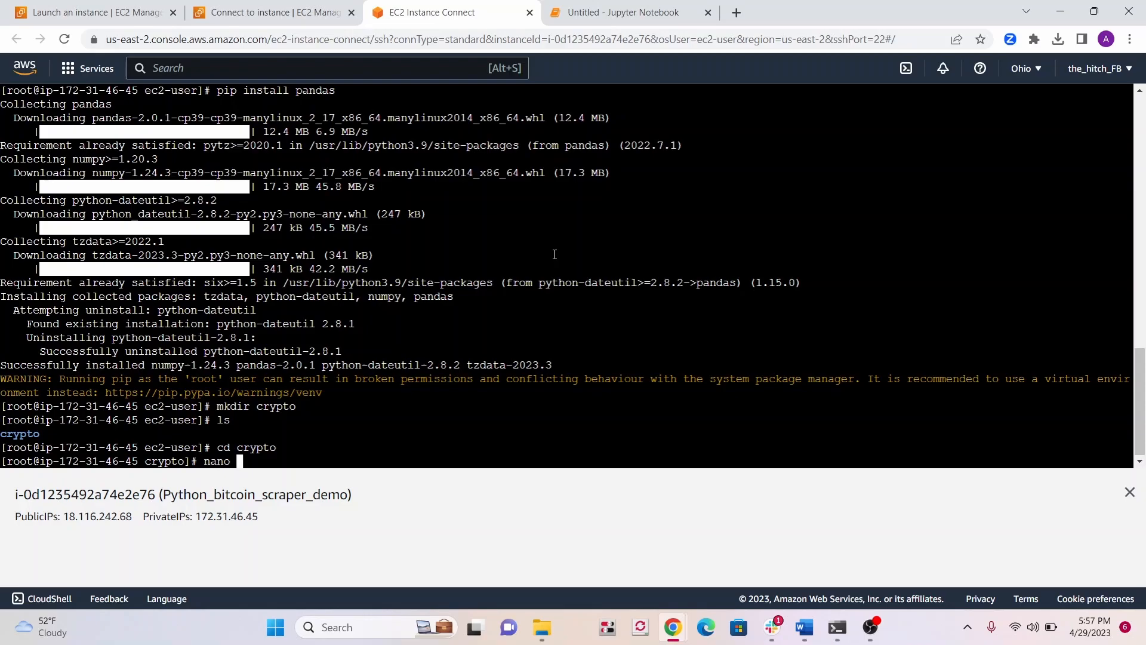
{"action": "type", "text": "bitcoin_scr"}
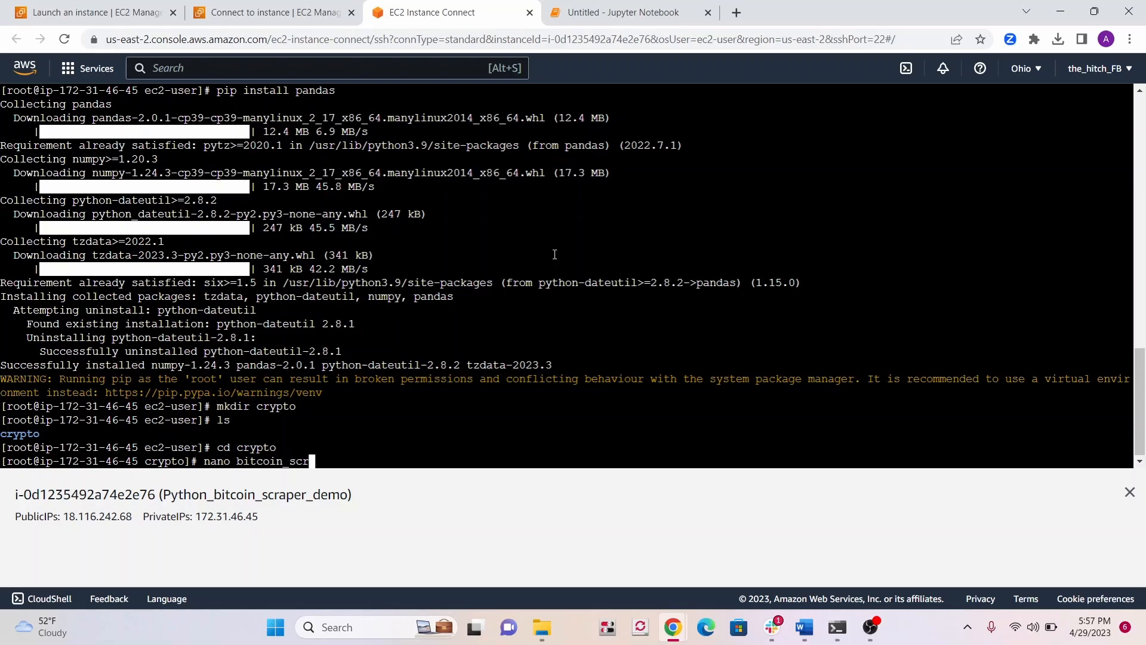
{"action": "type", "text": "aper."}
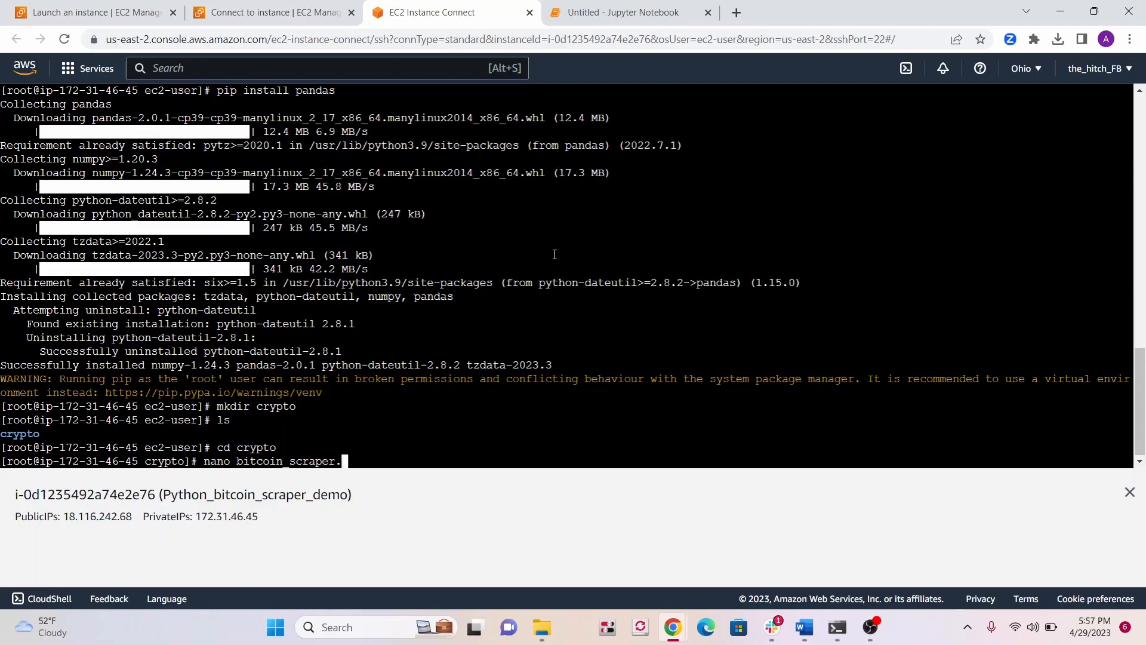
{"action": "type", "text": "py"}
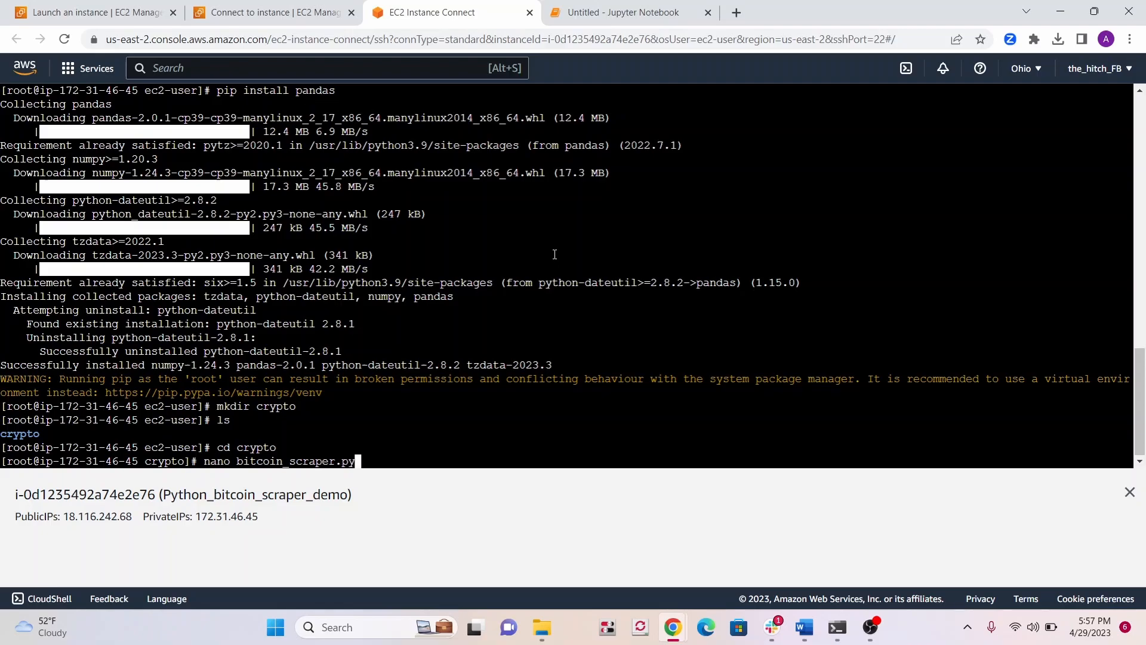
Copy the scraper code from the Jupyter notebook and return to the instance terminal.
{"action": "left_click", "coordinate": [625, 12]}
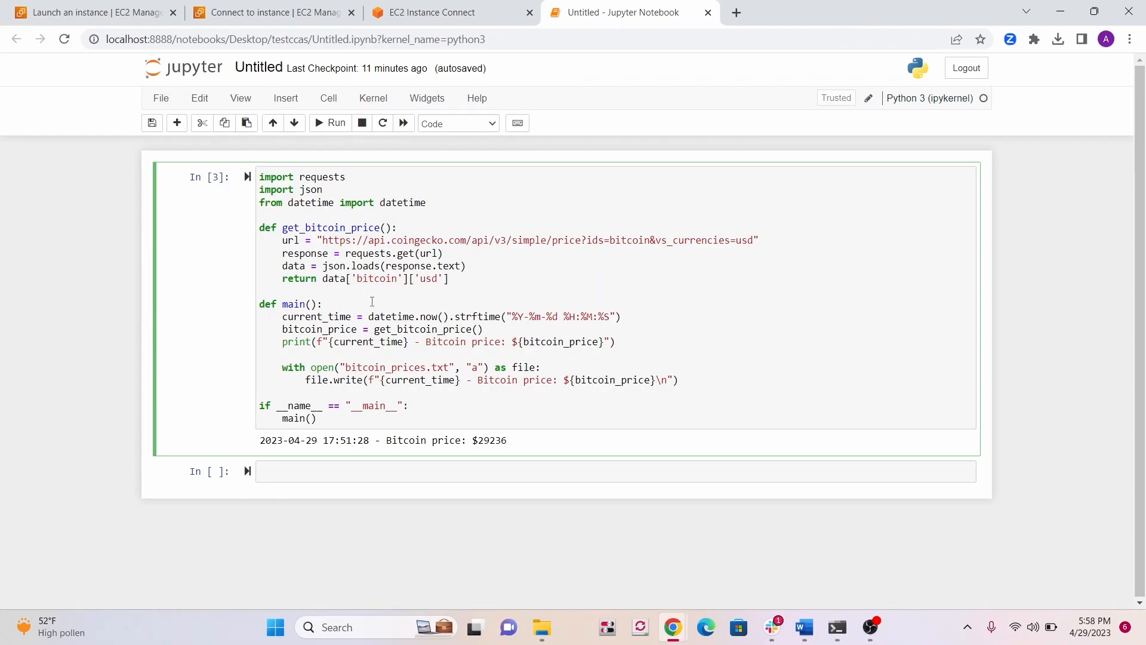
{"action": "key", "text": "ctrl+a"}
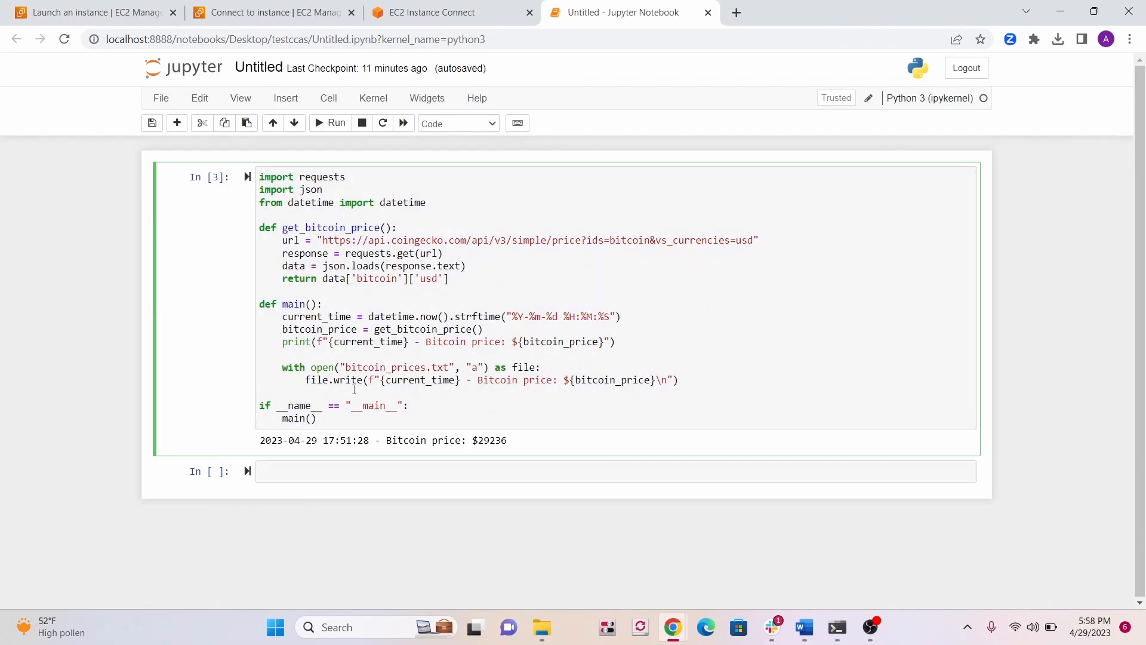
{"action": "left_click", "coordinate": [451, 13]}
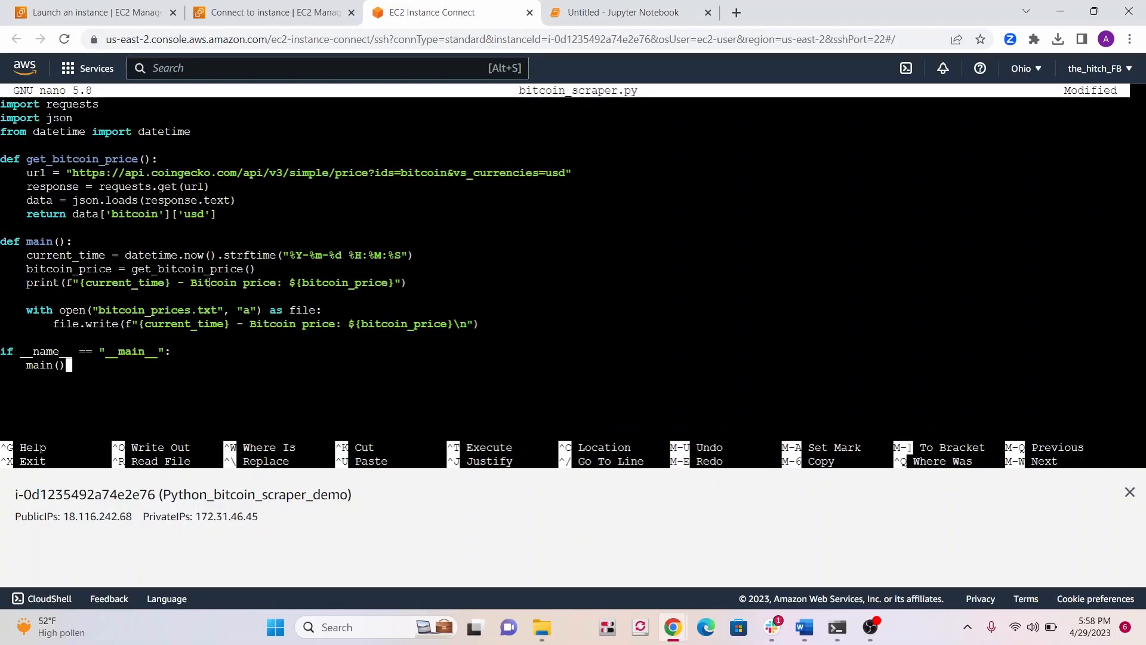
Write the pasted code to bitcoin_scraper.py (20 lines) and exit nano.
{"action": "key", "text": "ctrl+o"}
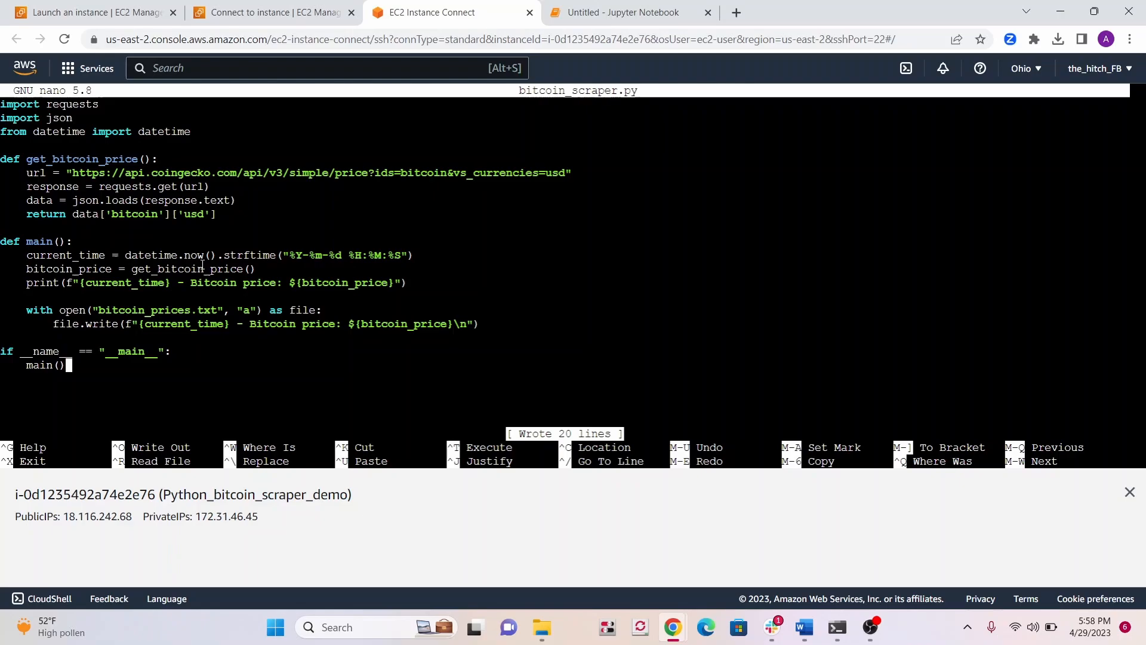
{"action": "key", "text": "ctrl+x"}
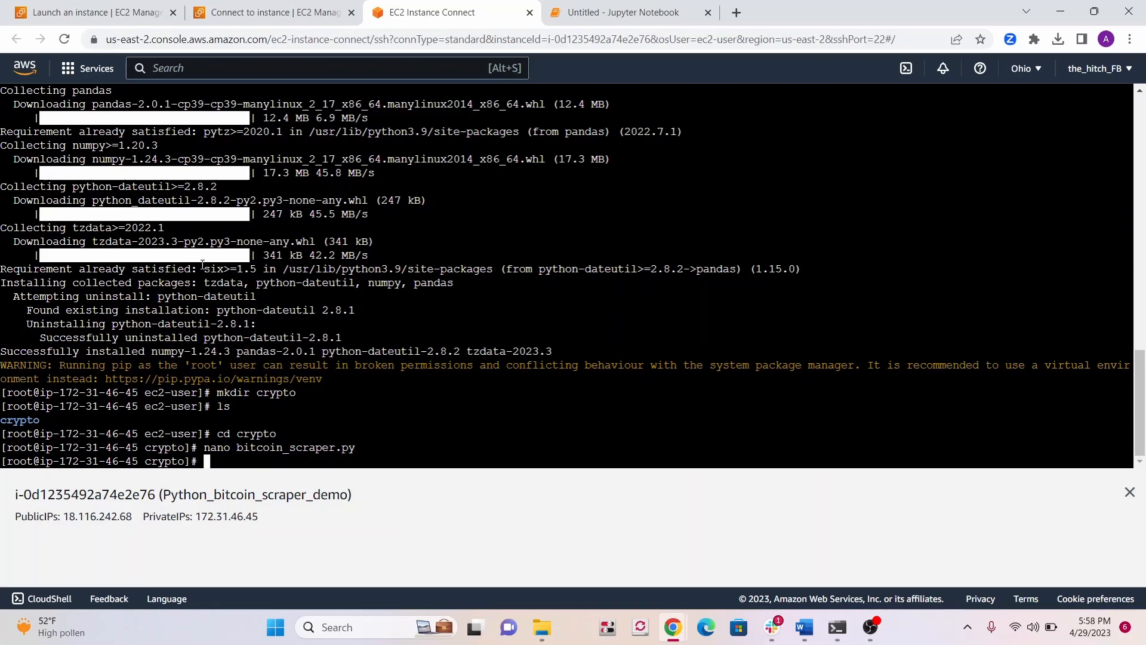
Run python3 bitcoin_scraper.py and cat bitcoin_prices.txt, showing two $29227 entries.
{"action": "type", "text": "python3"}
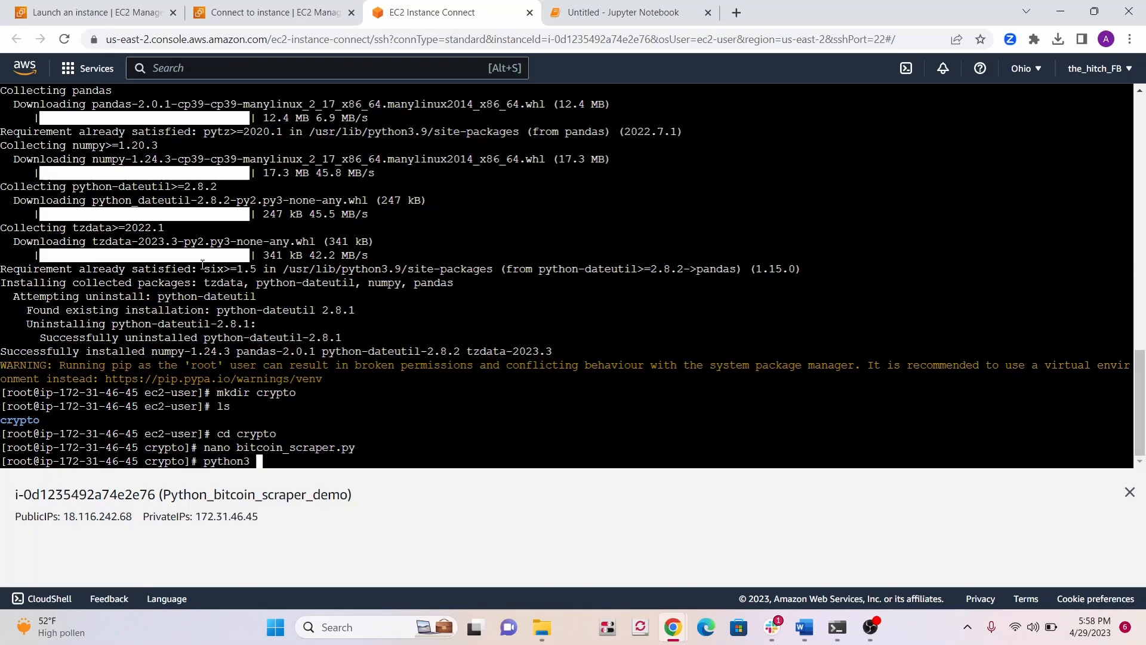
{"action": "type", "text": "bitc"}
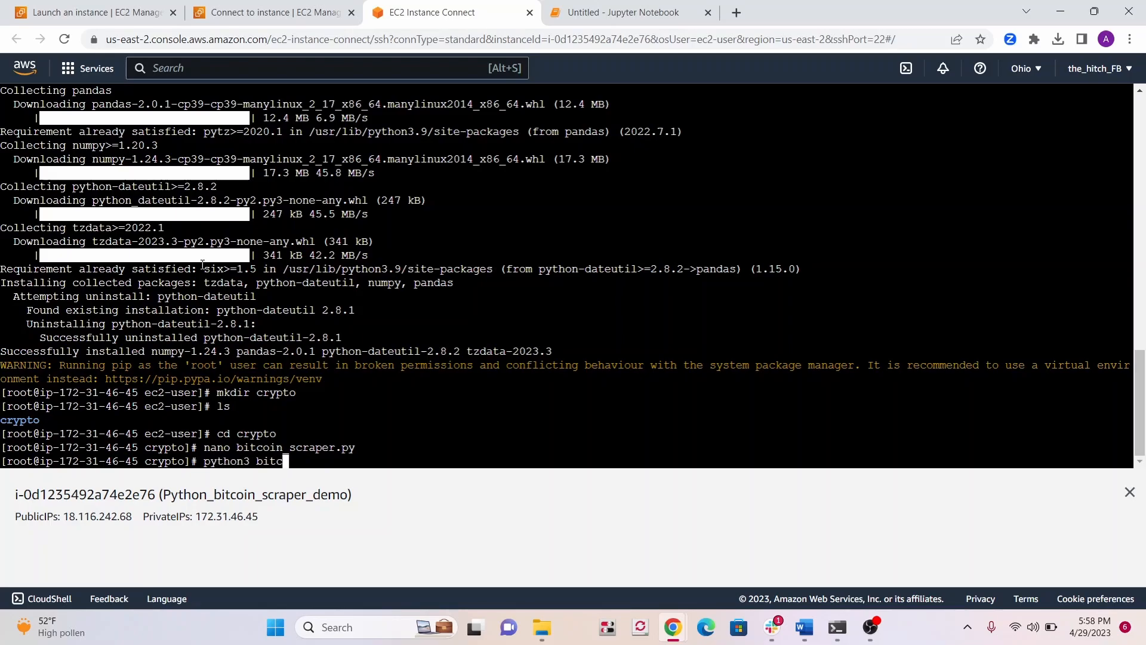
{"action": "type", "text": "in_scraper.py"}
{"action": "type", "text": "ls"}
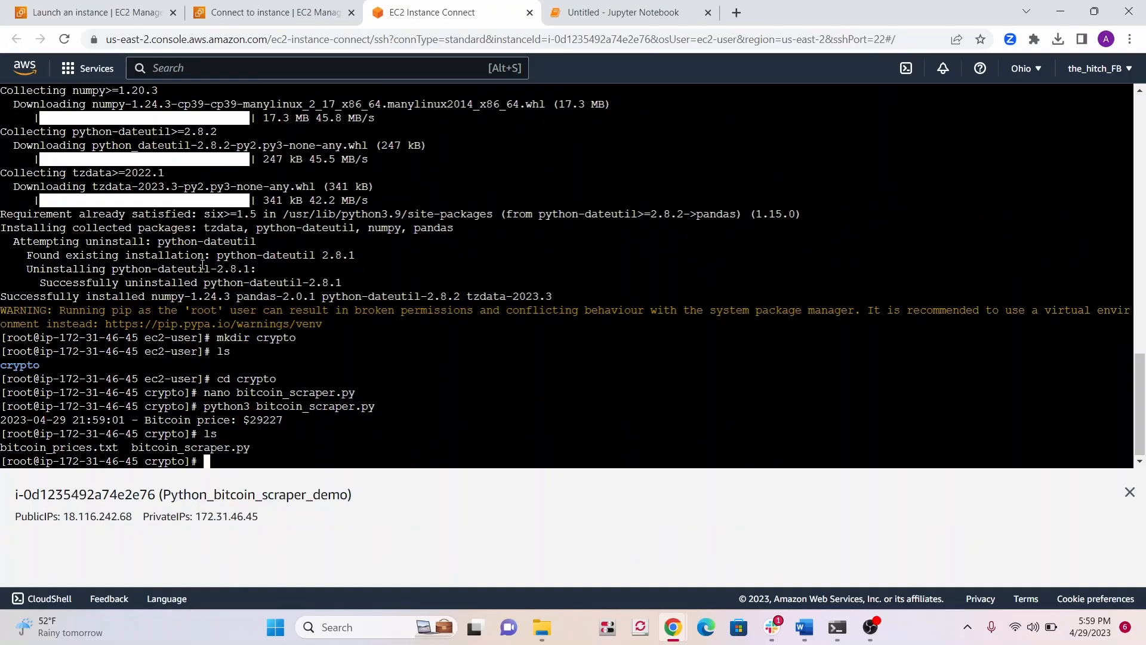
{"action": "type", "text": "nano bitcoin_price.txt"}
{"action": "type", "text": "cat bitcoin_prices.txt"}
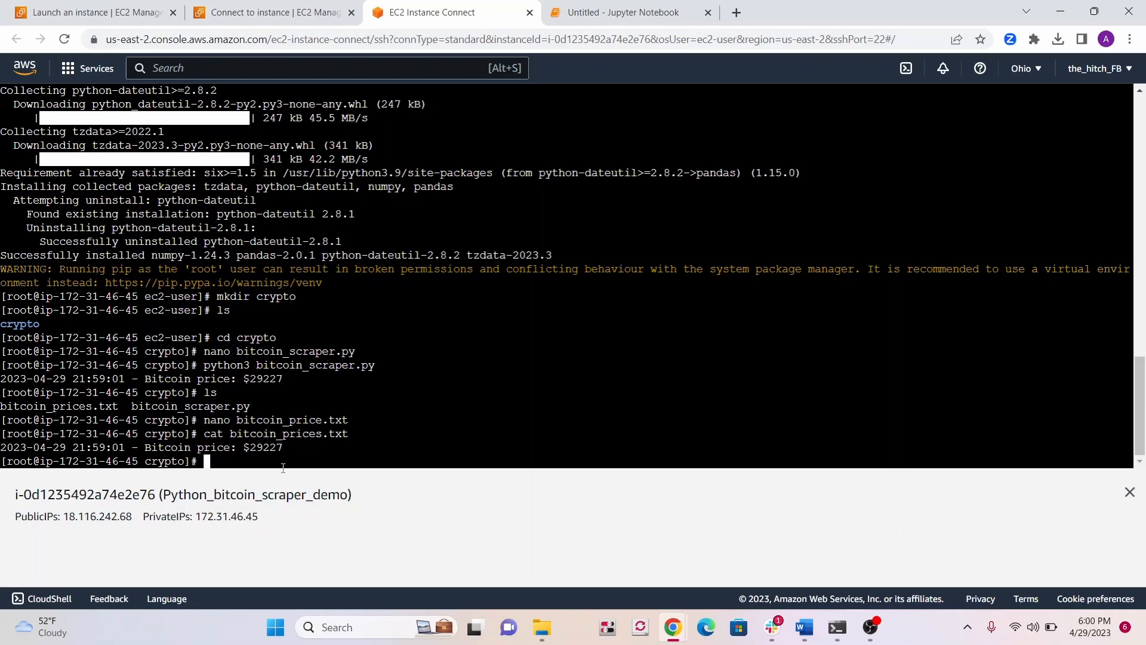
{"action": "type", "text": "python3 bitcoin_scraper.py"}
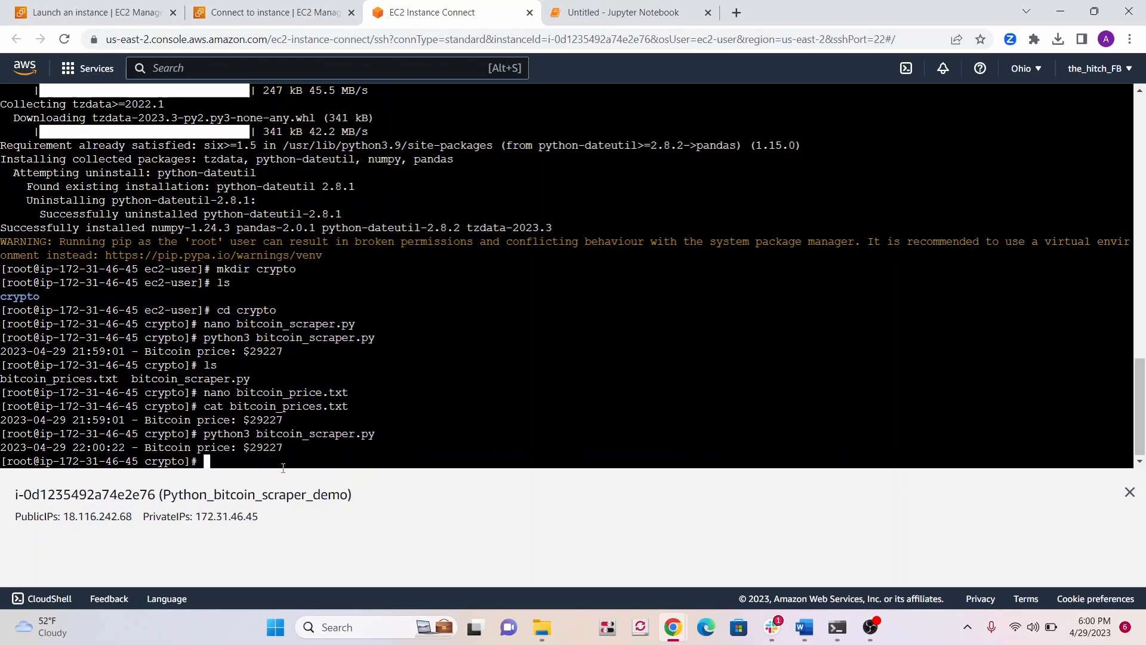
{"action": "type", "text": "cat bitcoin_prices.txt"}
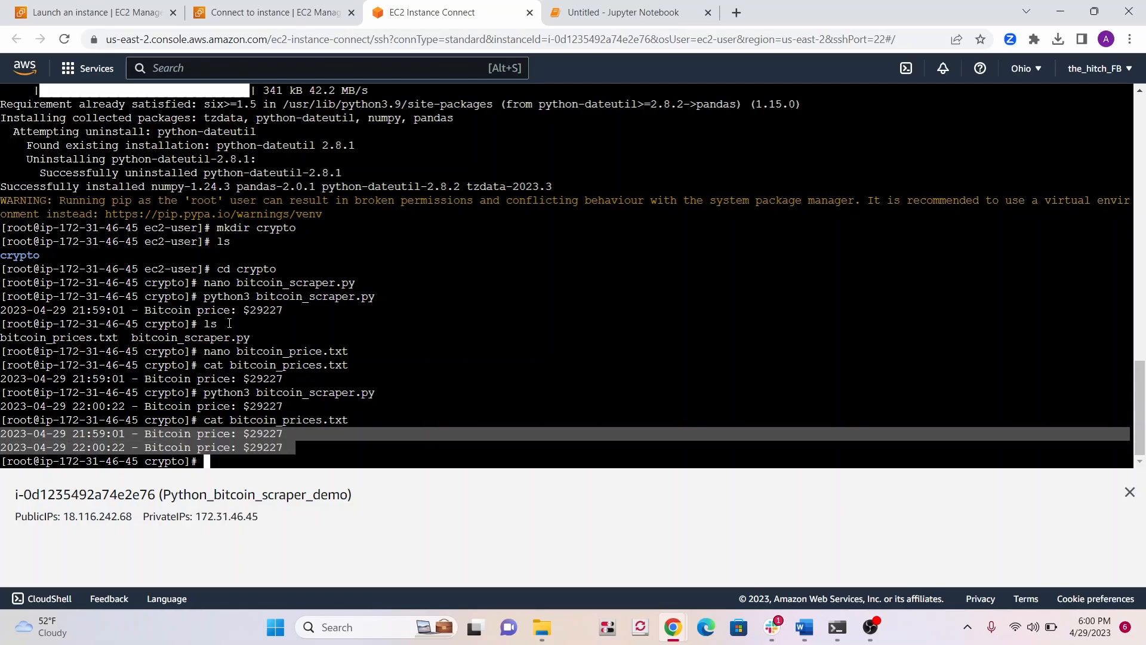
{"action": "mouse_move", "coordinate": [227, 324]}
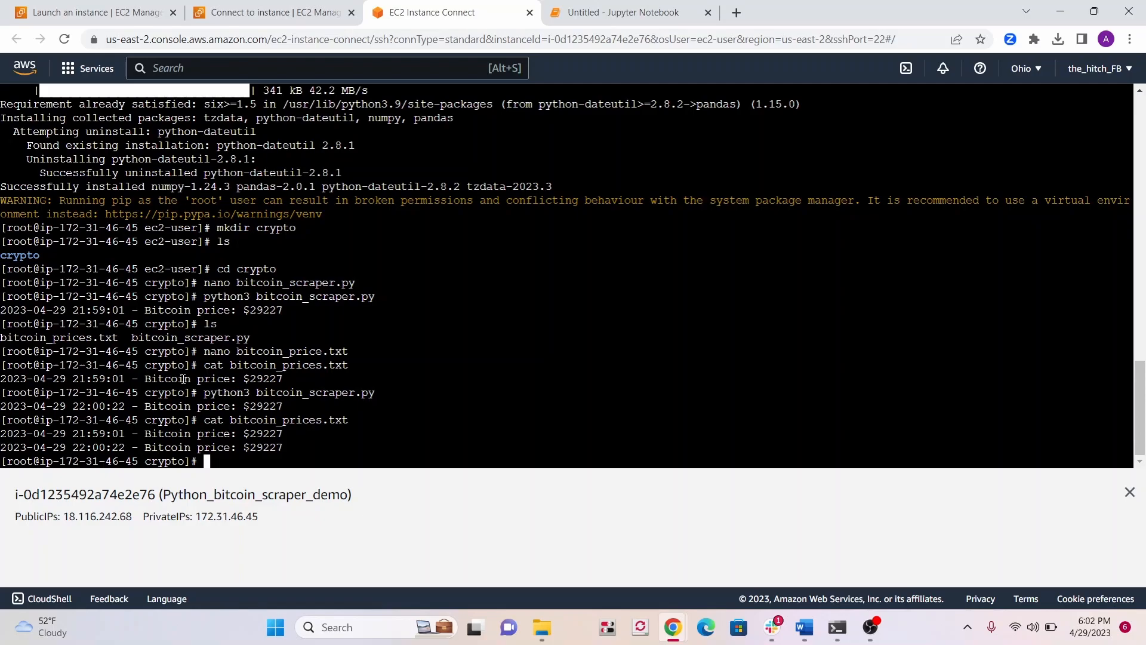
Get the full paths of python3 and bitcoin_scraper.py, copy the script path, and attempt crontab.
{"action": "type", "text": "w"}
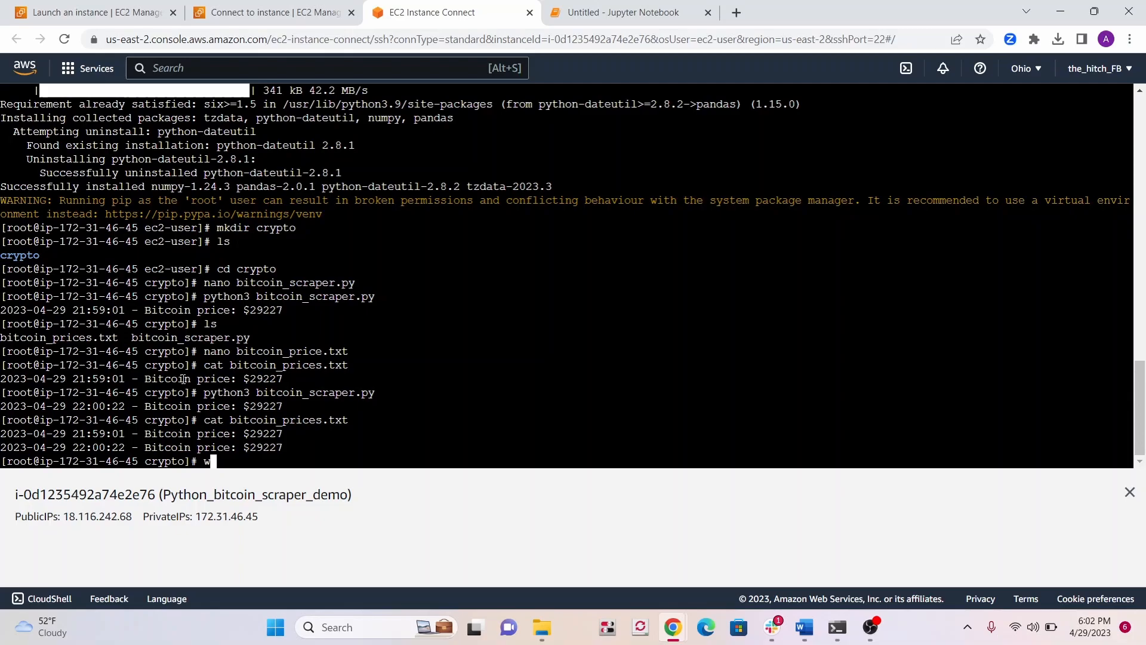
{"action": "type", "text": "hich python3"}
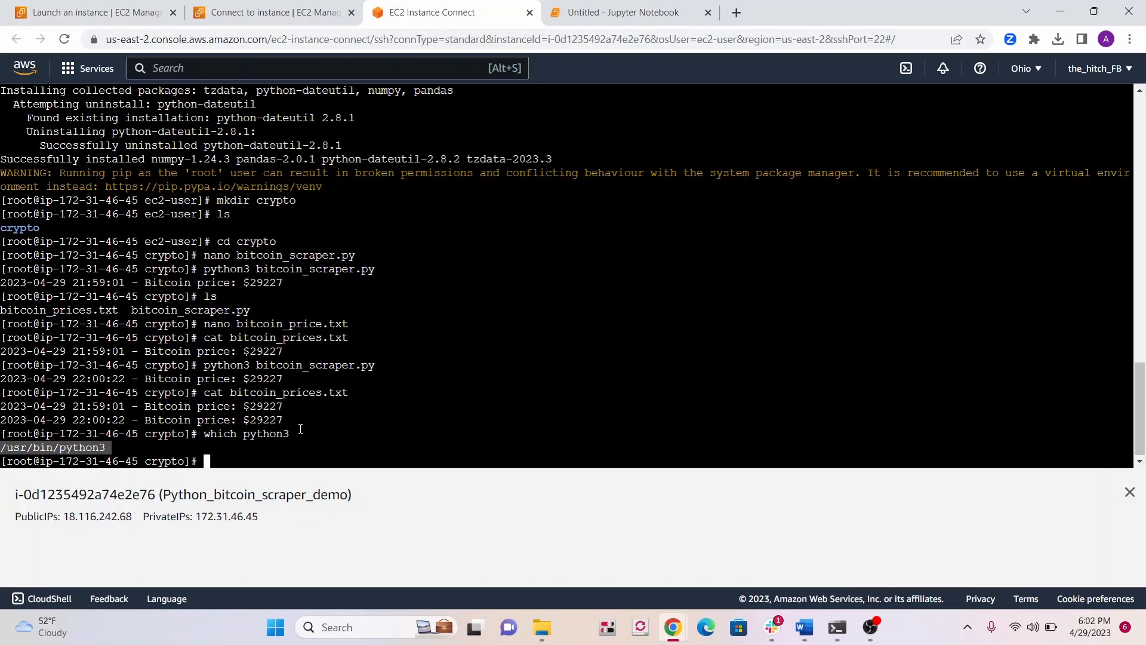
{"action": "type", "text": "readlink"}
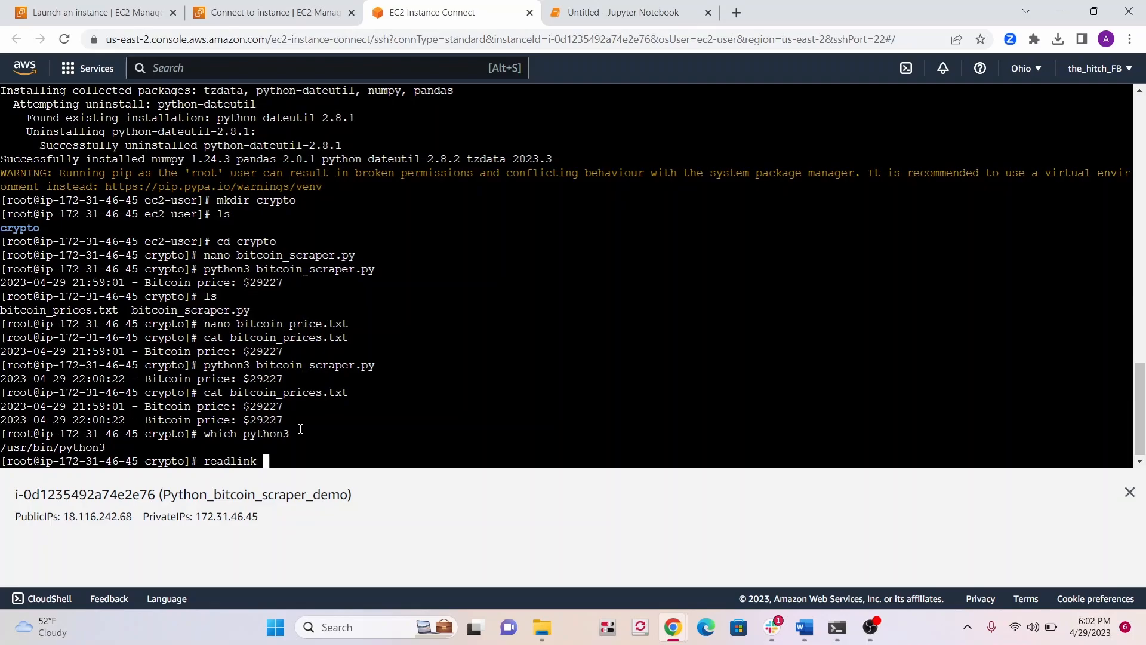
{"action": "type", "text": "-f"}
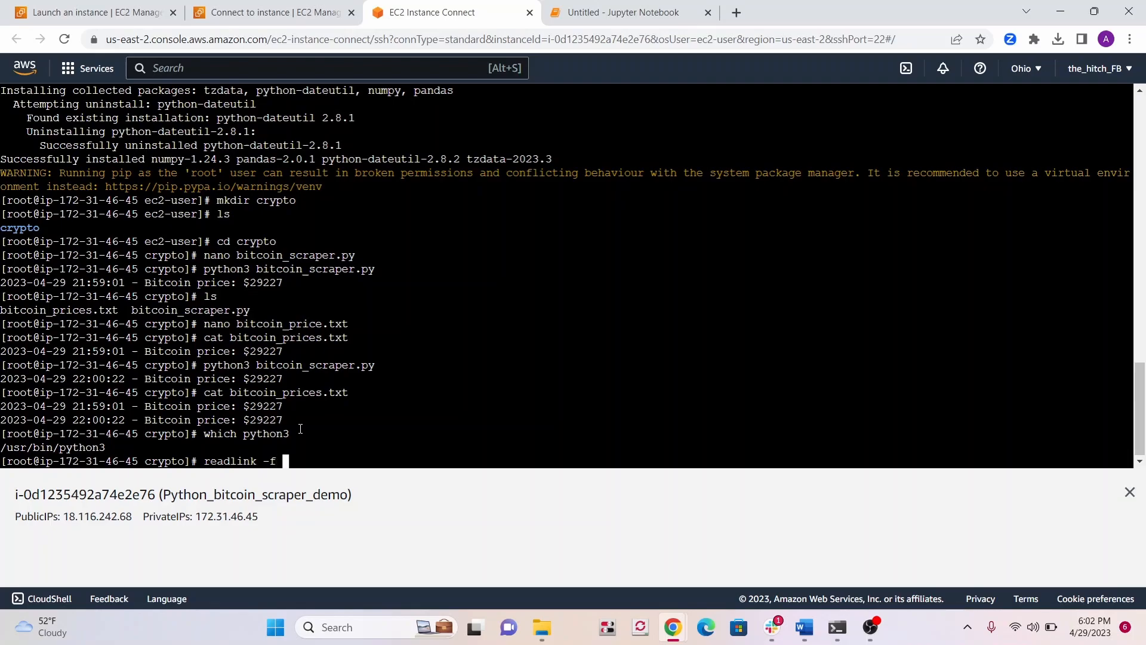
{"action": "type", "text": "bitcoin_s"}
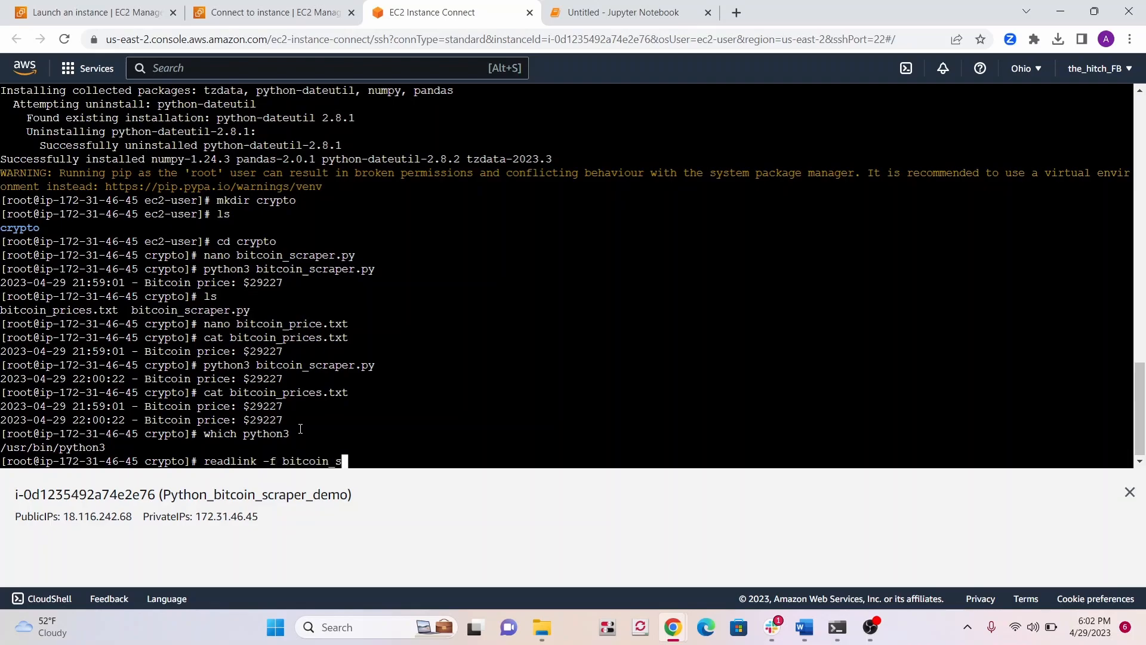
{"action": "type", "text": "raper"}
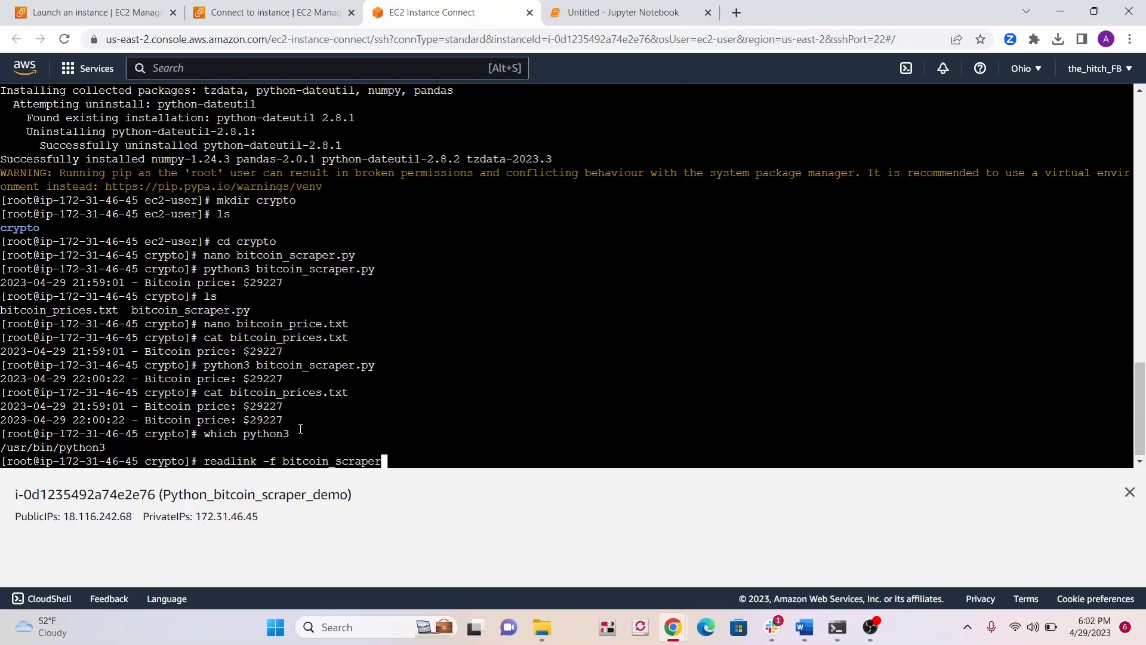
{"action": "type", "text": ".py"}
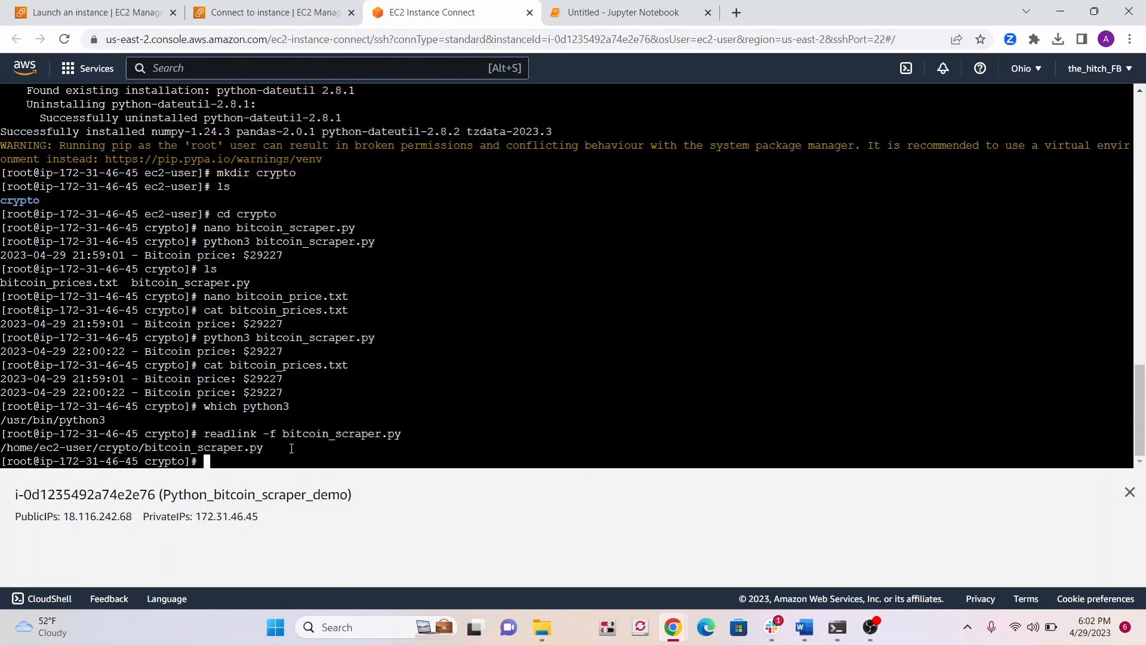
{"action": "left_click_drag", "start_coordinate": [0, 447], "coordinate": [263, 448]}
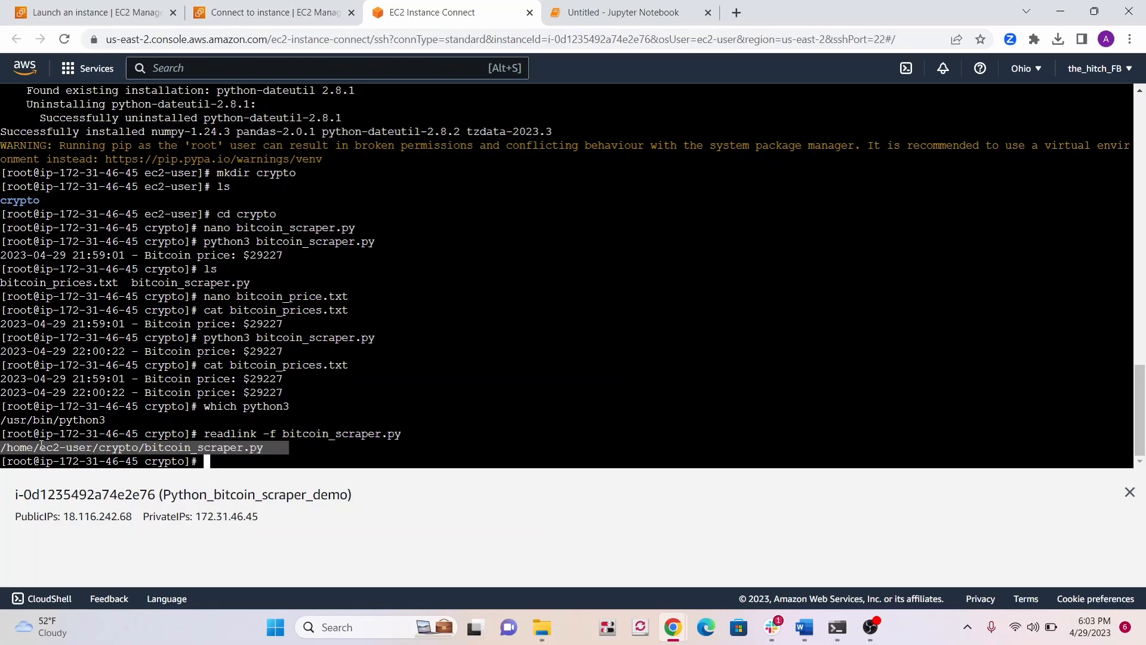
{"action": "type", "text": "chrontab -e"}
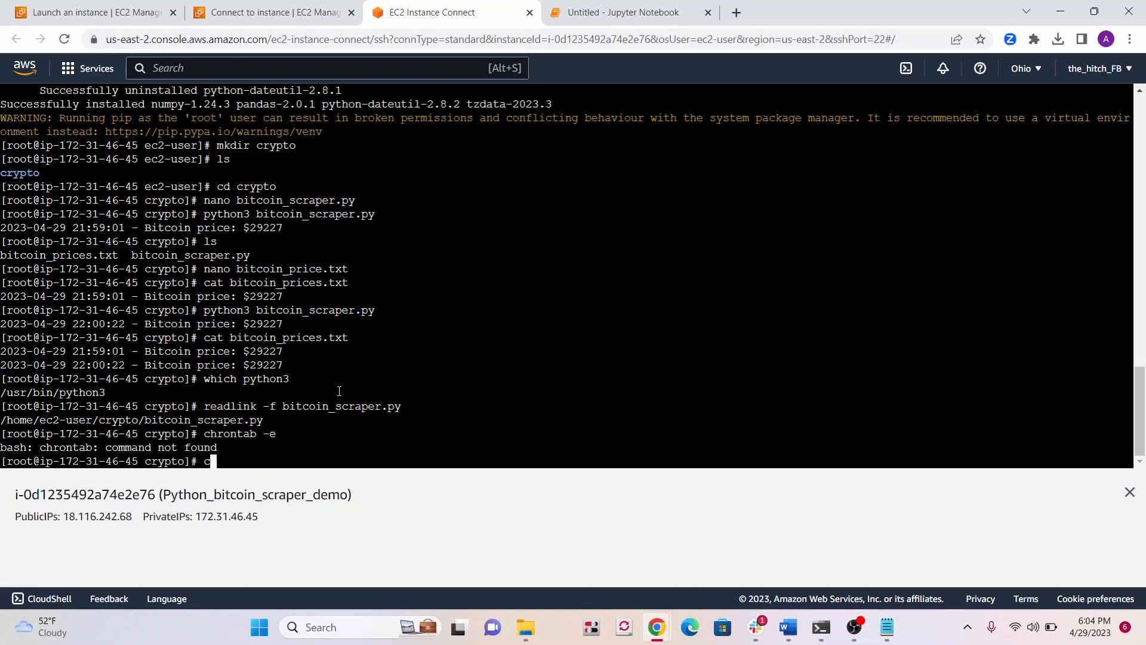
Install the cronie package with sudo yum, confirming with y.
{"action": "type", "text": "ron"}
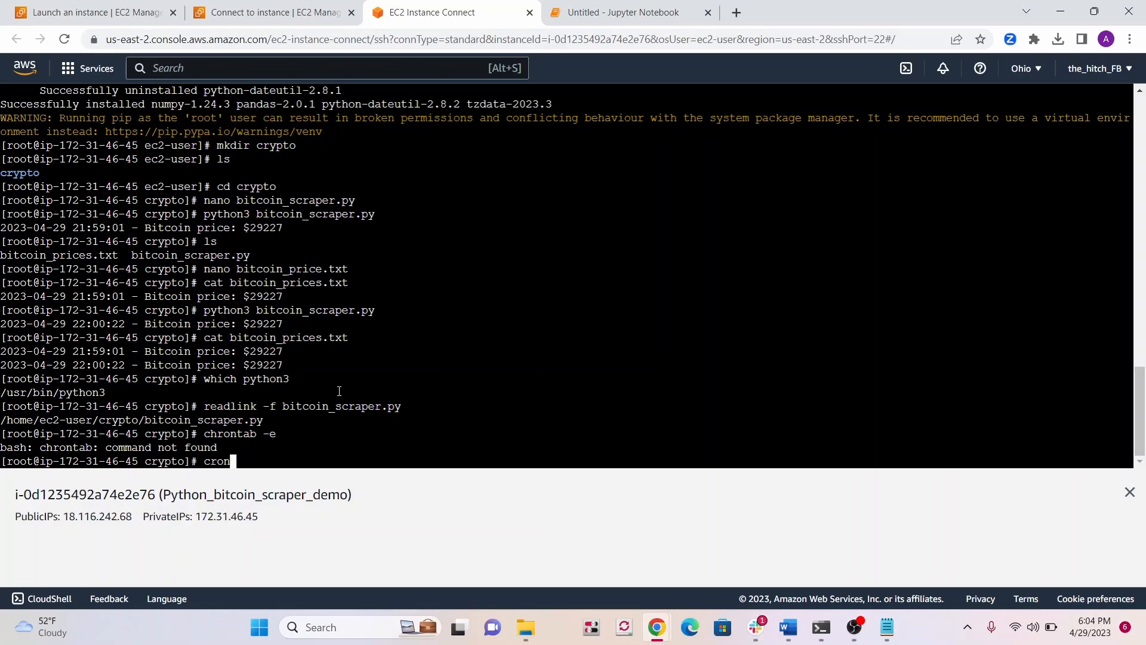
{"action": "type", "text": "tab -e"}
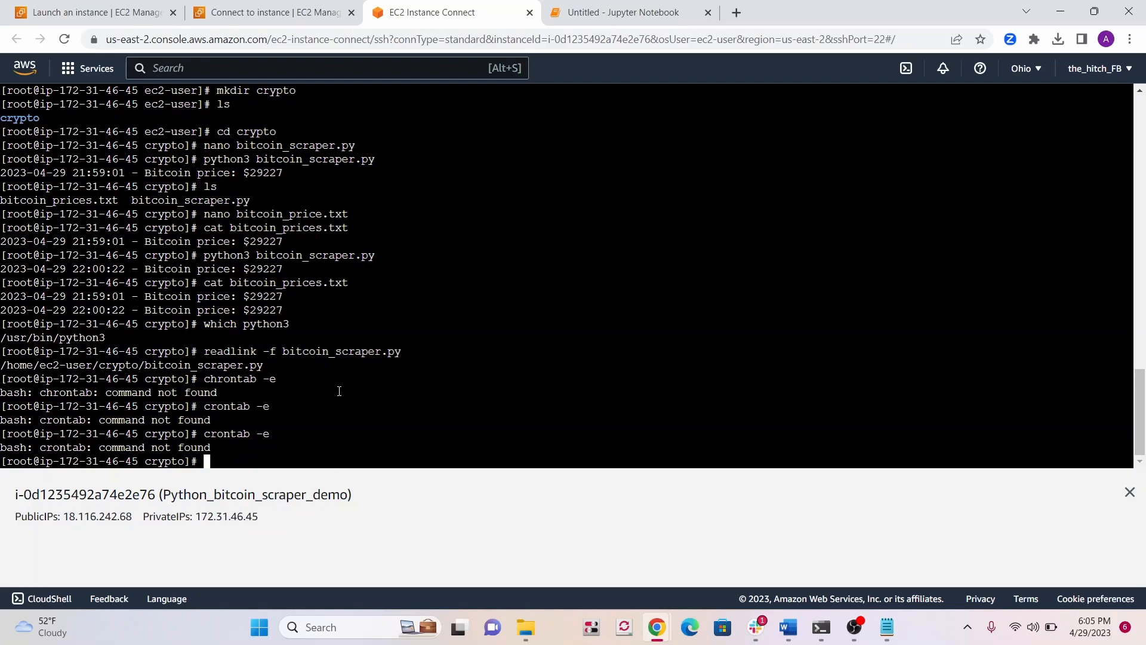
{"action": "type", "text": "sudo y"}
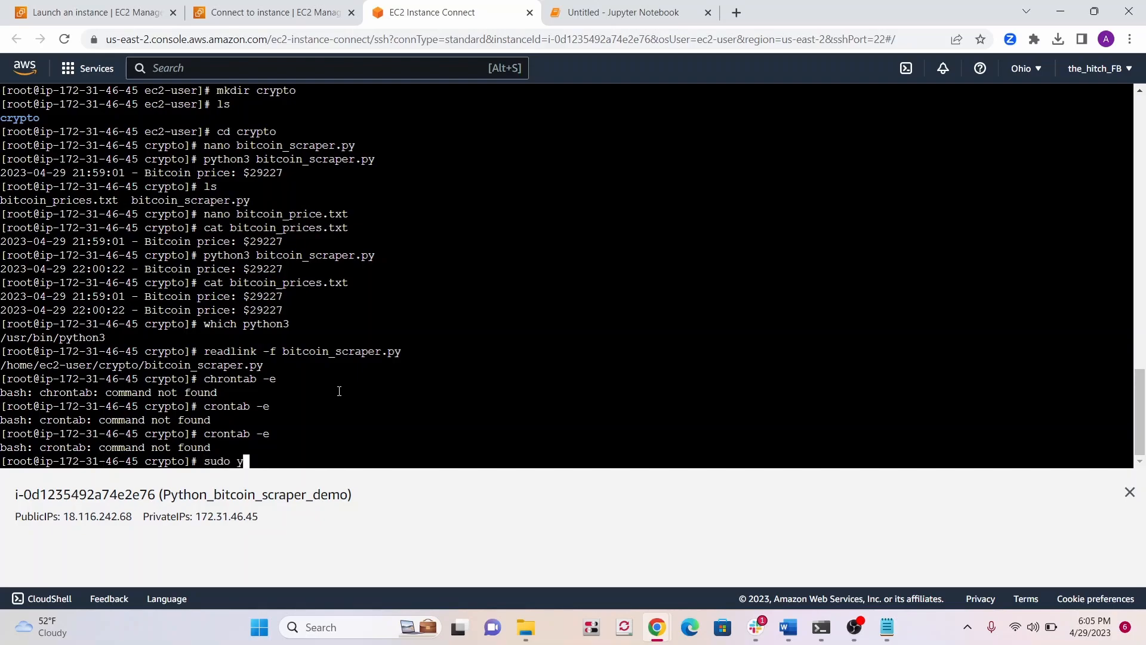
{"action": "type", "text": "um"}
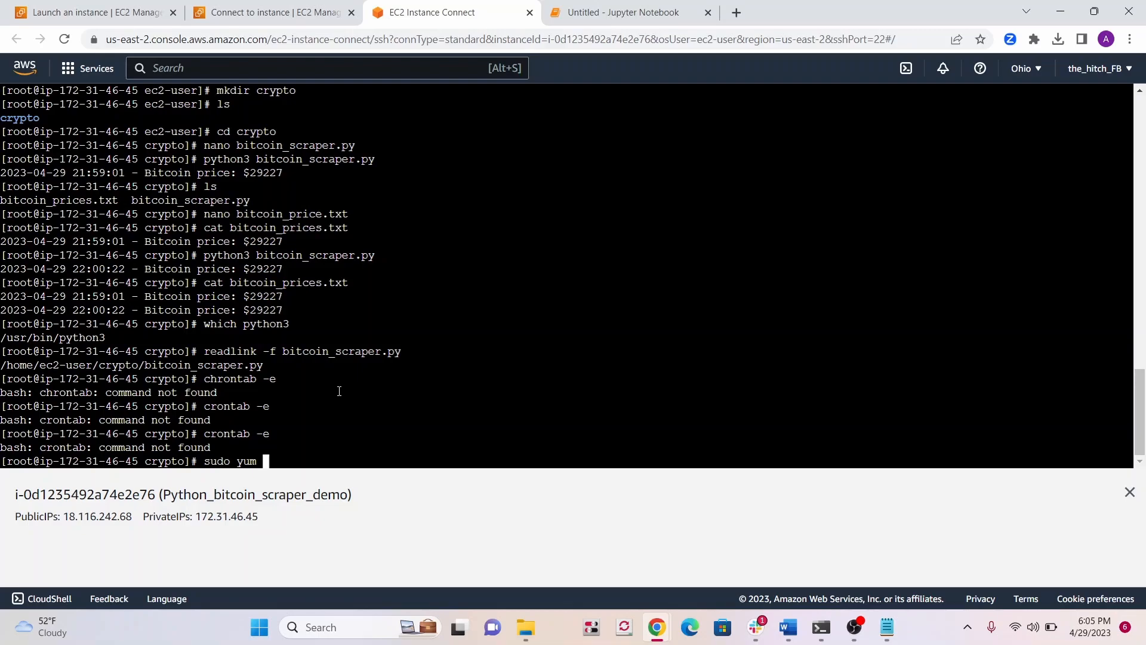
{"action": "type", "text": "install"}
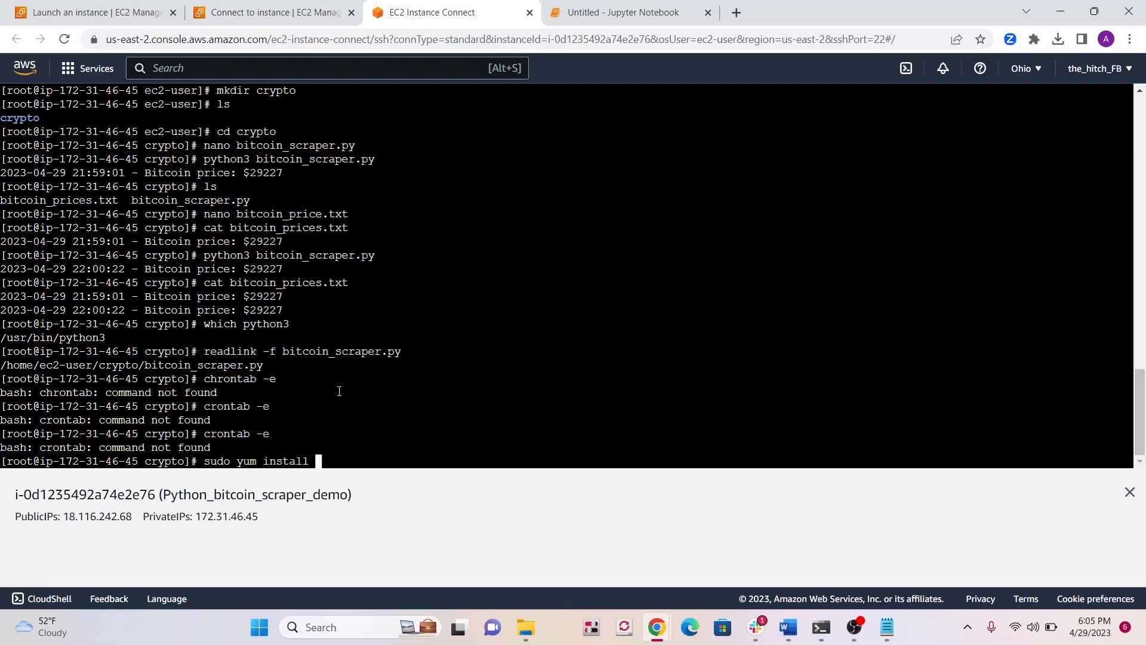
{"action": "type", "text": "cronie"}
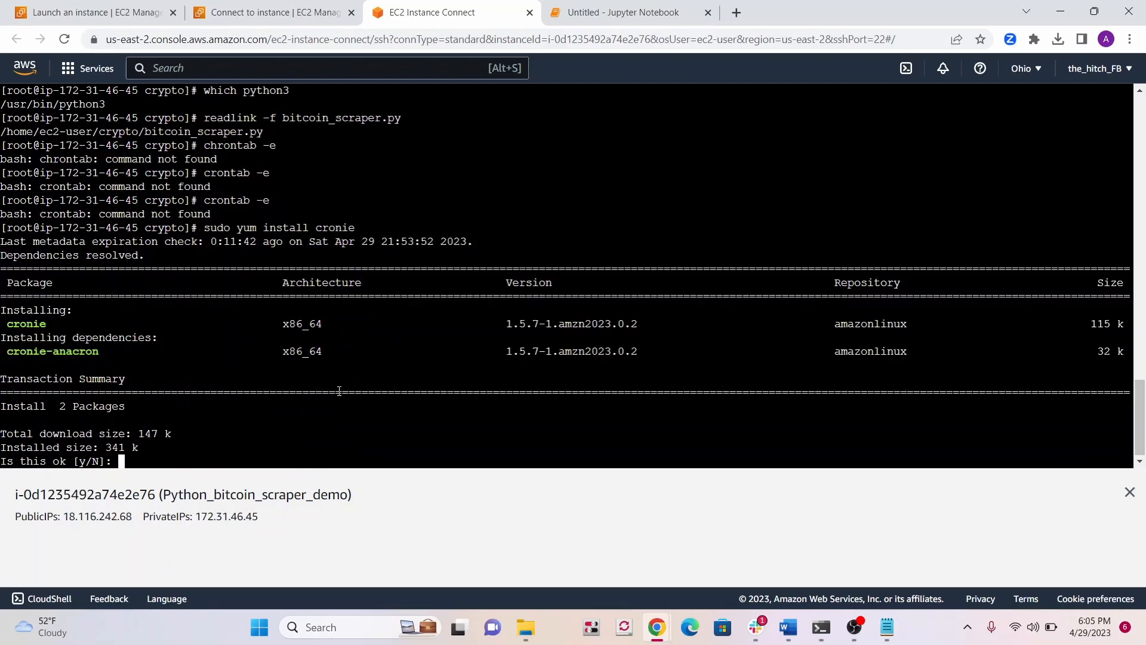
{"action": "type", "text": "y"}
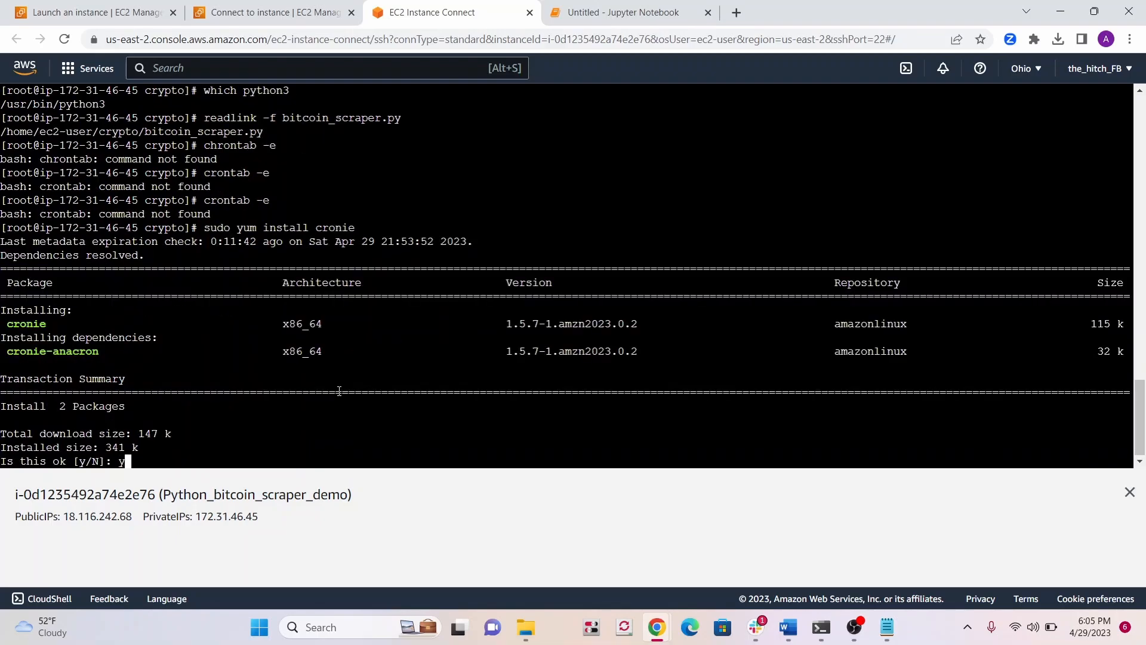
{"action": "key", "text": "Return"}
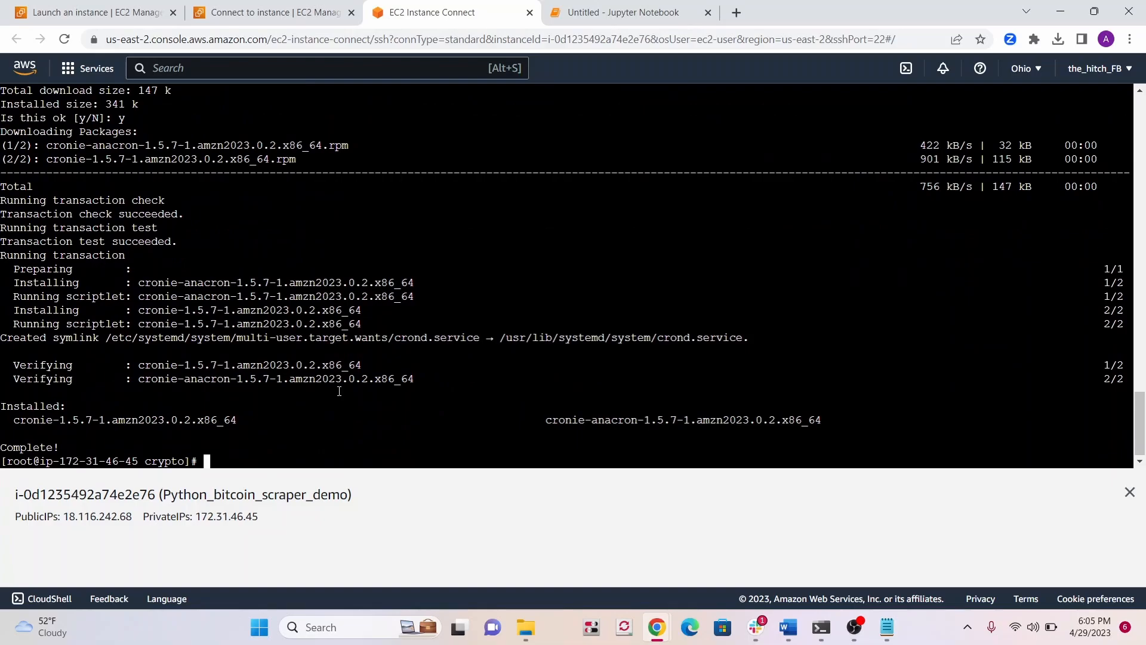
Open the empty crontab for editing with crontab -e.
{"action": "type", "text": "chront"}
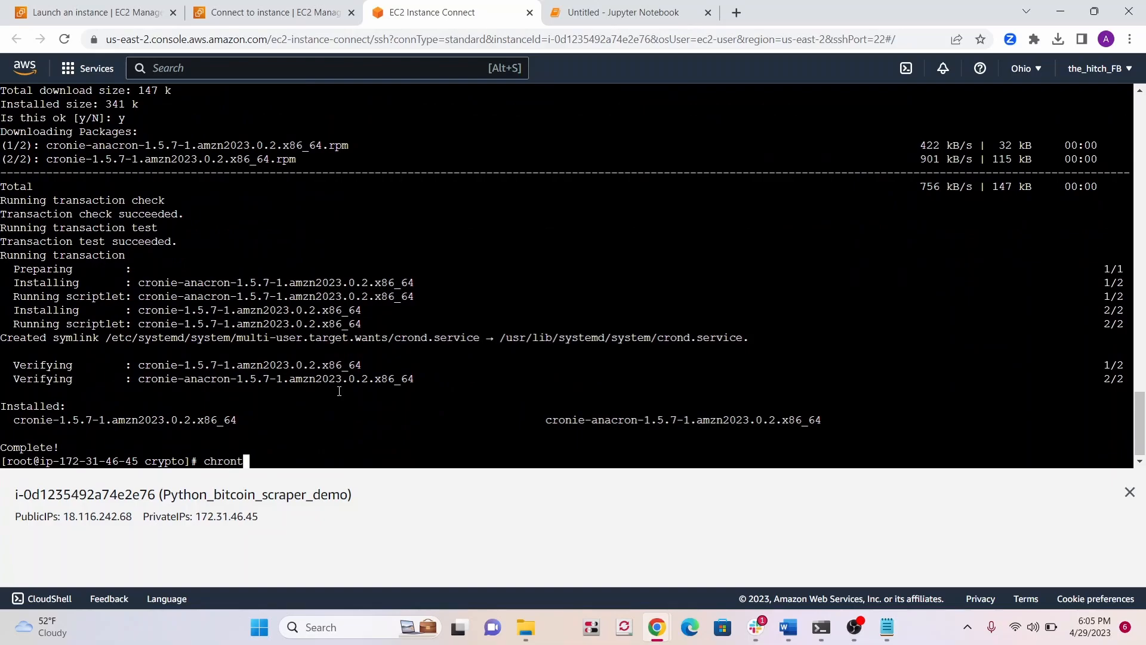
{"action": "type", "text": "ab"}
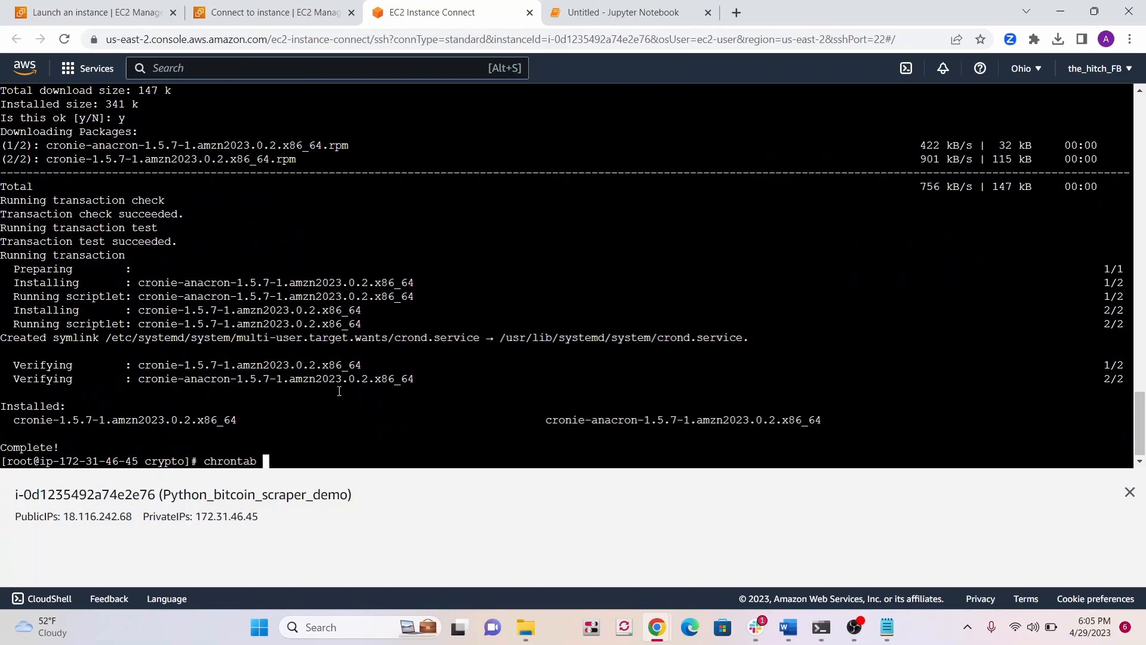
{"action": "type", "text": "-e"}
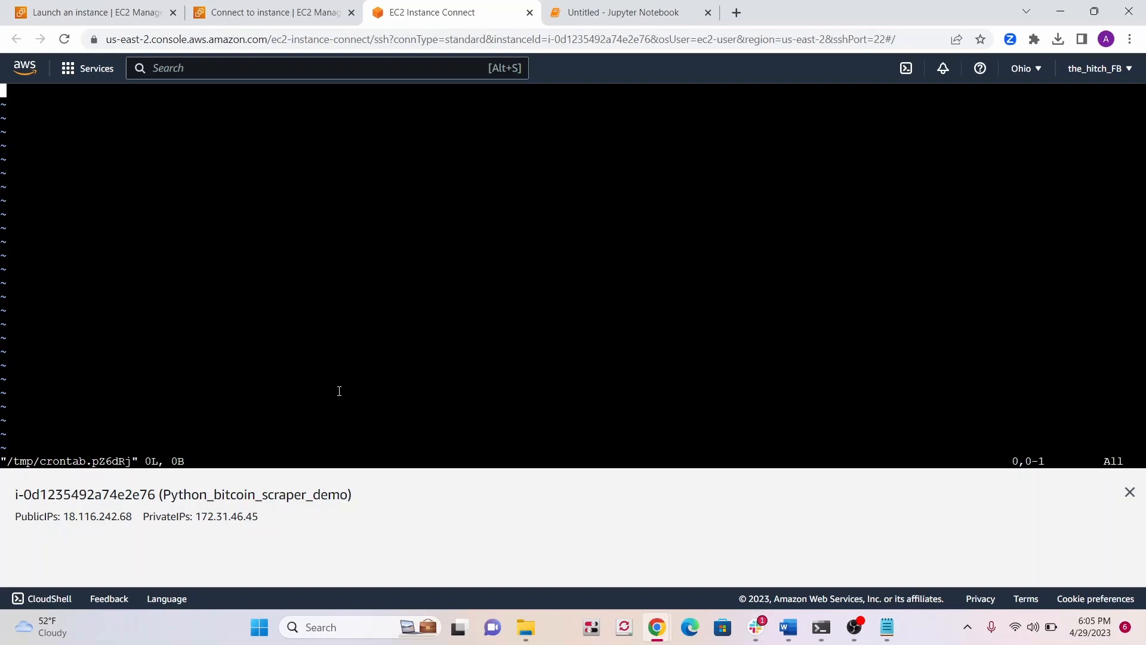
Switch to the Notepad note with the saved paths and cron field diagram.
{"action": "left_click", "coordinate": [623, 13]}
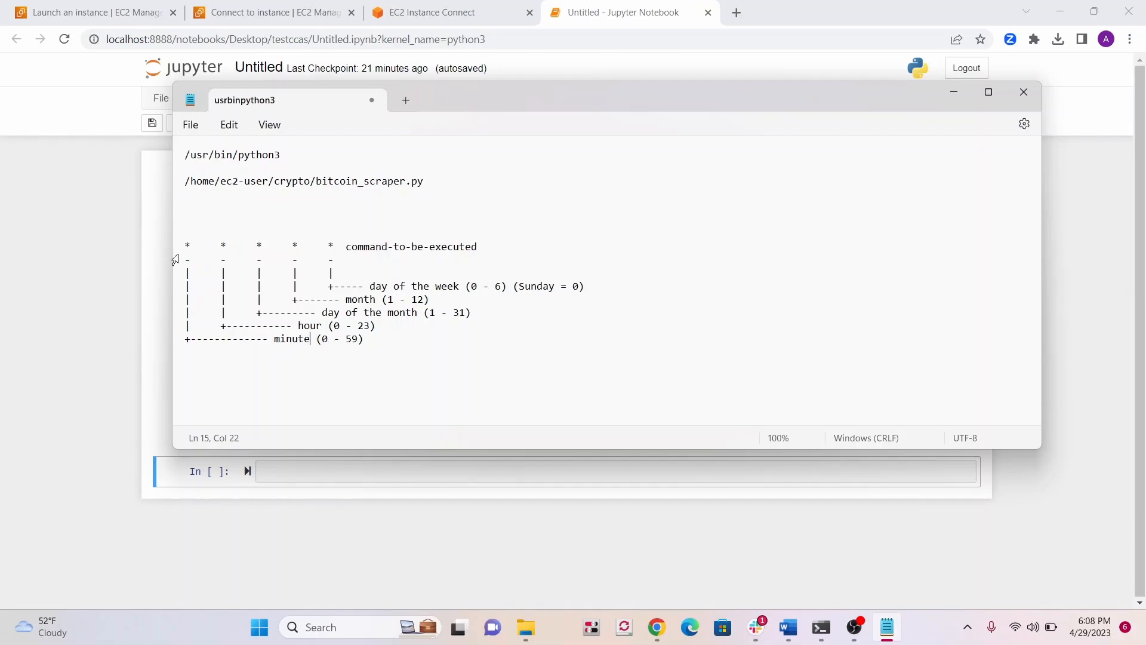
Select the cron schedule line's minute field and try replacing it with 0.
{"action": "left_click", "coordinate": [227, 247]}
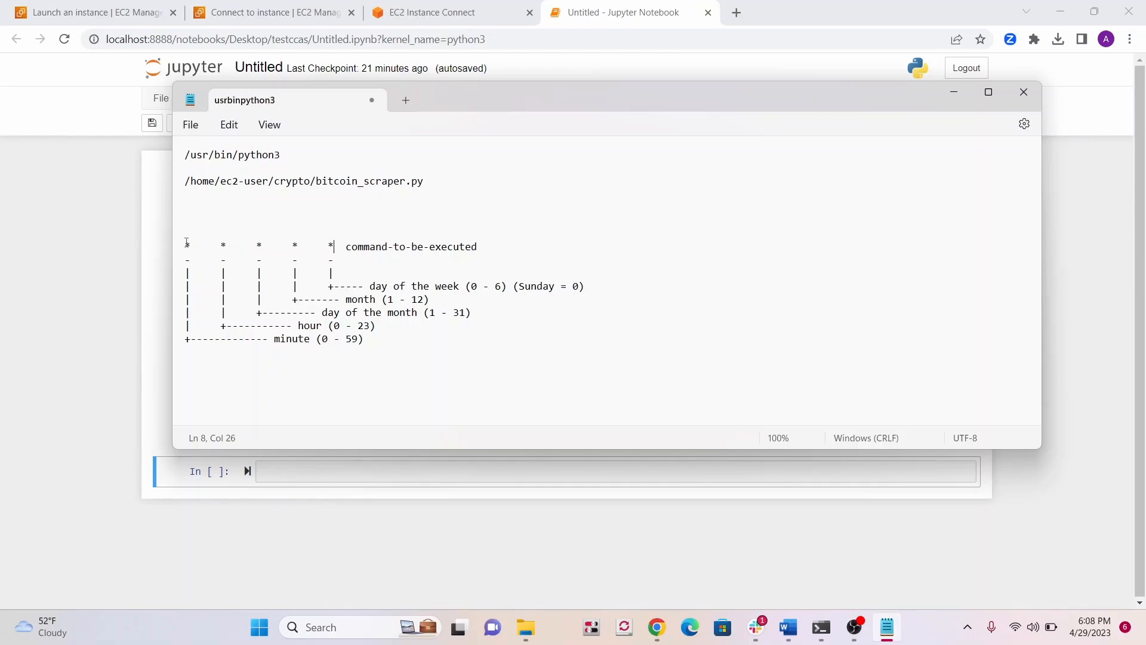
{"action": "left_click_drag", "start_coordinate": [185, 246], "coordinate": [333, 246]}
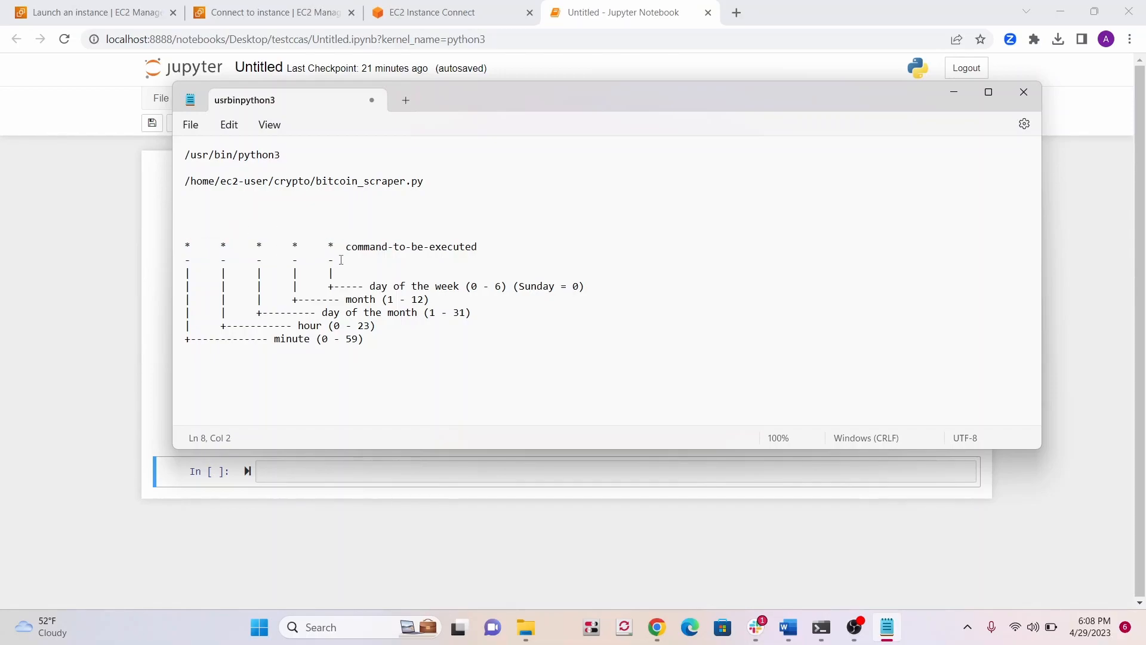
{"action": "type", "text": "0"}
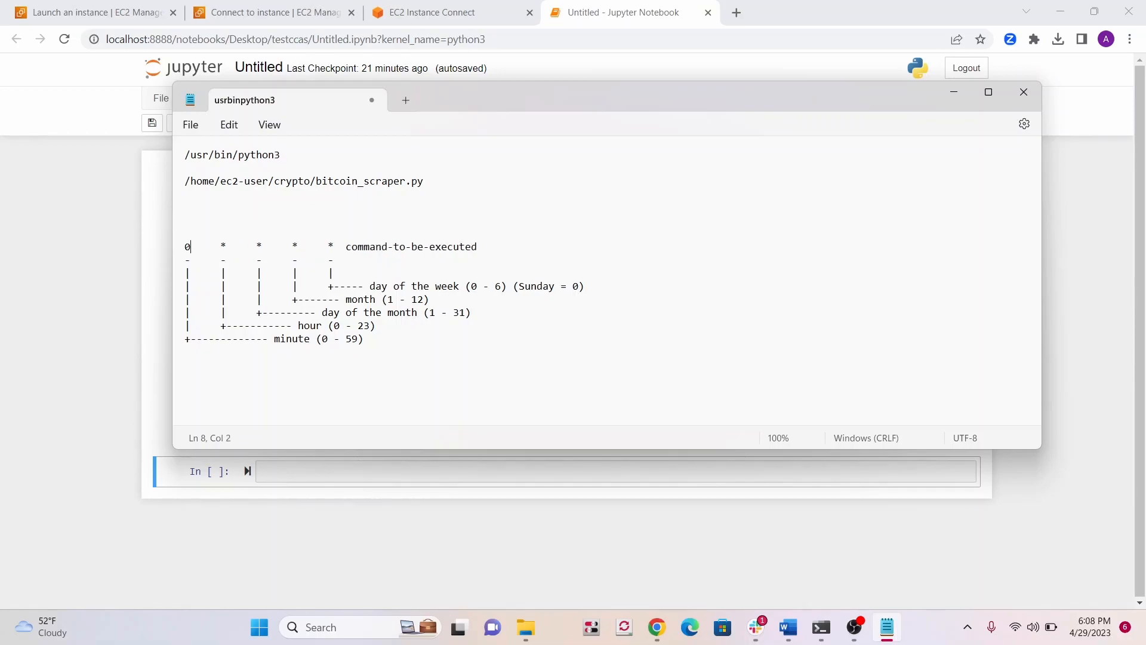
{"action": "key", "text": "Backspace"}
{"action": "type", "text": "* * * * *"}
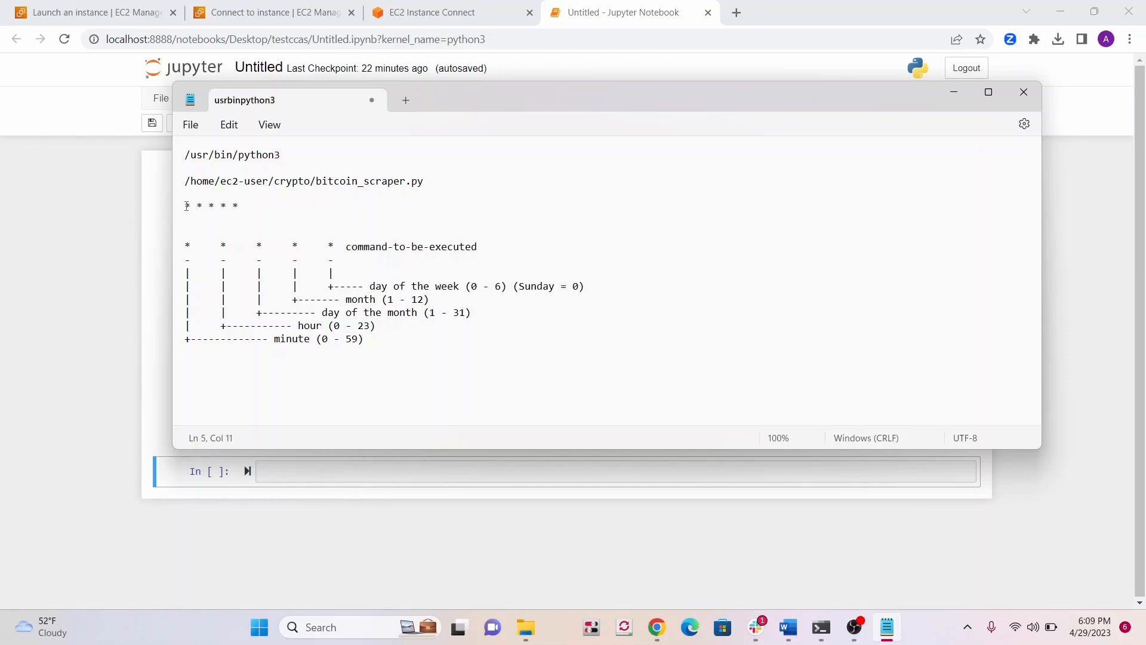
Add /usr/bin/python3 and /home/ec2-user/crypto/bitcoin_scraper.py after the schedule fields.
{"action": "double_click", "coordinate": [232, 154]}
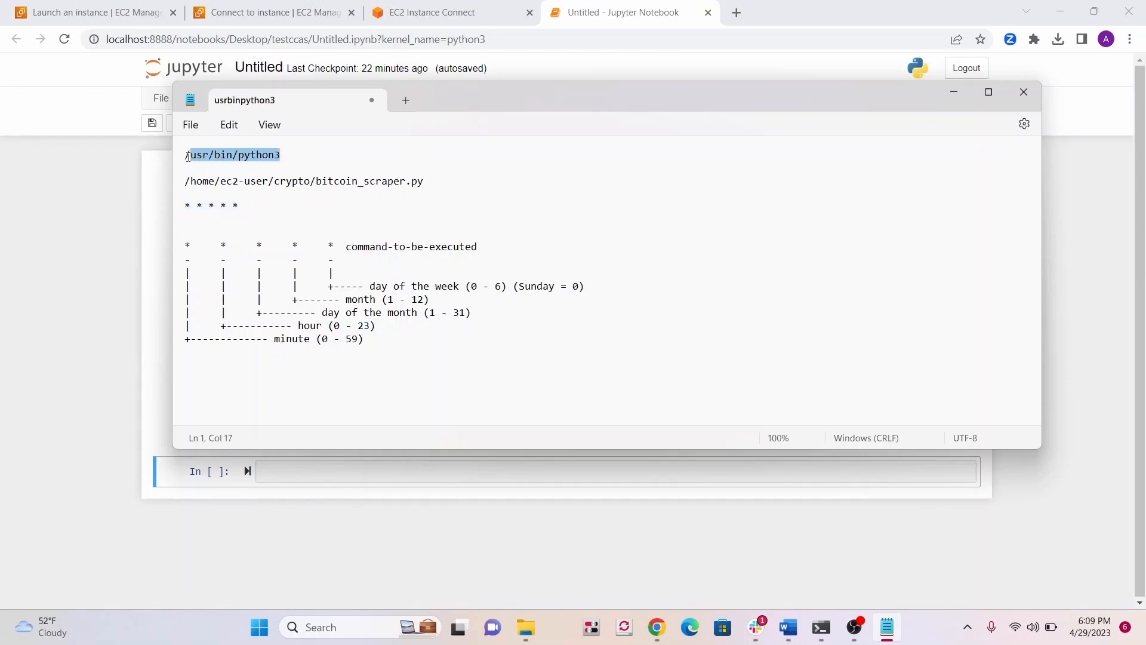
{"action": "right_click", "coordinate": [232, 154]}
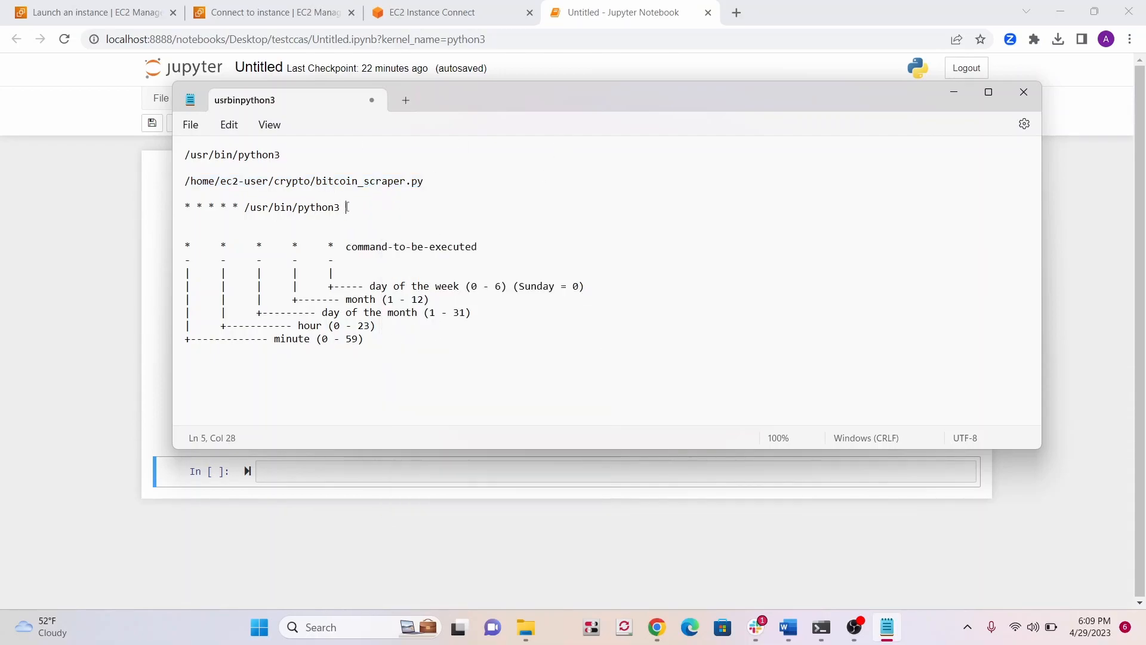
{"action": "type", "text": "/home/ec2-user/crypto/bitcoin_scraper.py"}
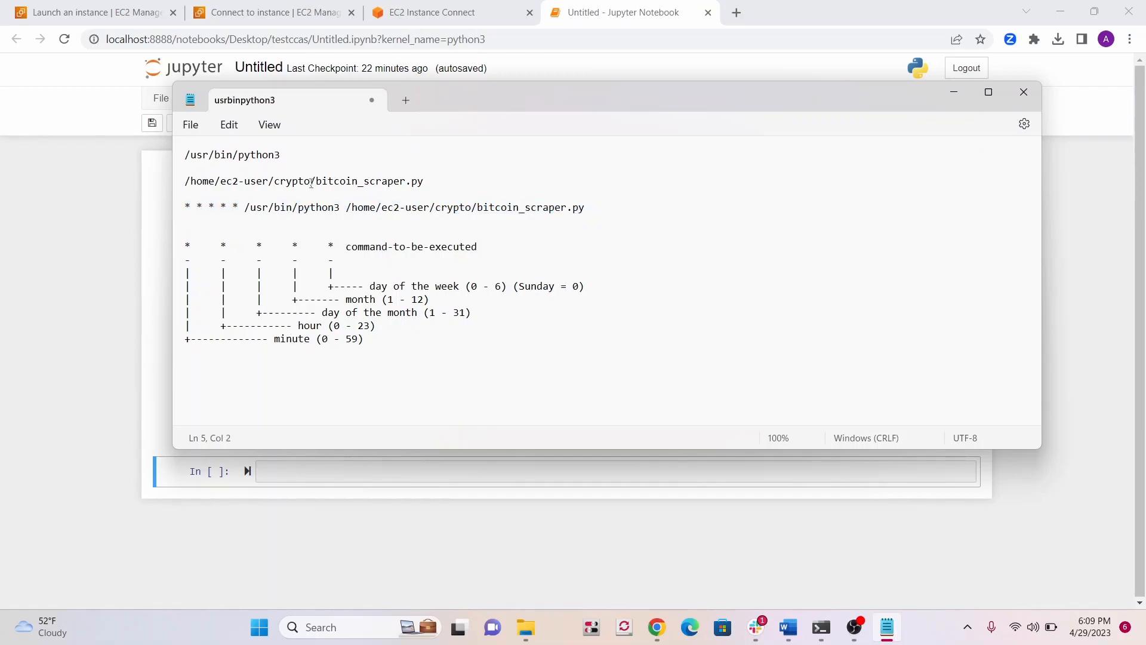
{"action": "type", "text": "/5"}
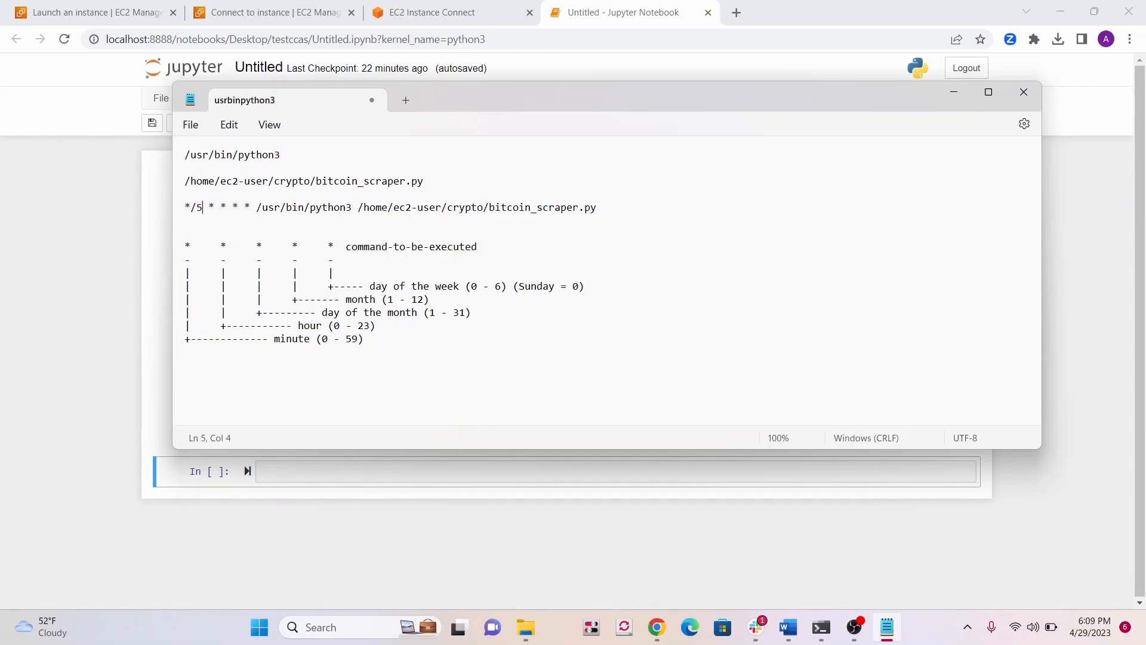
{"action": "key", "text": "BackSpace"}
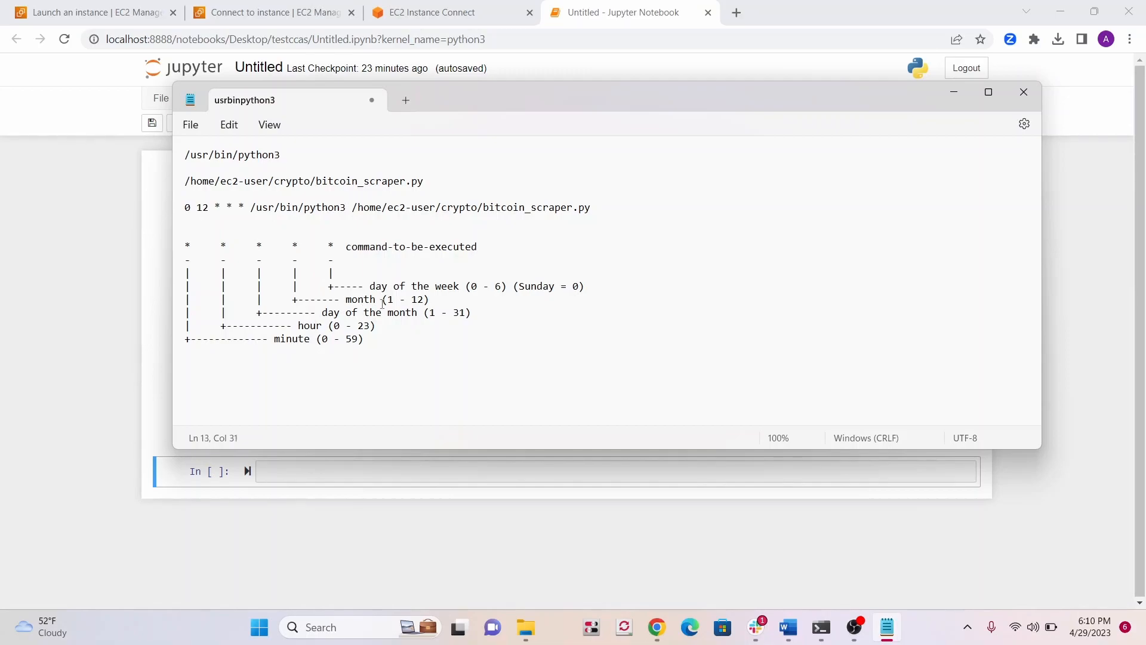
Rework the cron line's time fields and copy the complete scraper cron line.
{"action": "left_click", "coordinate": [381, 286]}
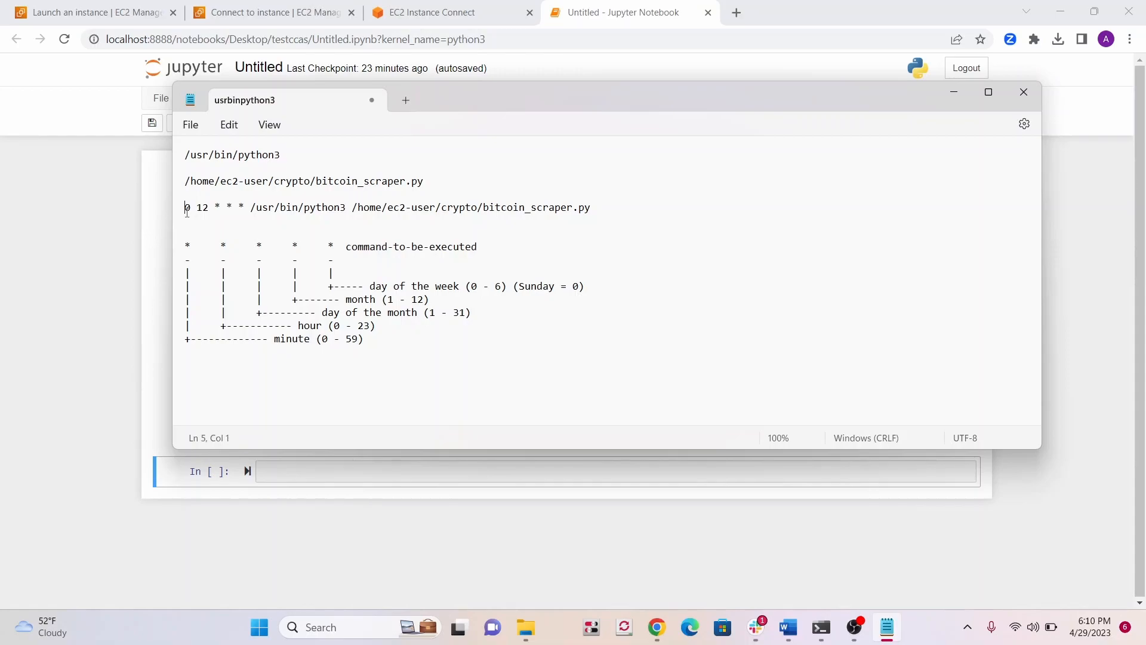
{"action": "left_click_drag", "start_coordinate": [185, 207], "coordinate": [248, 207]}
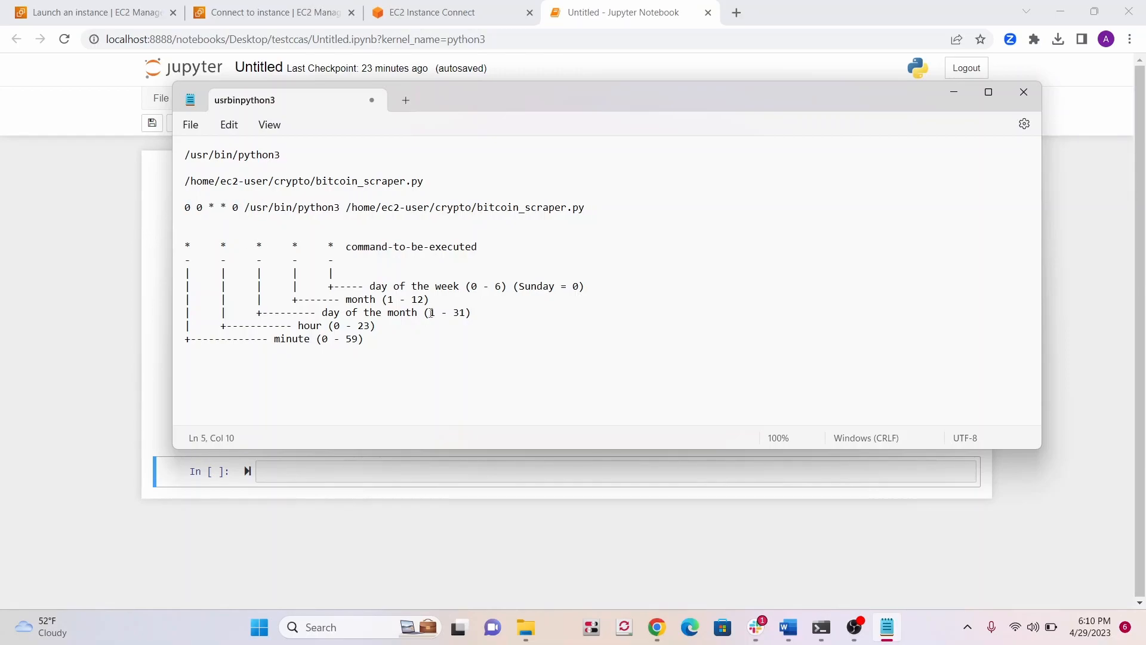
{"action": "left_click", "coordinate": [535, 286]}
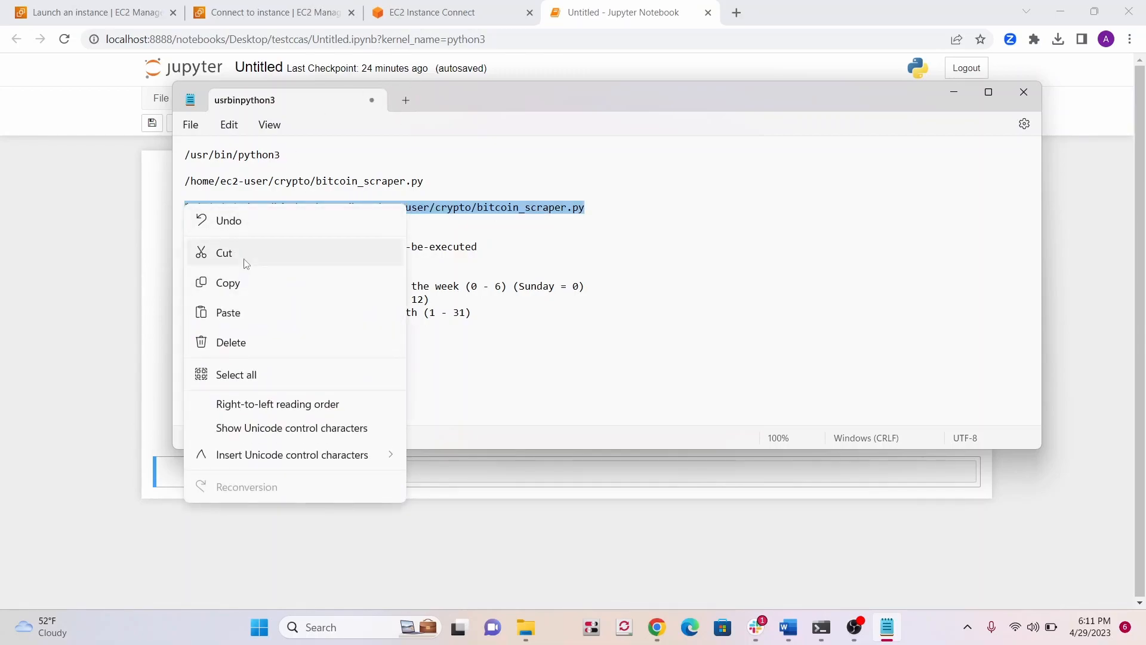
{"action": "left_click", "coordinate": [431, 12]}
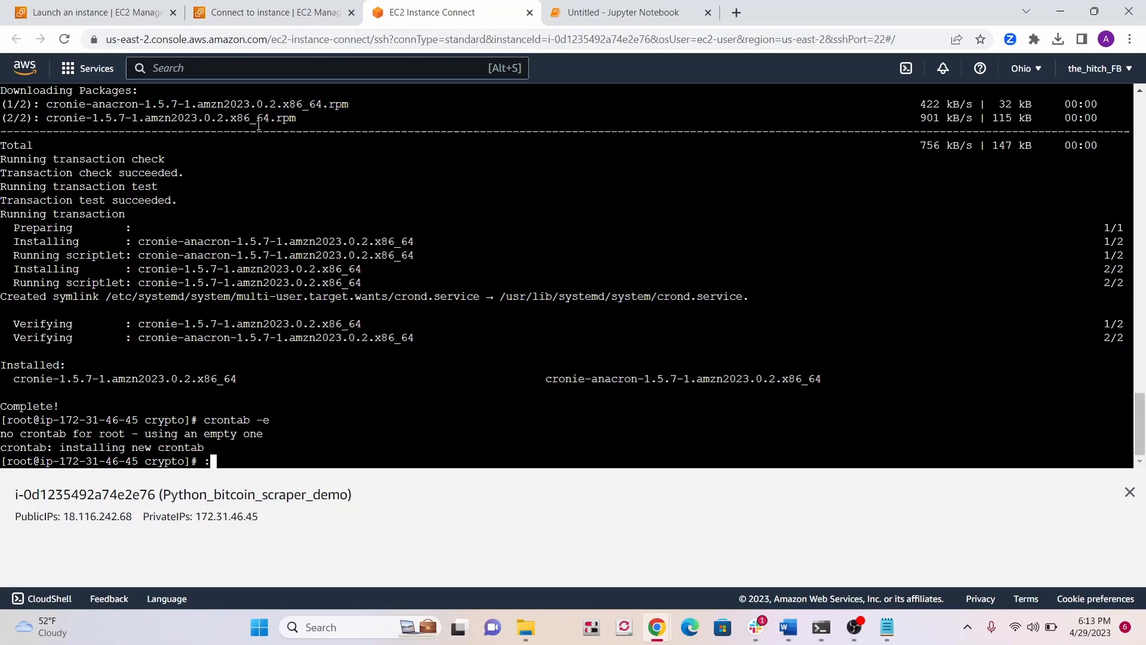
Save the pasted cron entry with :wq and try listing the crontab.
{"action": "type", "text": "wq"}
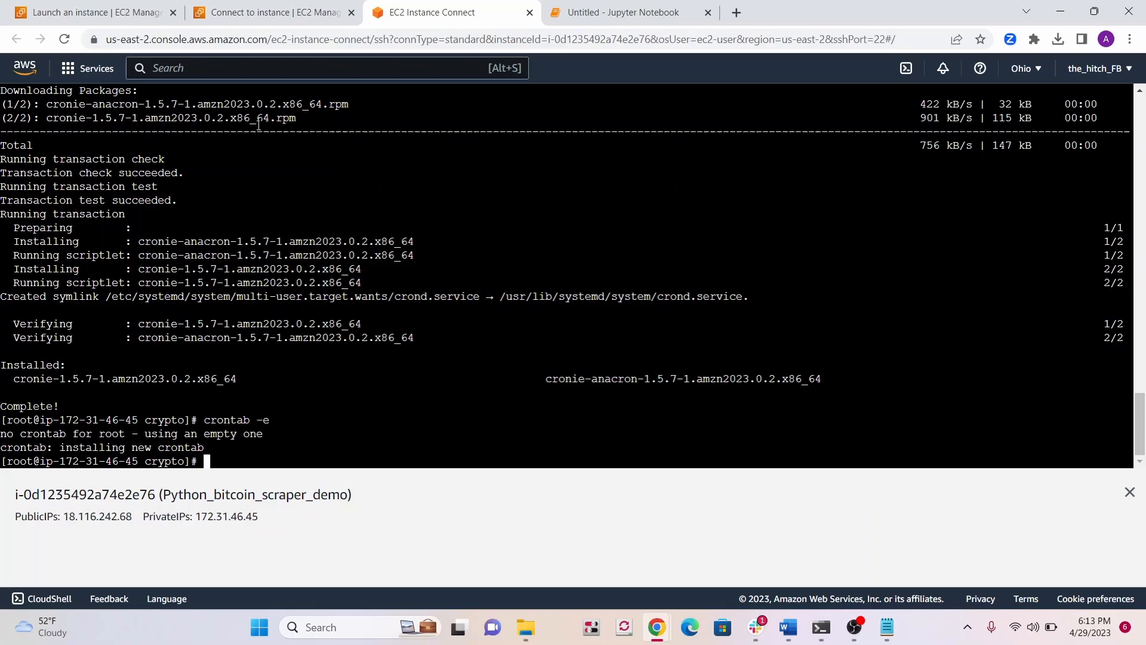
{"action": "type", "text": "ch"}
{"action": "type", "text": "c"}
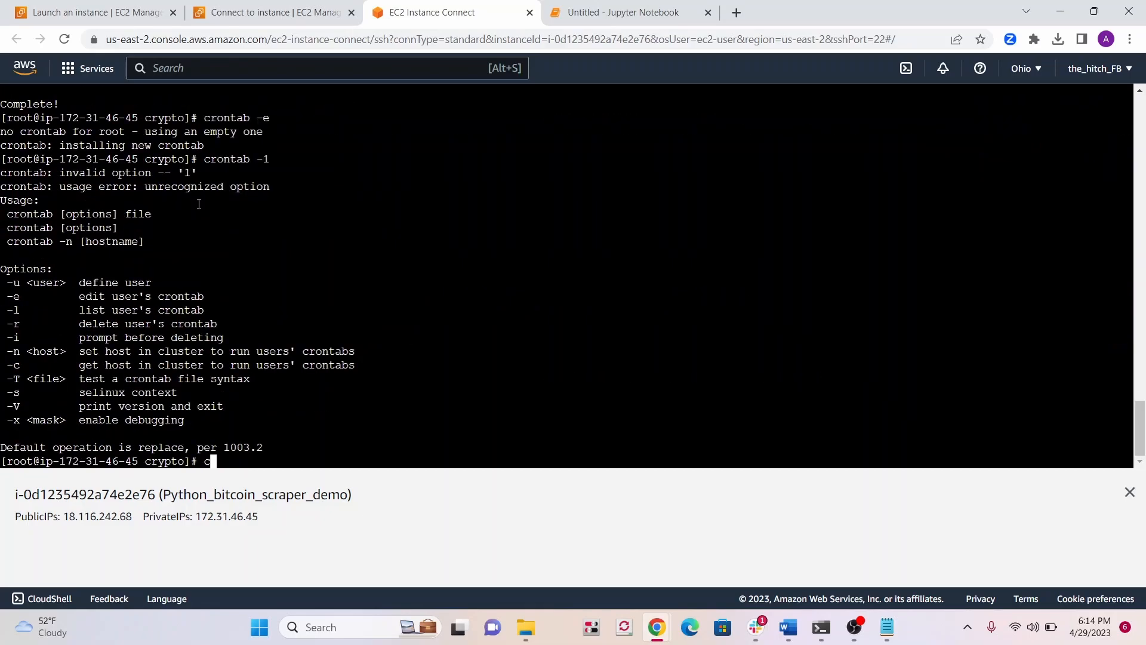
{"action": "type", "text": "rontab"}
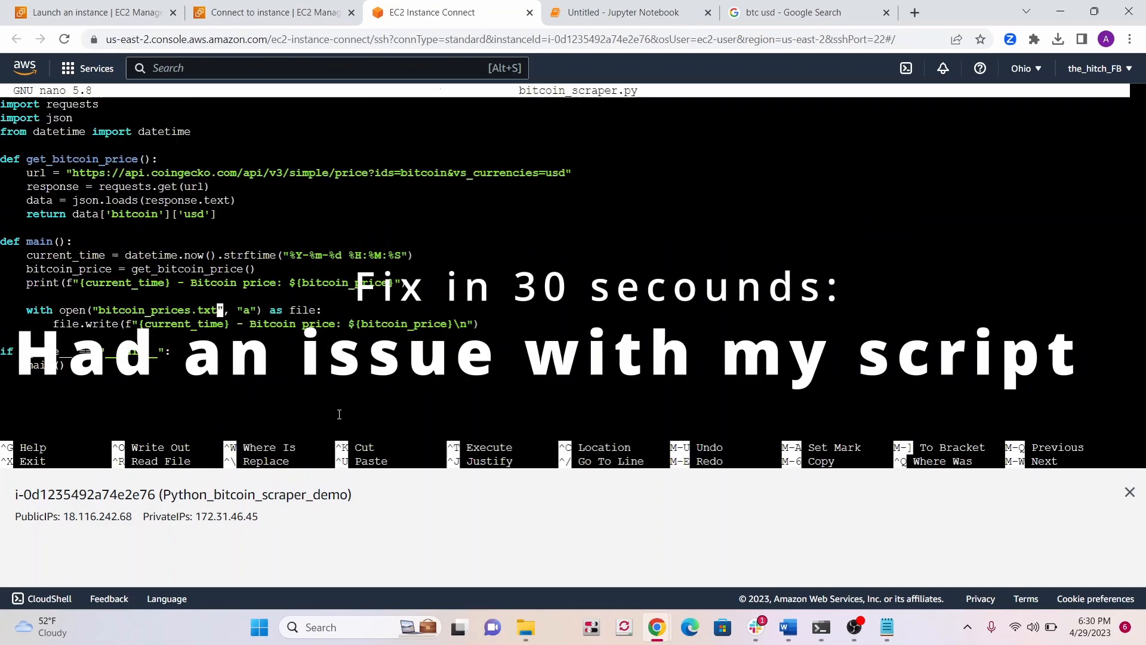
Right-click in the instance terminal while checking the crontab entry and logged prices.
{"action": "right_click", "coordinate": [110, 310]}
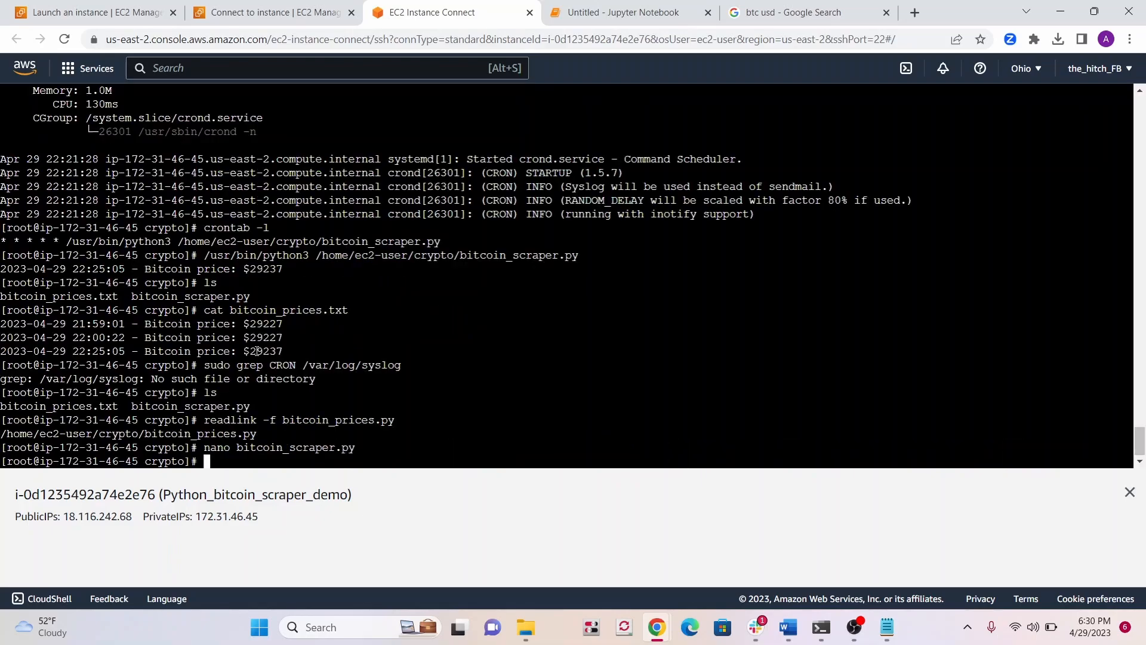
Locate bitcoin_prices.py with readlink -f and check crond status via systemctl.
{"action": "type", "text": "readlink -f bitcoin_prices.py"}
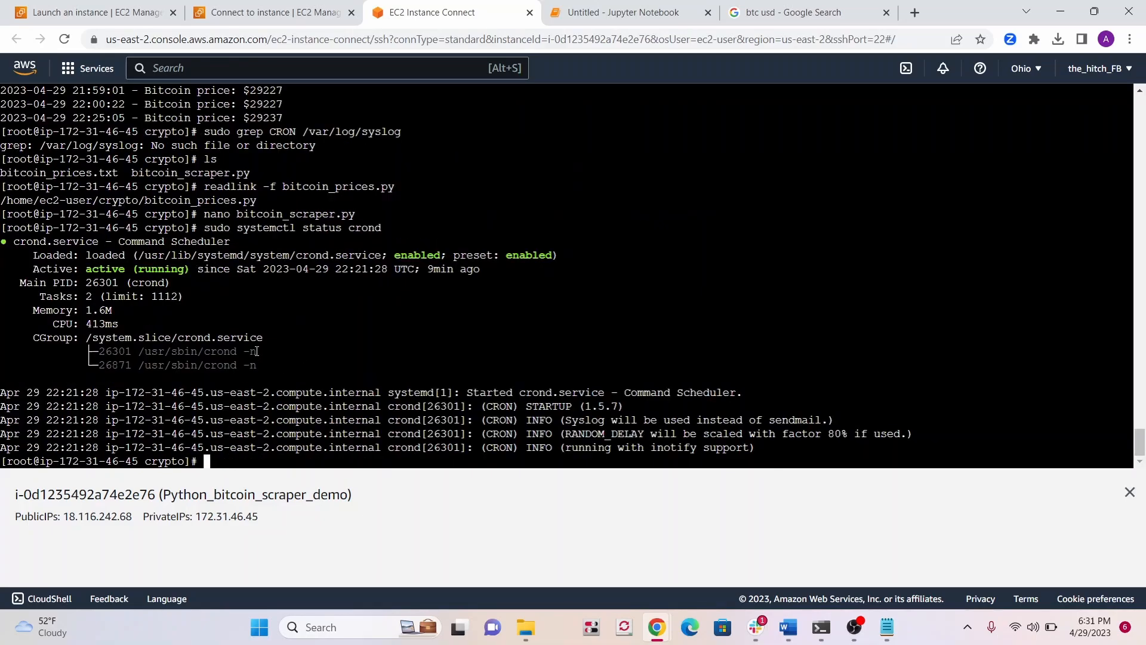
{"action": "type", "text": "sudo systemctl status crond"}
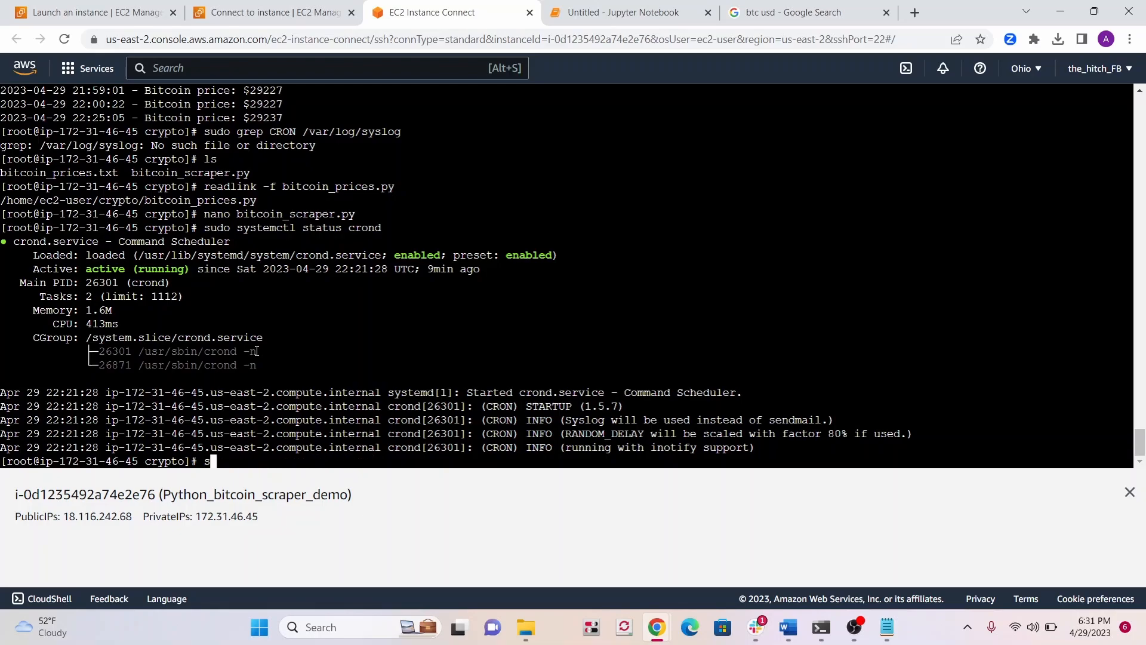
{"action": "key", "text": "Backspace"}
{"action": "type", "text": "crontab -l"}
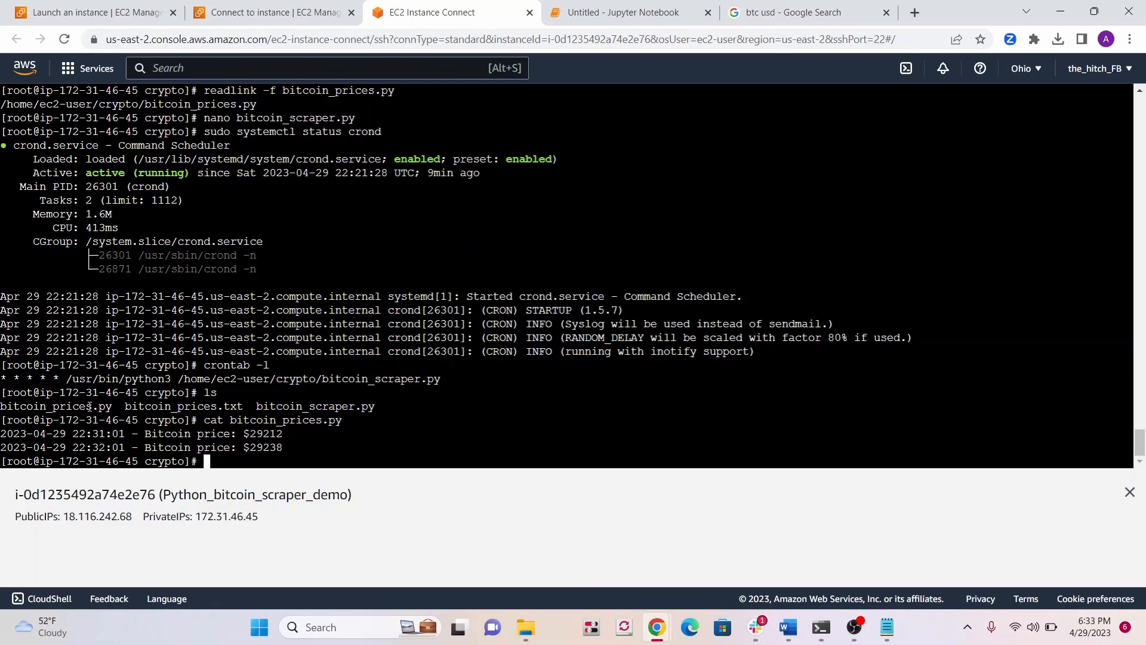
Point bitcoin_scraper.py's output to /home/ec2-user/crypto/bitcoin_prices.txt in nano.
{"action": "type", "text": "nano bitcoi"}
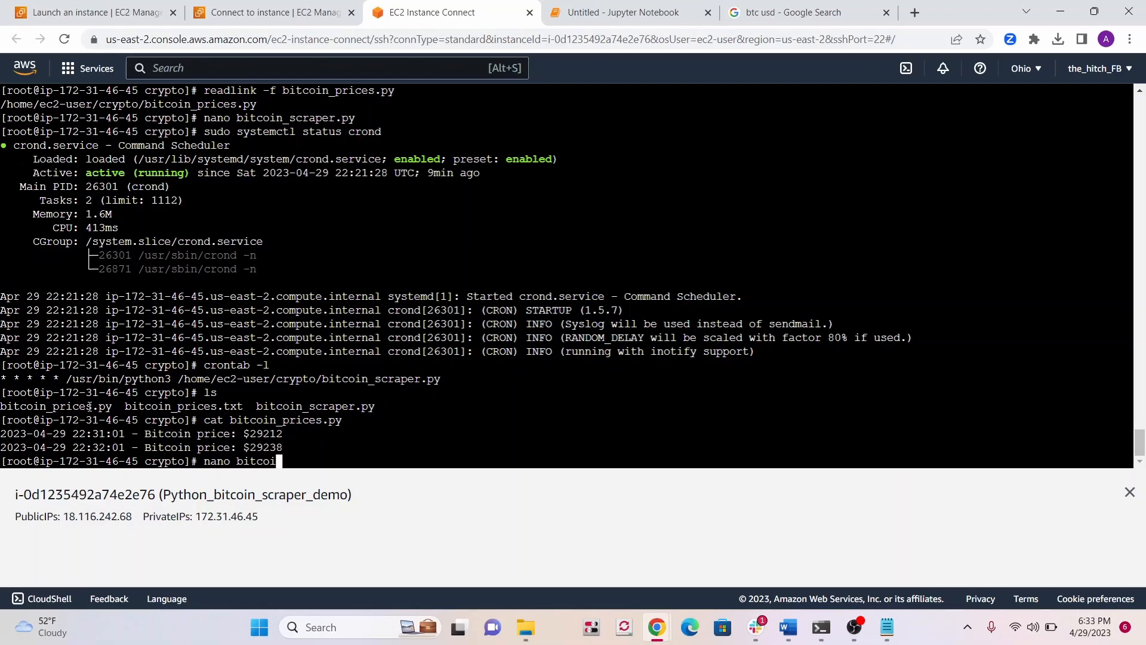
{"action": "type", "text": "_"}
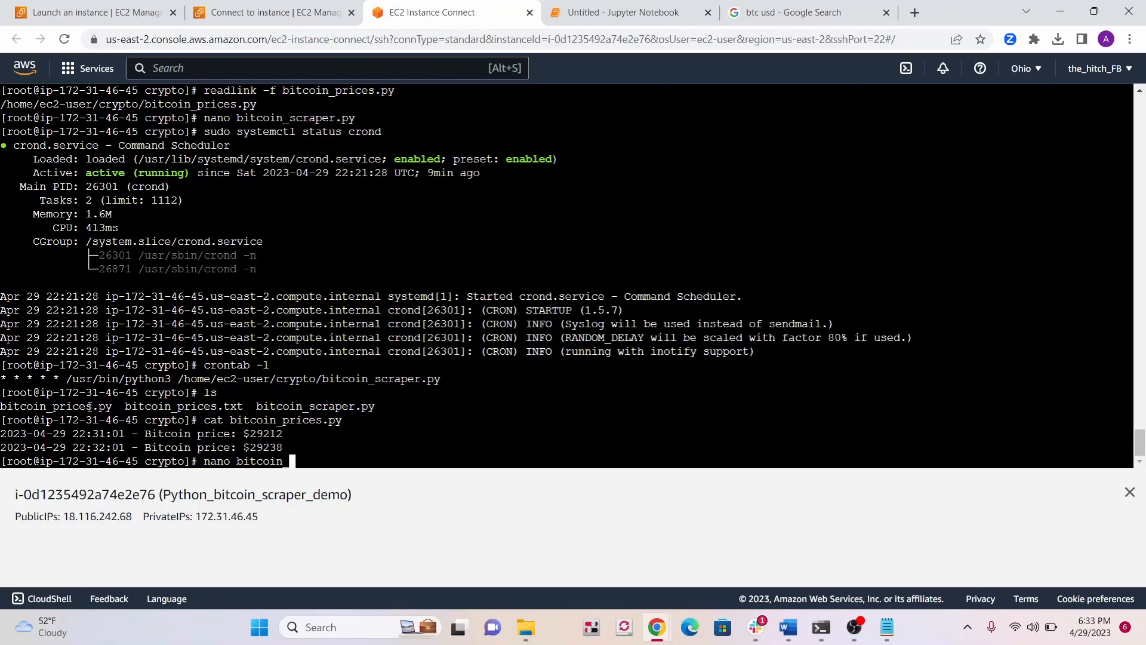
{"action": "type", "text": "scr"}
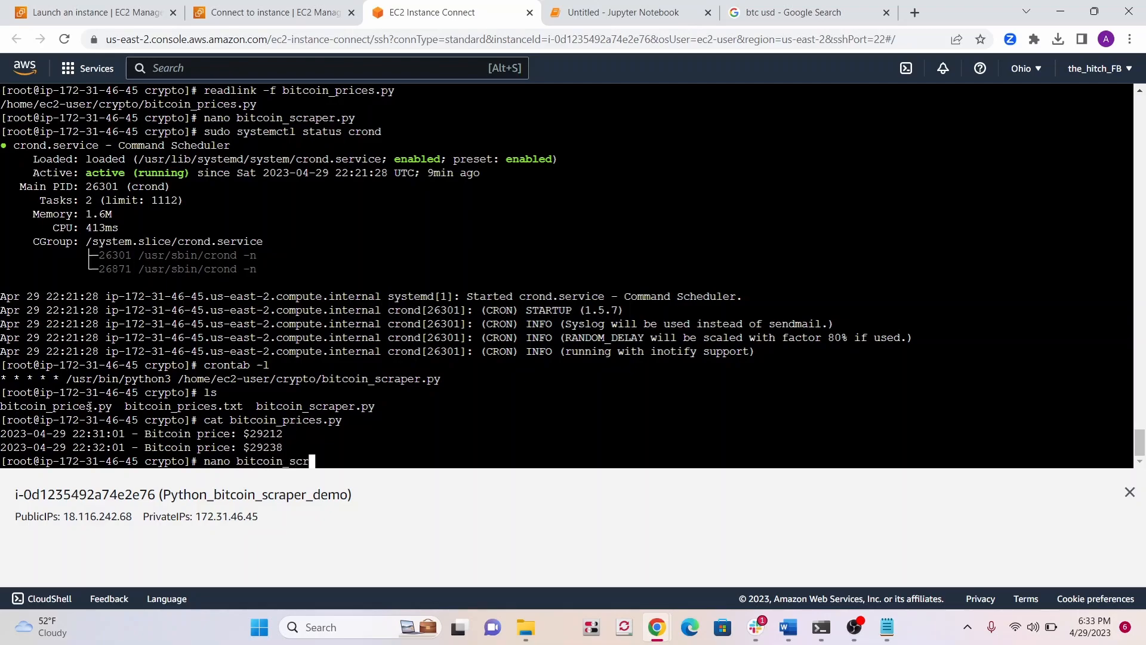
{"action": "type", "text": "aper."}
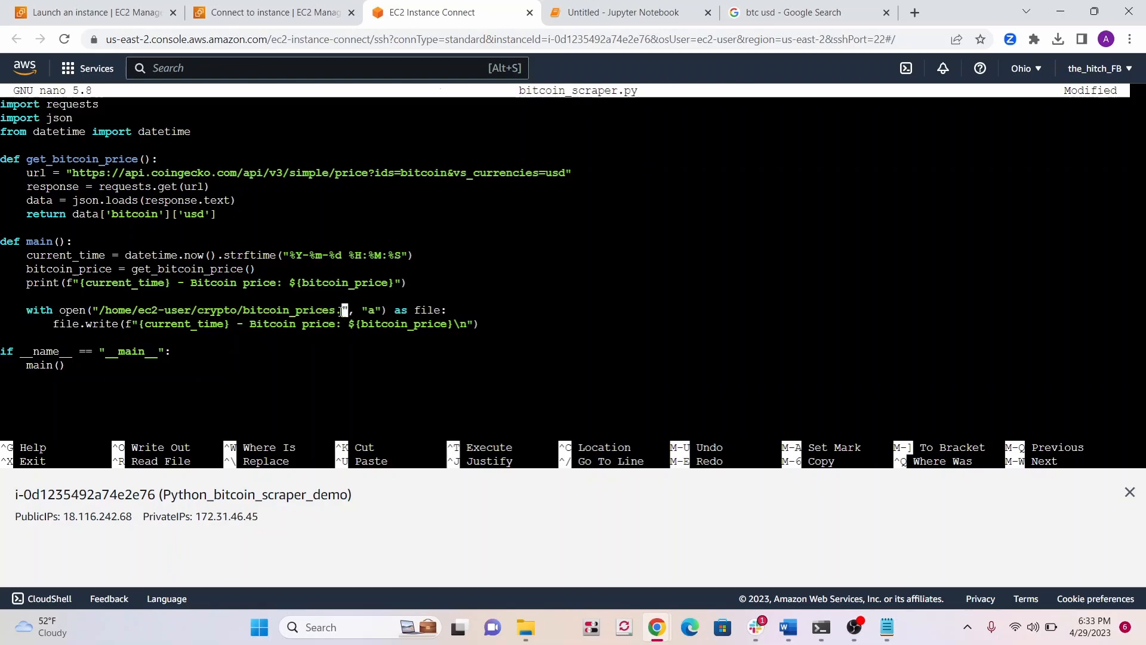
{"action": "type", "text": "txt"}
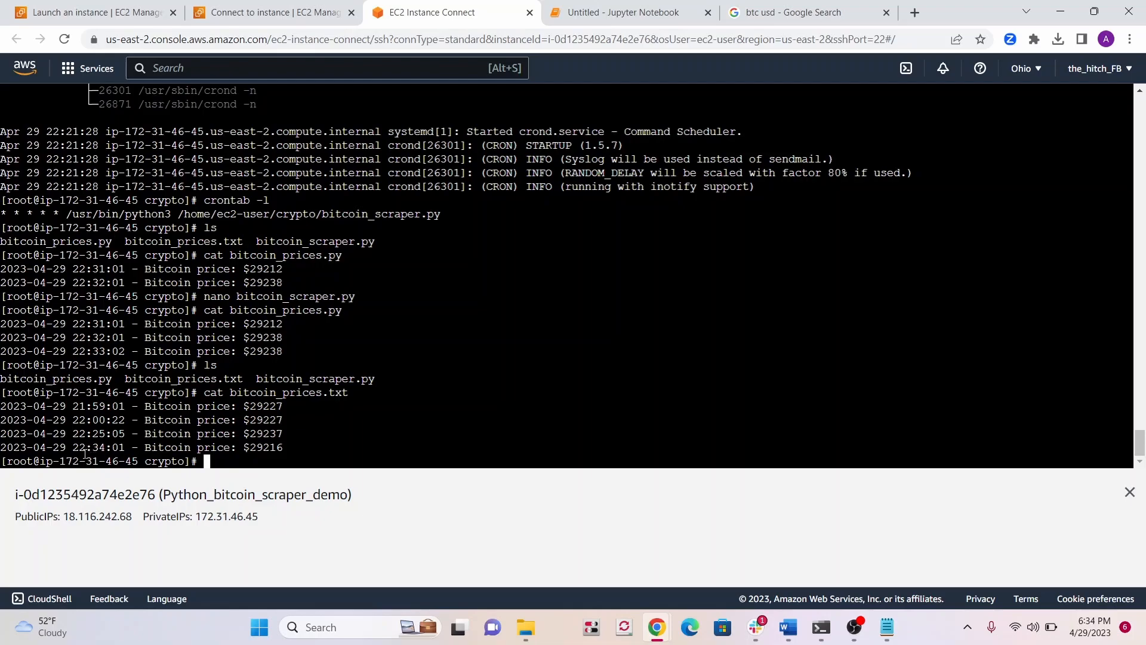
Highlight the latest logged prices and compare them with Google's live BTC USD quote.
{"action": "double_click", "coordinate": [98, 447]}
{"action": "type", "text": "cat bitcoin_prices.txt"}
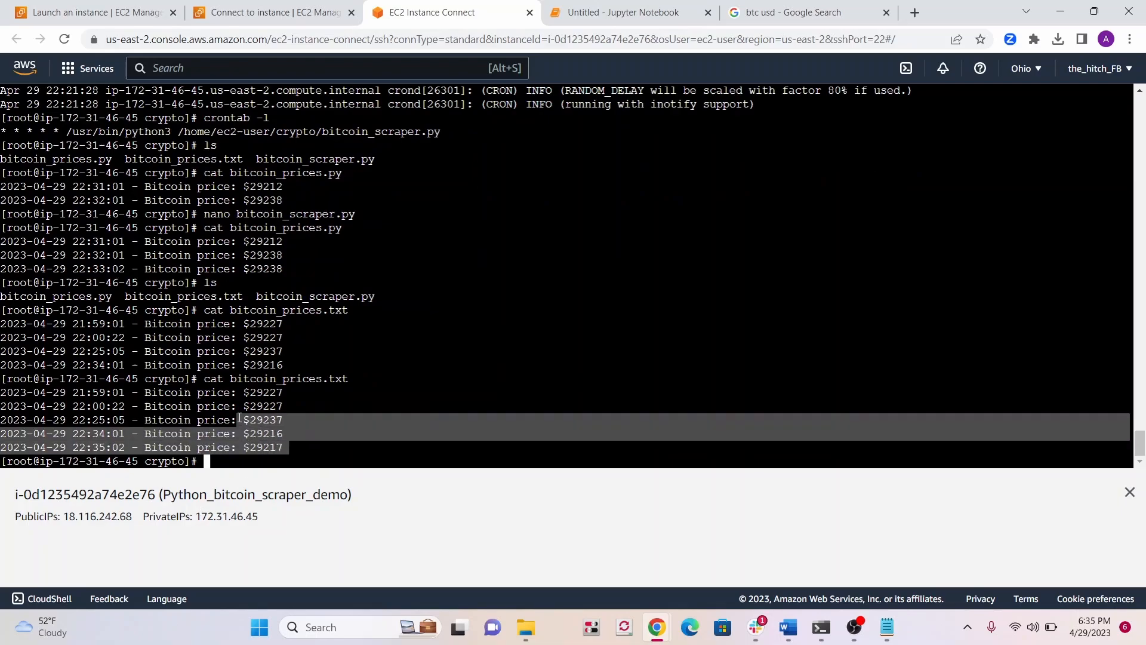
{"action": "left_click", "coordinate": [786, 13]}
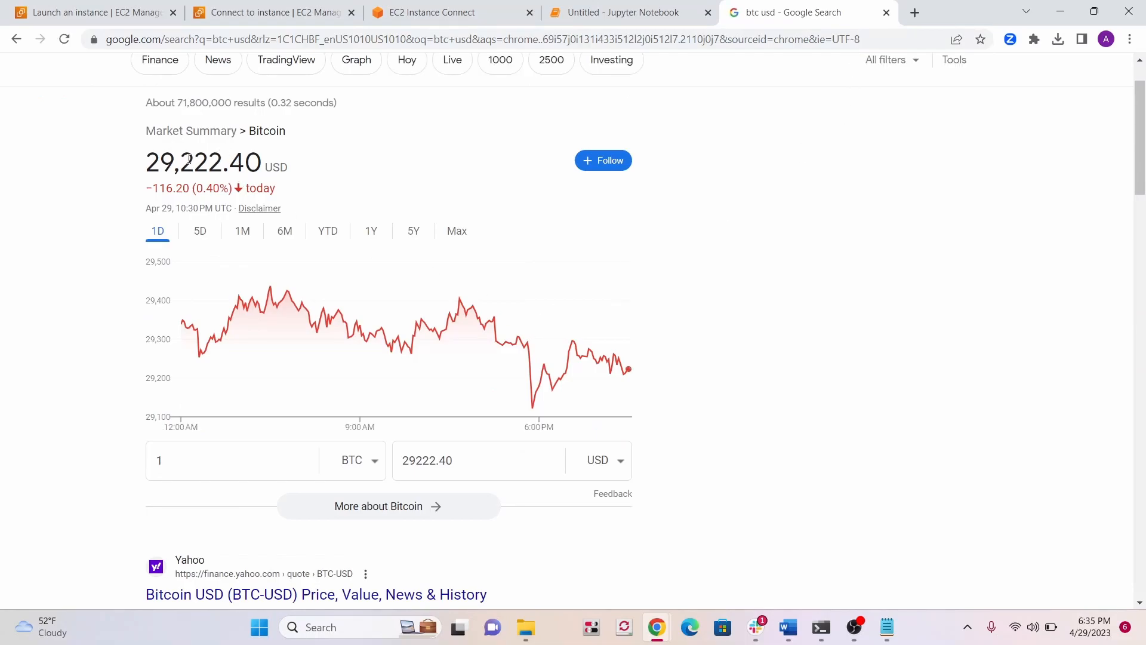
{"action": "left_click", "coordinate": [451, 13]}
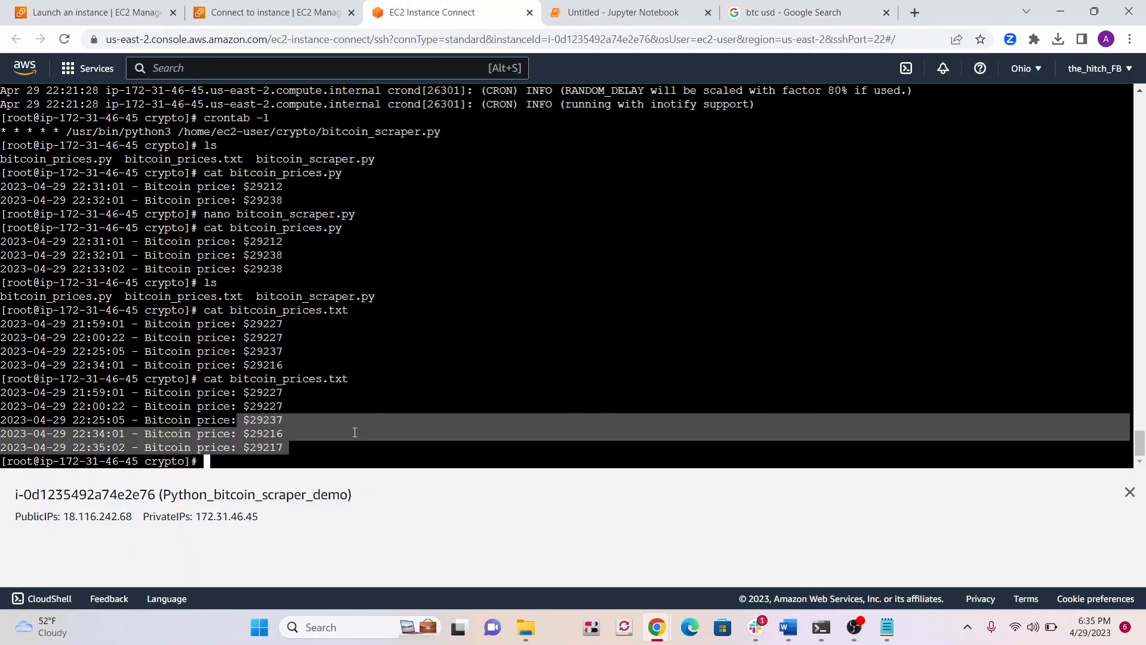